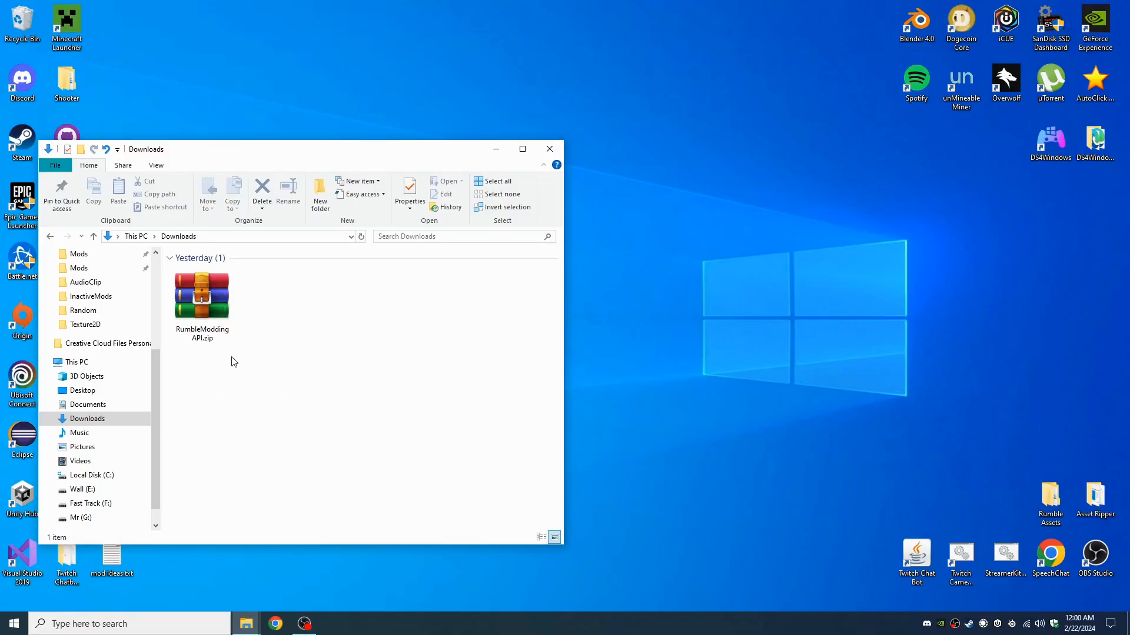
Open the RumbleModdingAPI.zip archive from Downloads in WinRAR
click(203, 297)
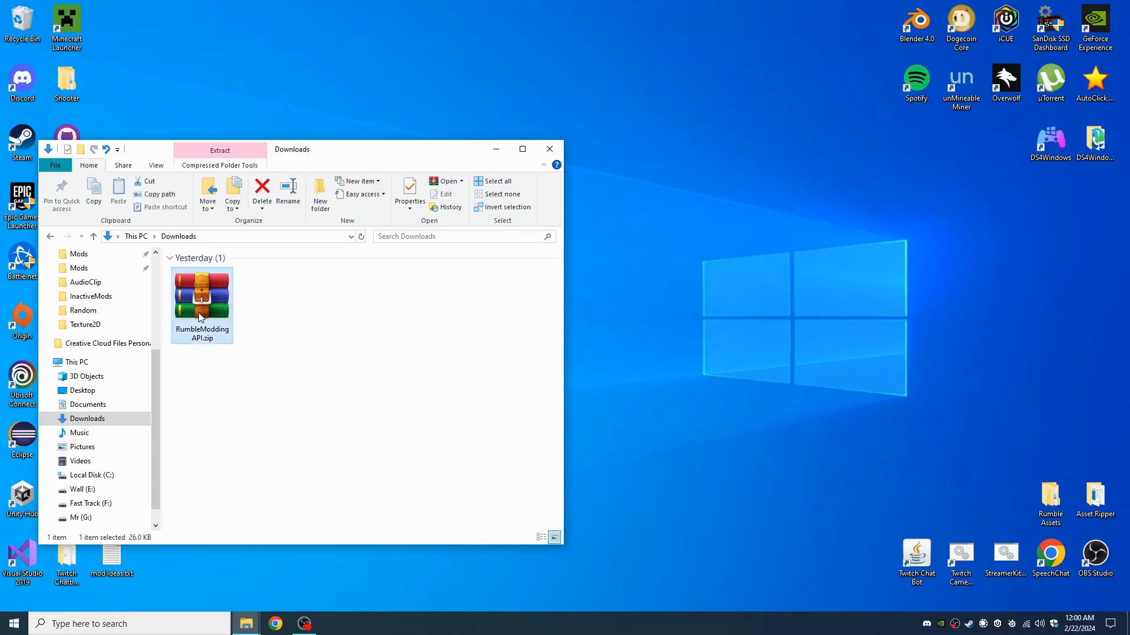
double_click(203, 295)
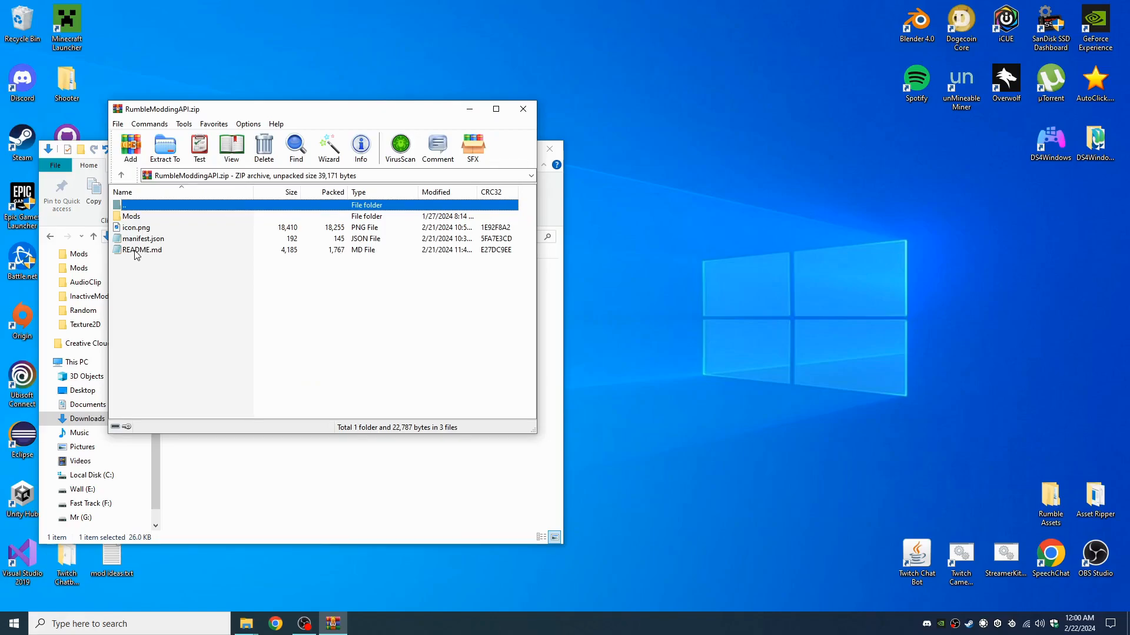
Read README.md from the MelonLoader 0.5.7 step down to the Mods-folder step of the in-depth guide
double_click(140, 250)
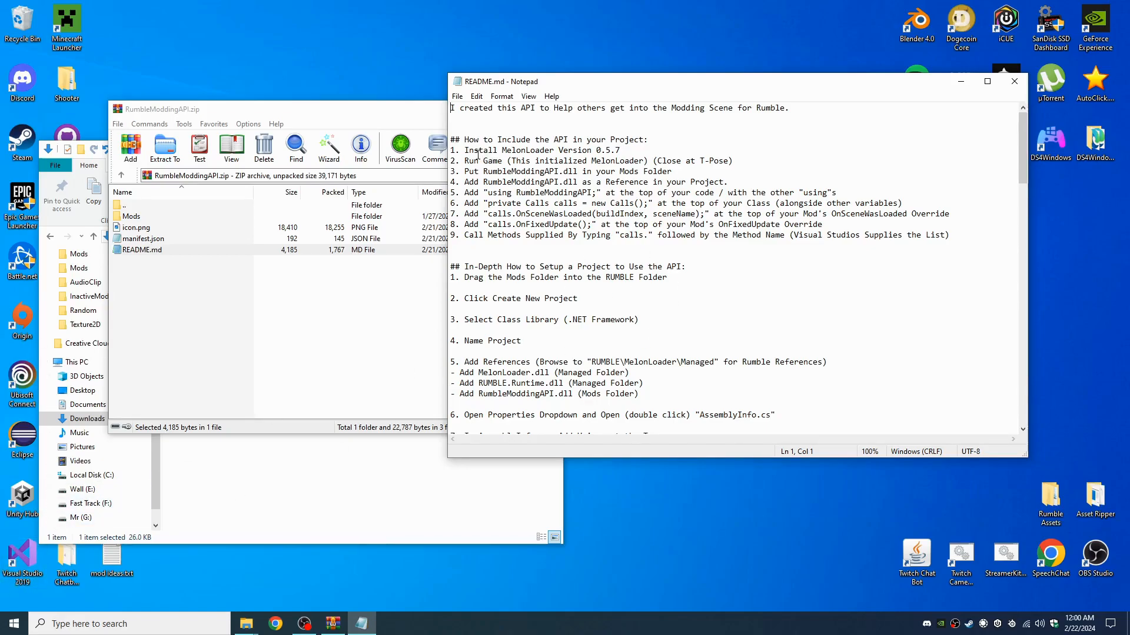
drag(465, 149, 620, 149)
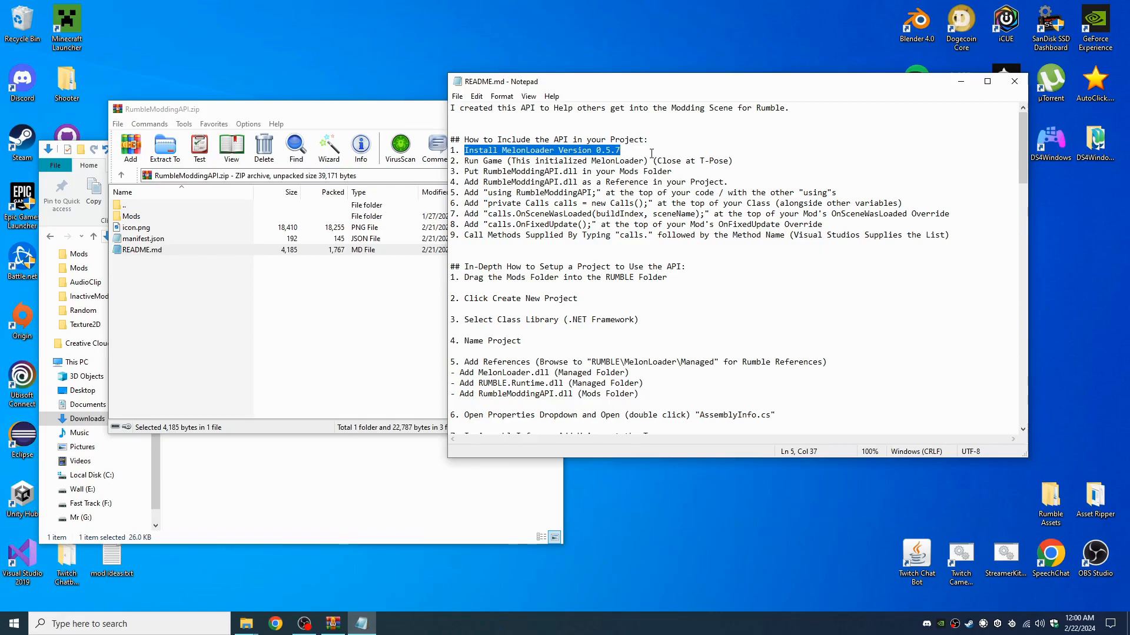
mouse_move(642, 149)
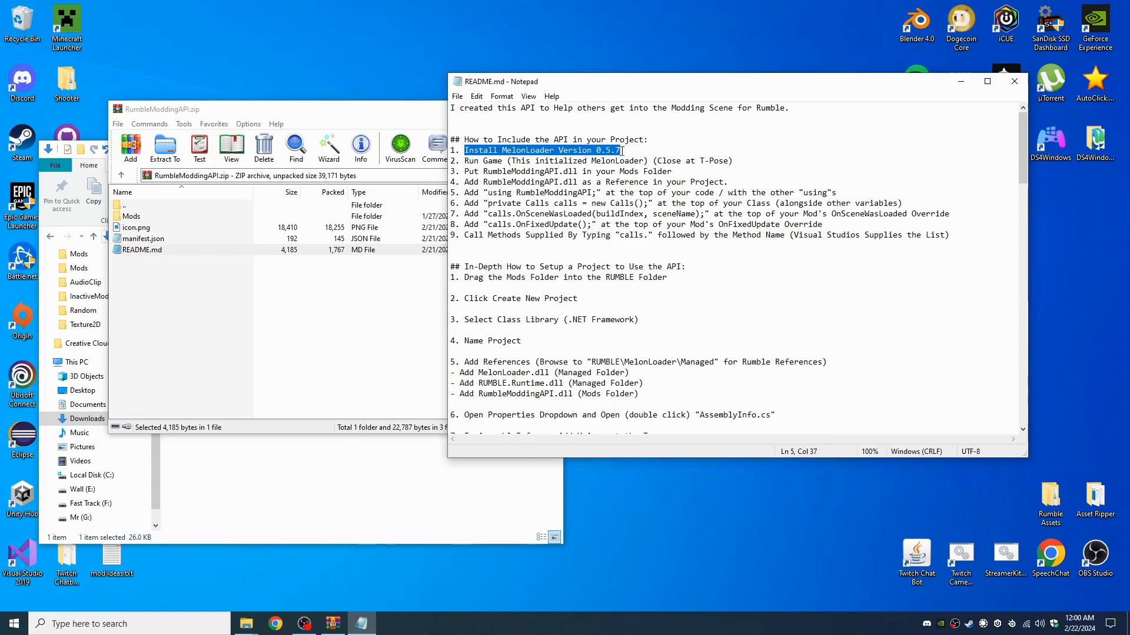
click(623, 151)
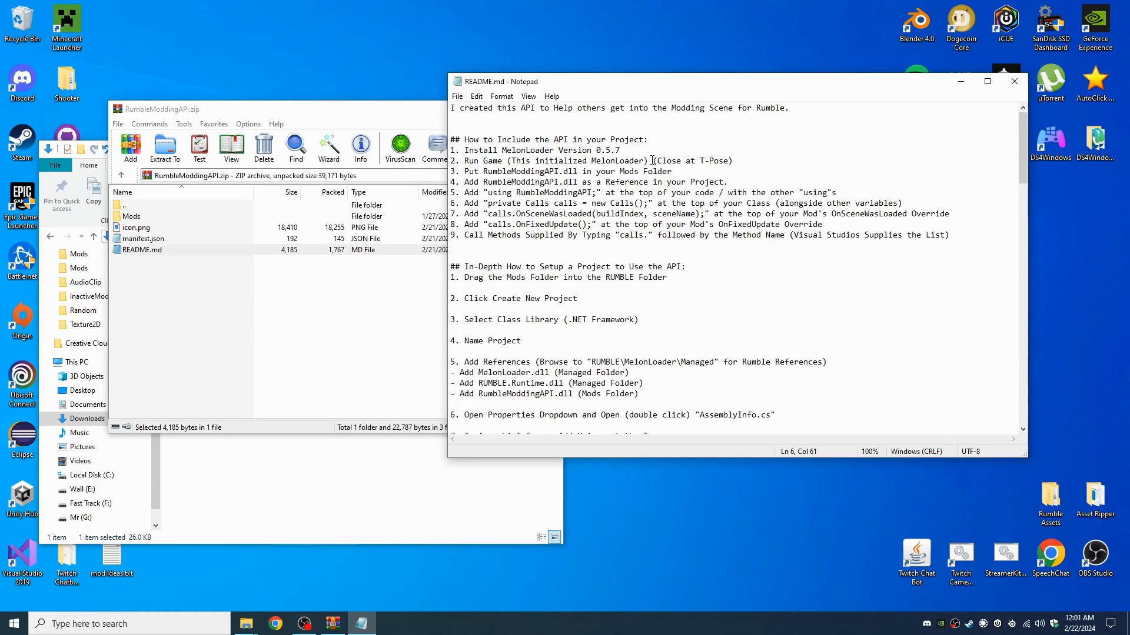
scroll(down, 3)
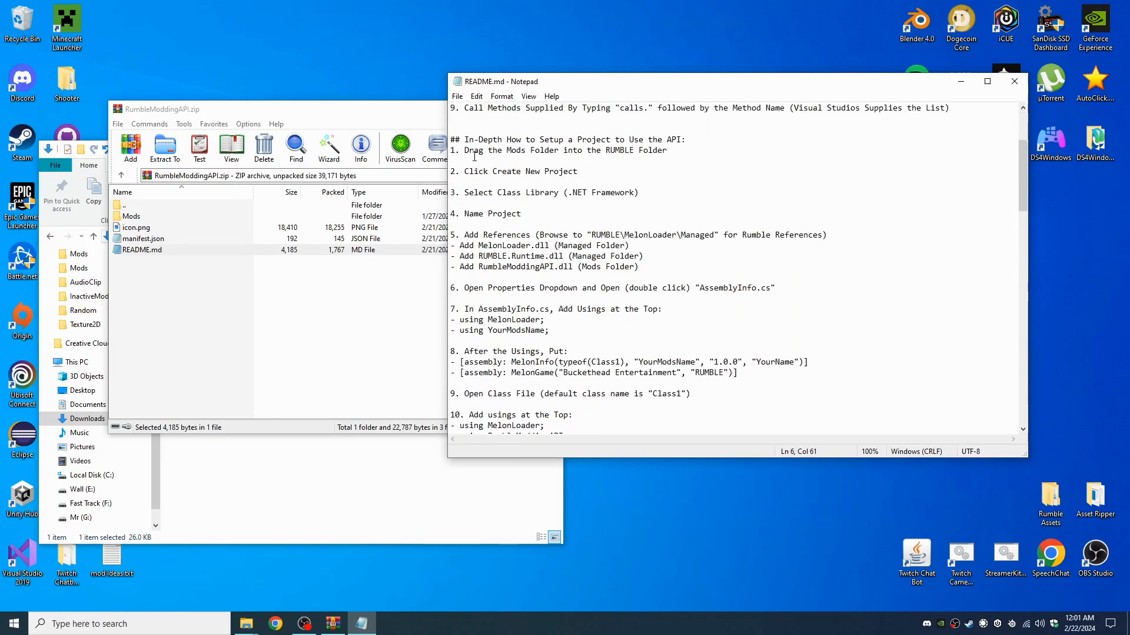
double_click(676, 139)
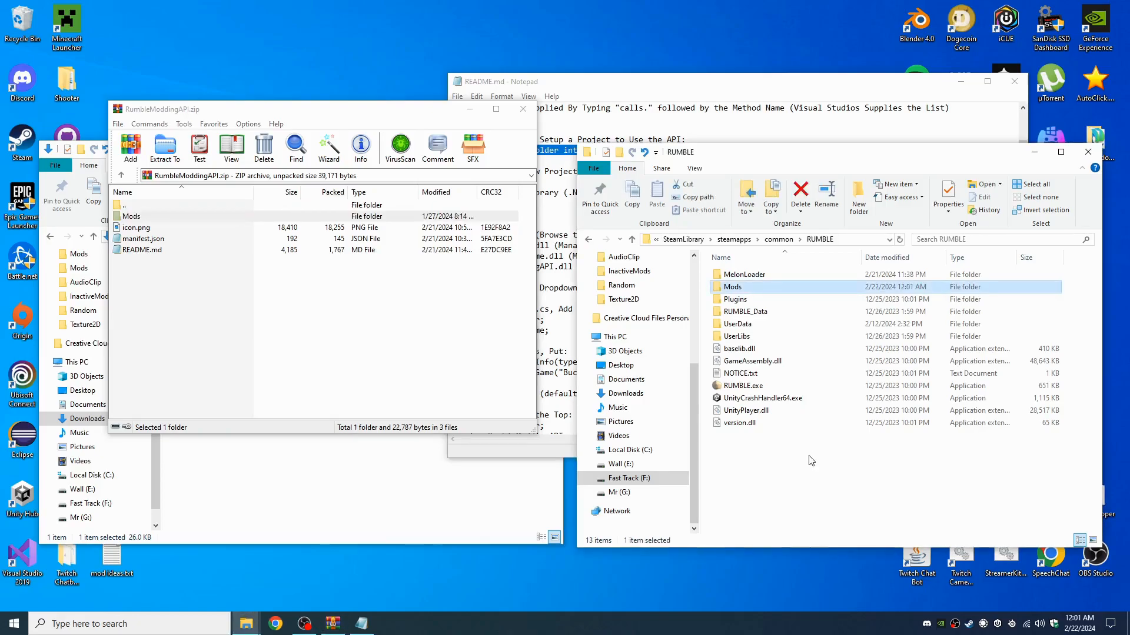
Check that RumbleModdingAPI.dll now sits in RUMBLE's Mods folder beside UnityExplorer
double_click(132, 217)
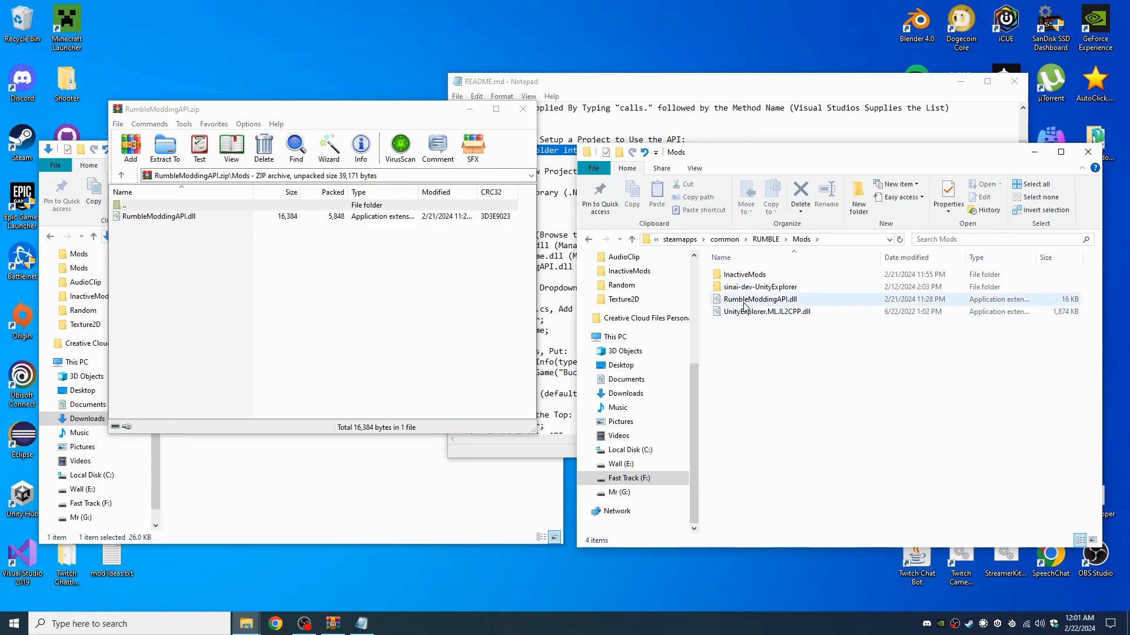
mouse_move(765, 299)
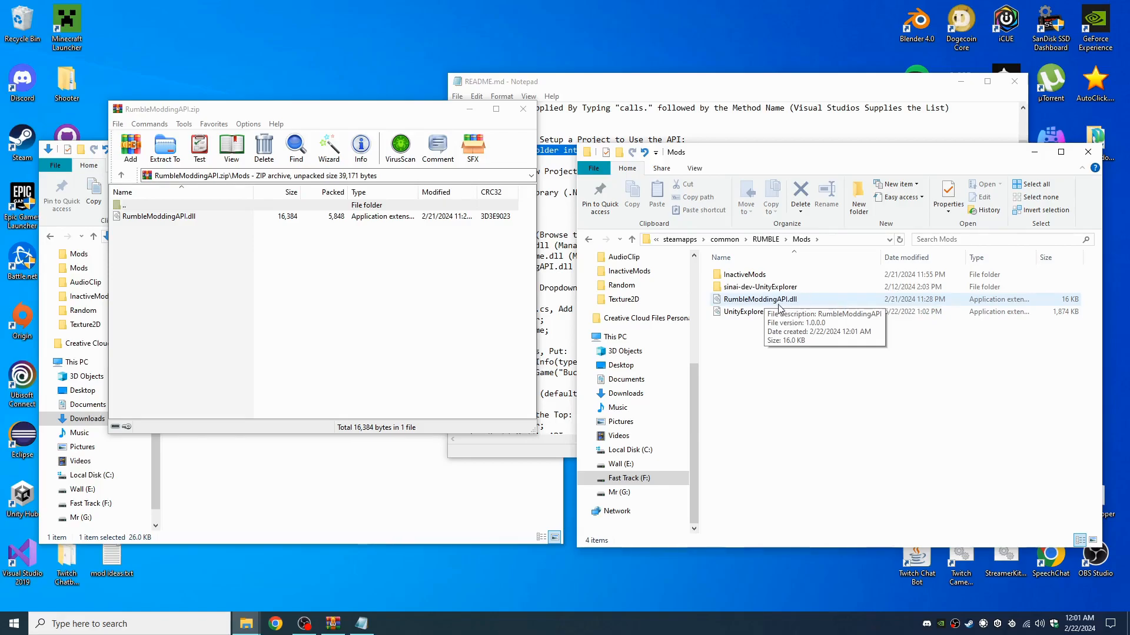
mouse_move(766, 318)
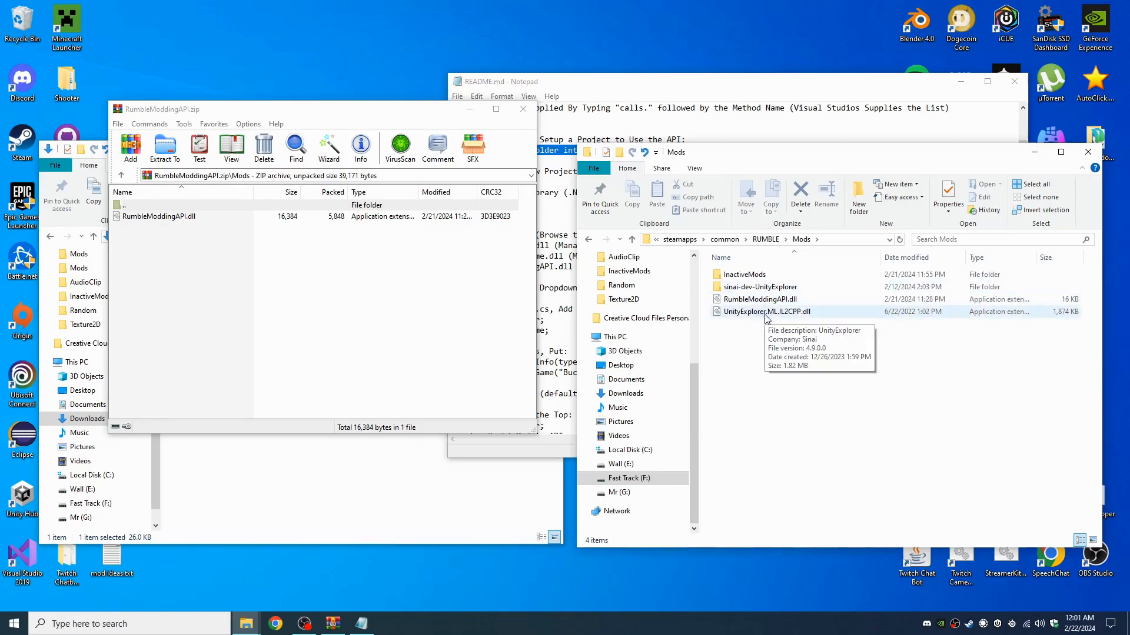
mouse_move(764, 330)
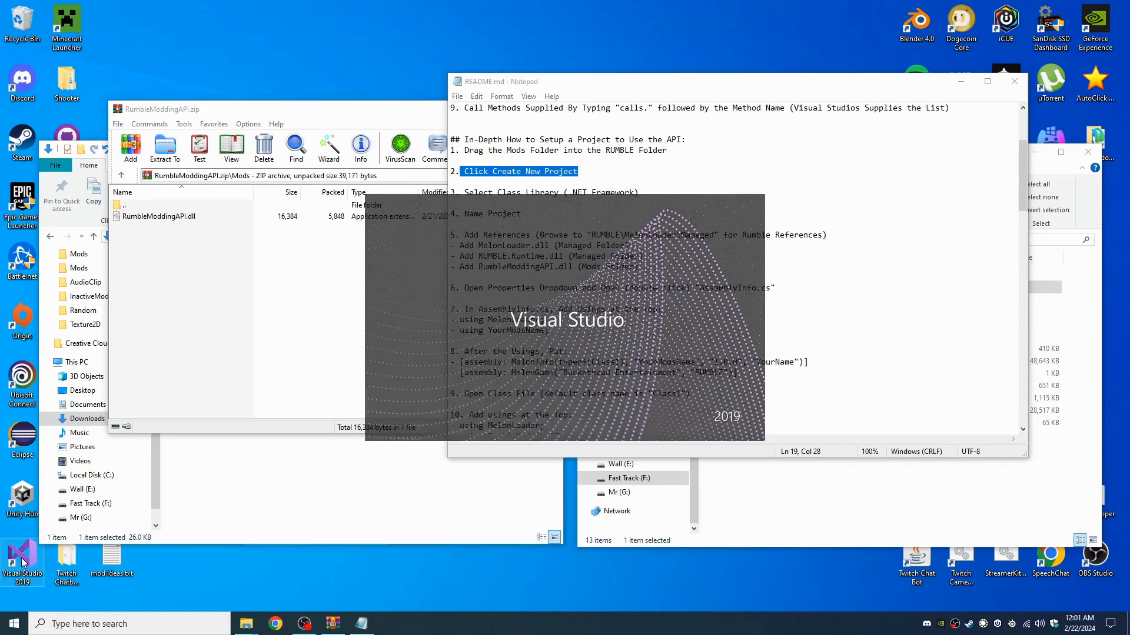
Begin a new project and search the templates for 'class' to find Class Library (.NET Framework)
click(21, 558)
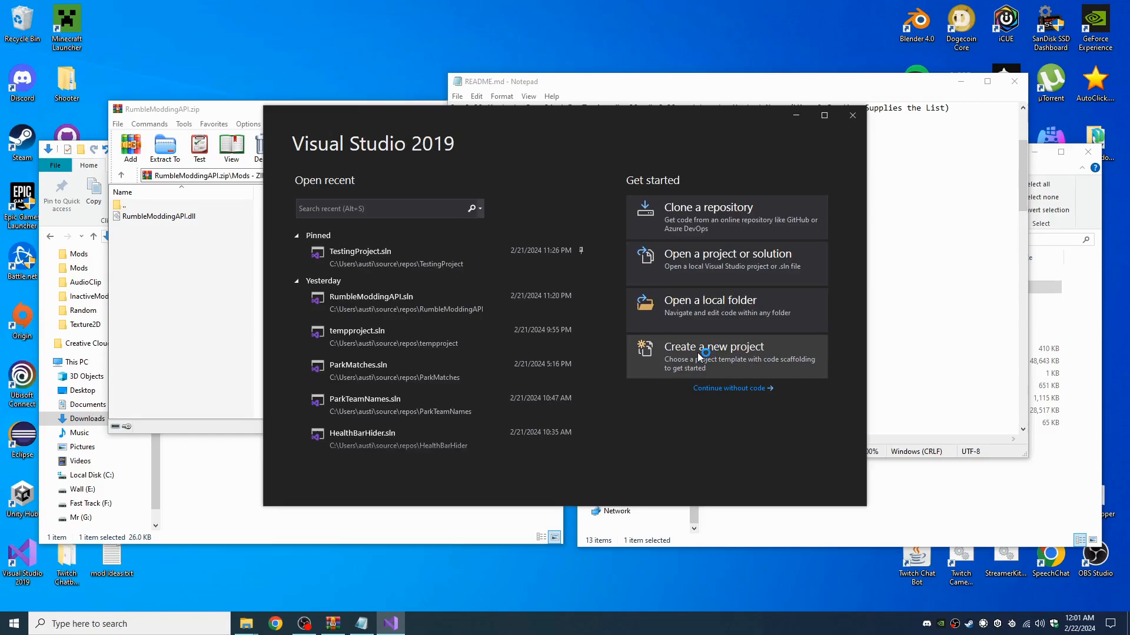
click(713, 356)
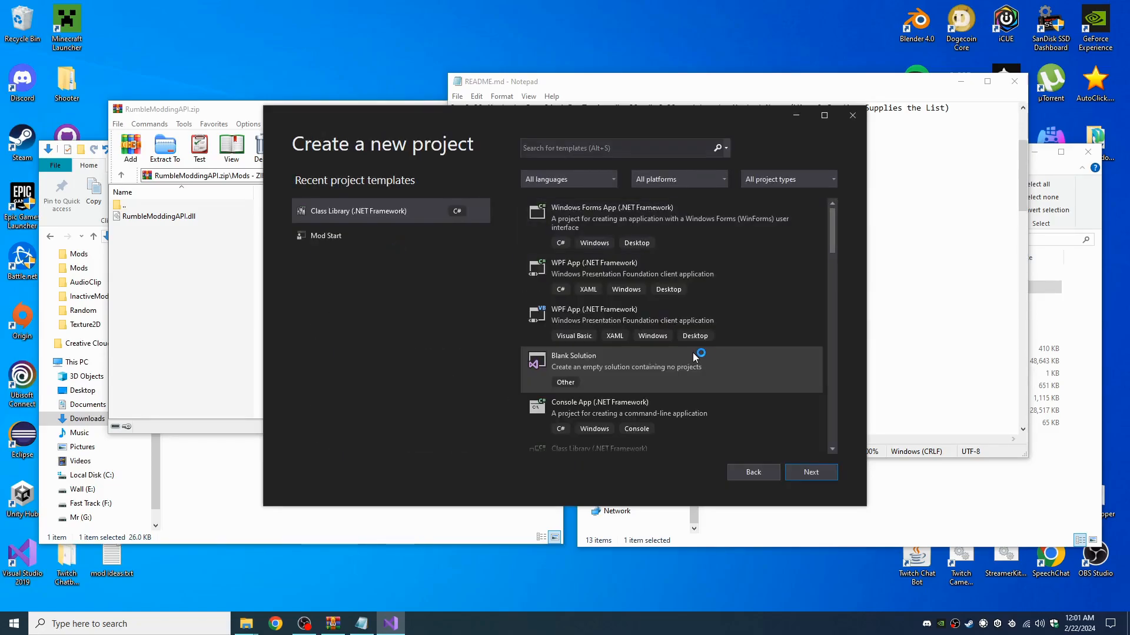
mouse_move(398, 217)
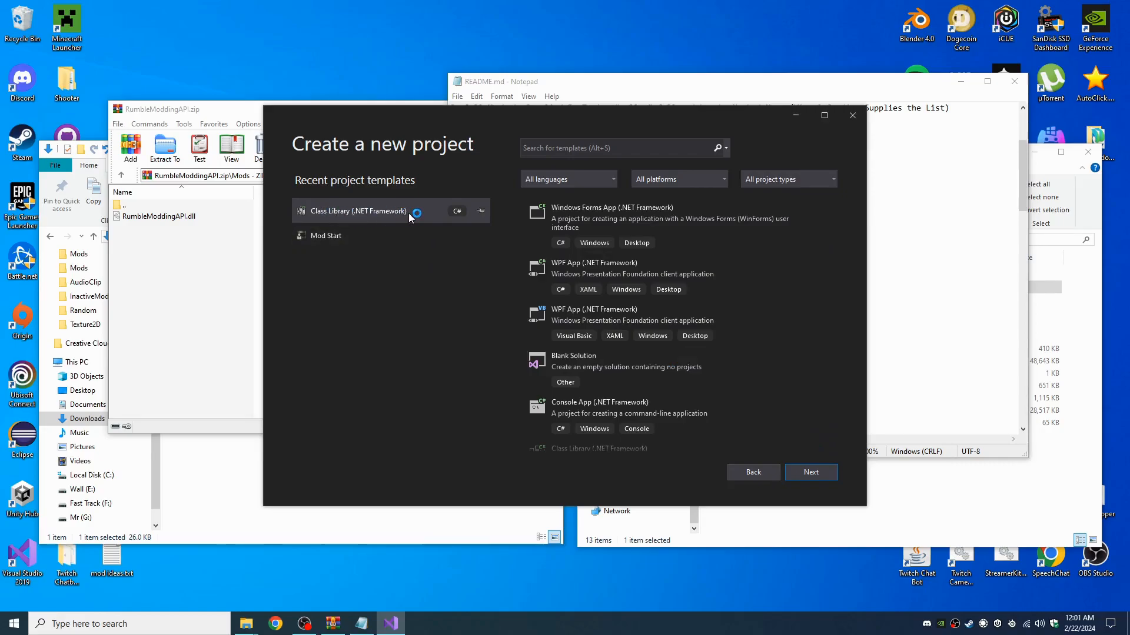
click(619, 149)
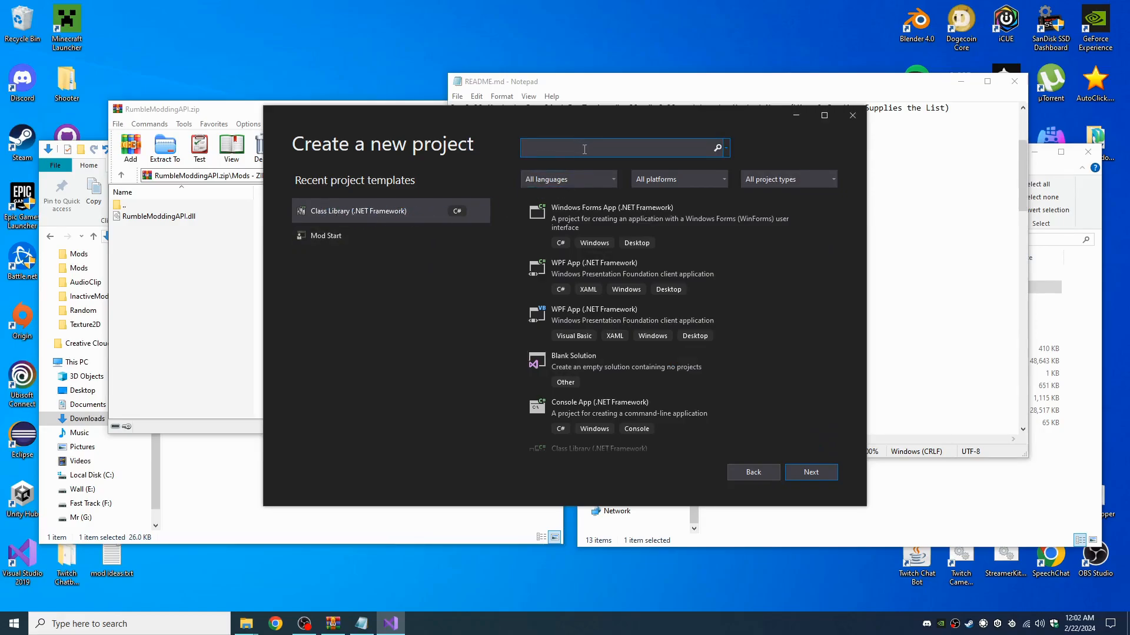
text(class)
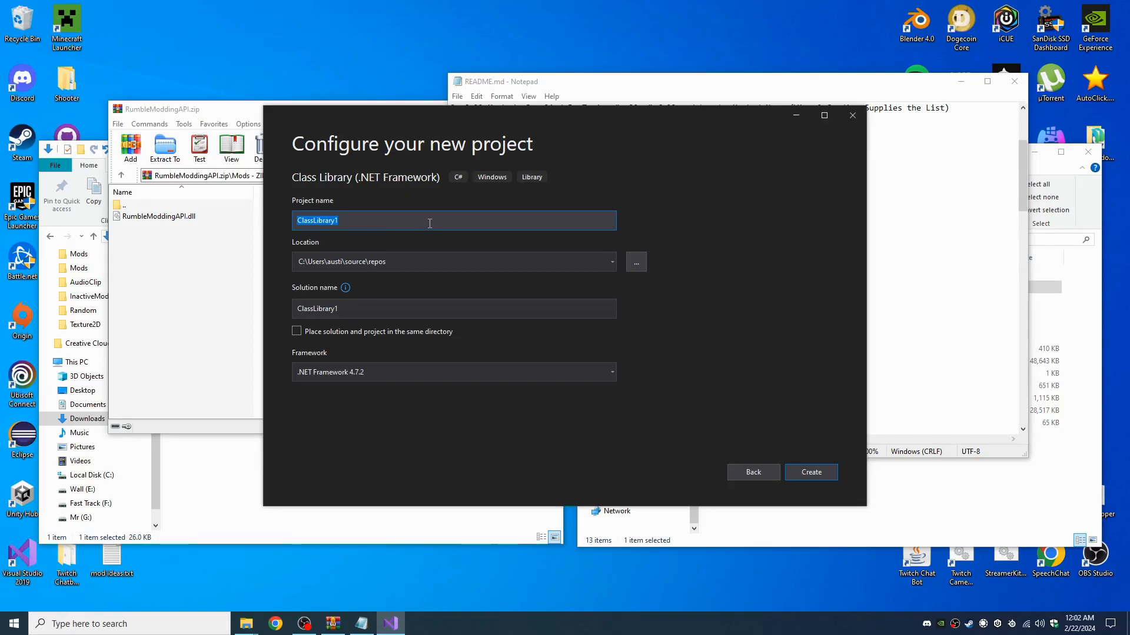
Name the project ModForVideo and create it, landing in Class1.cs
text(ModForVideo)
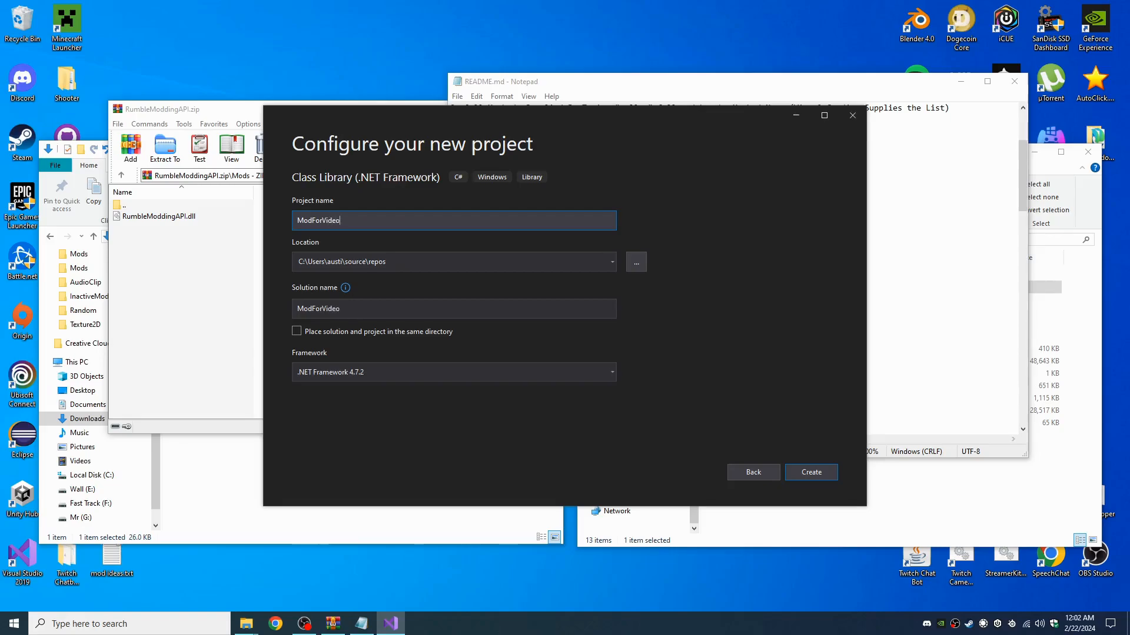
mouse_move(814, 480)
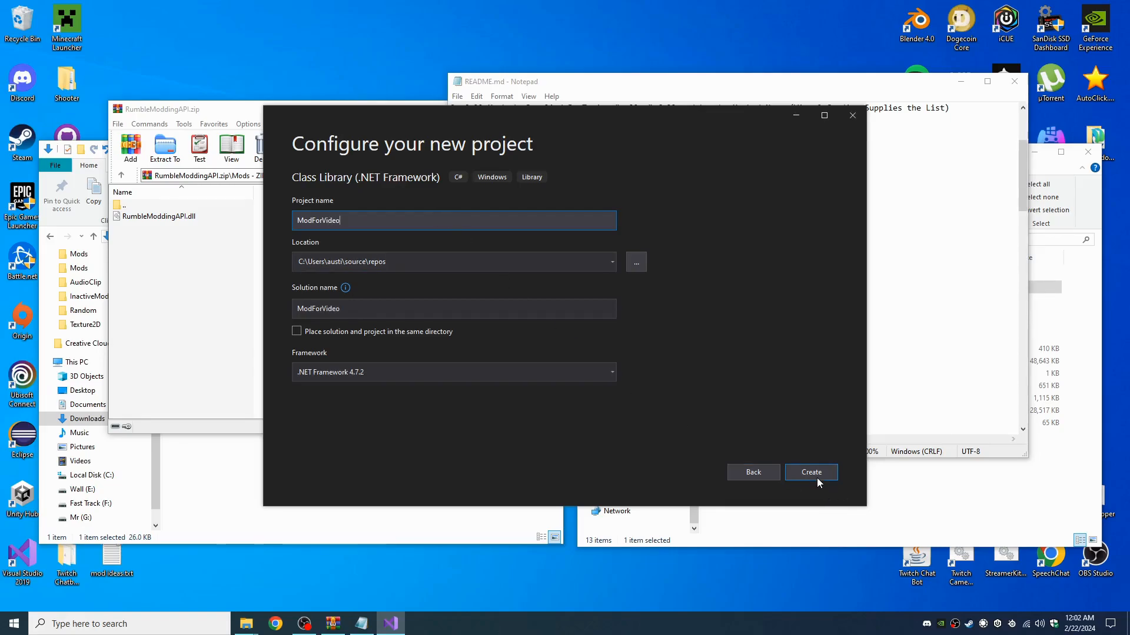
click(811, 472)
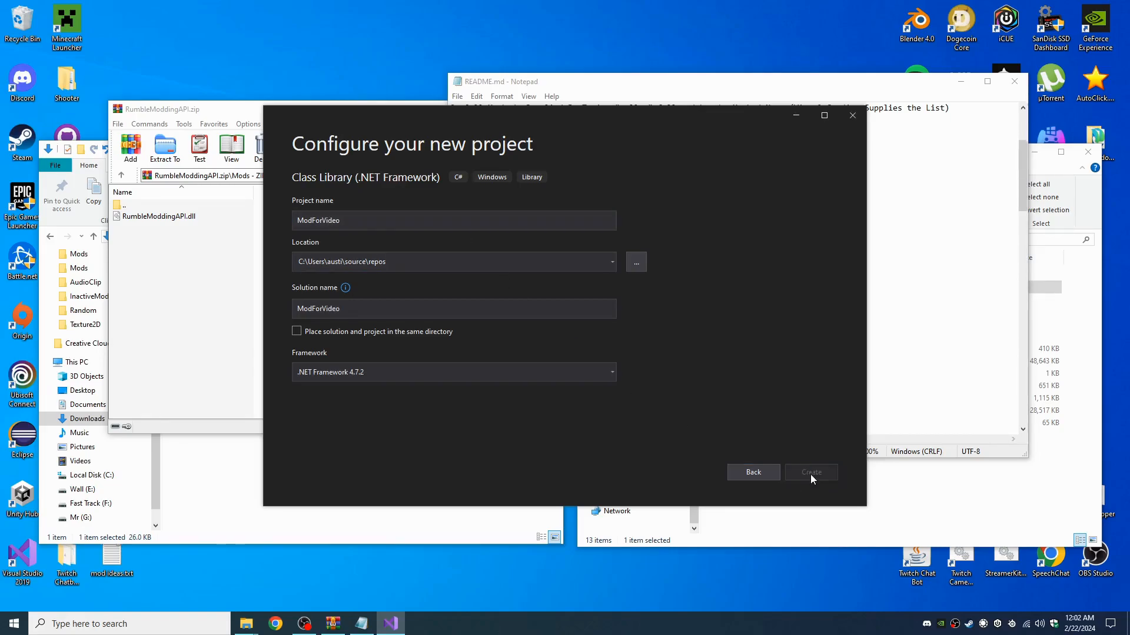
click(811, 473)
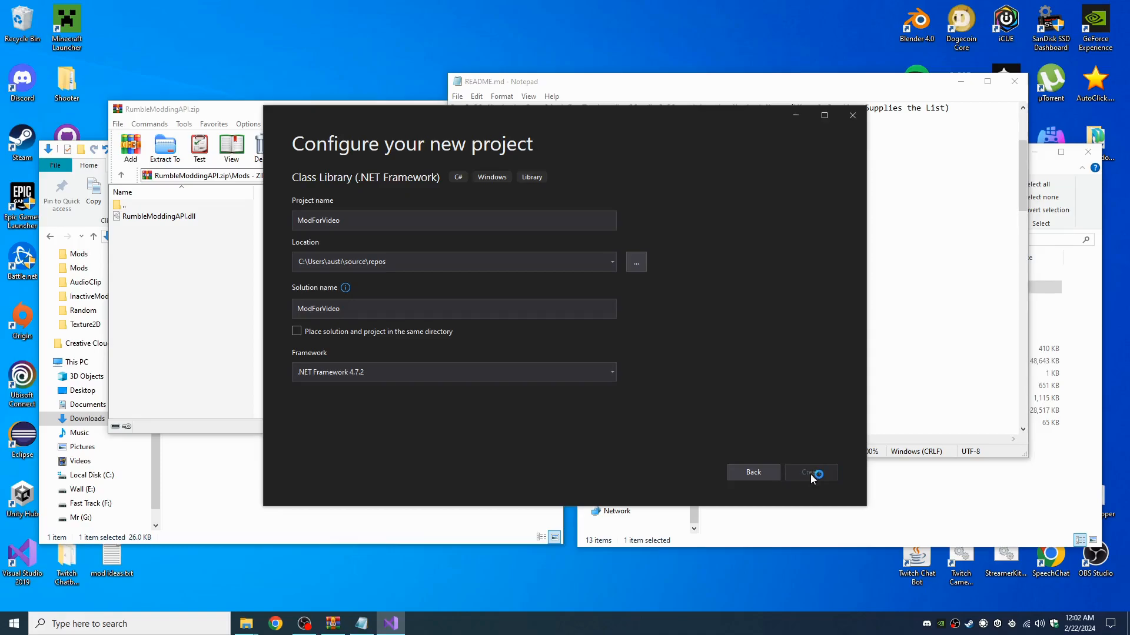
click(811, 473)
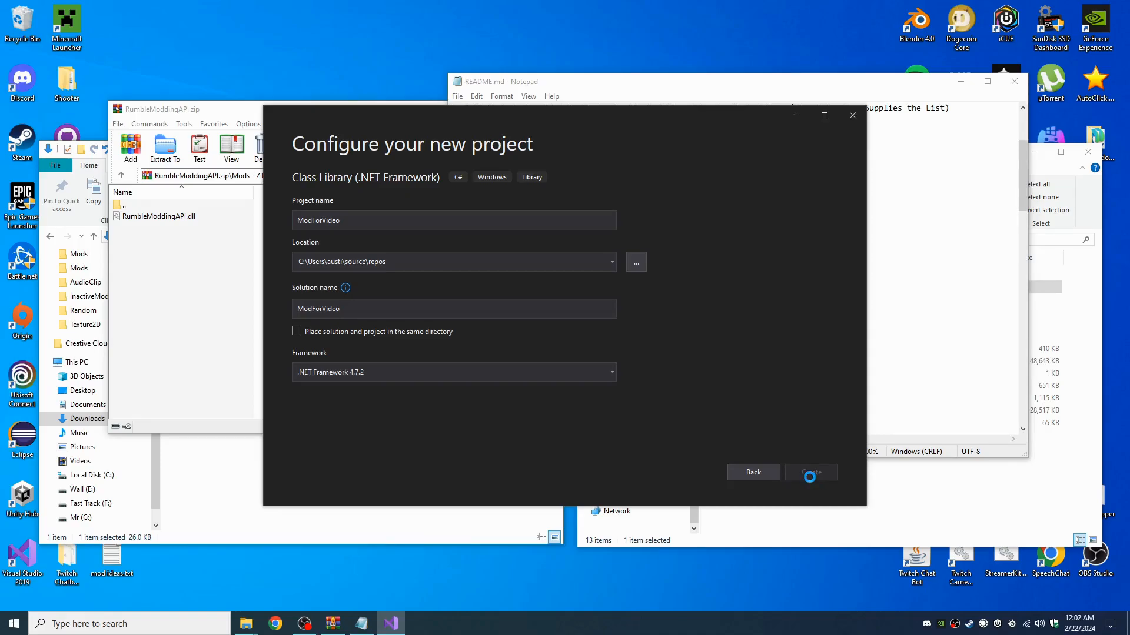
click(811, 473)
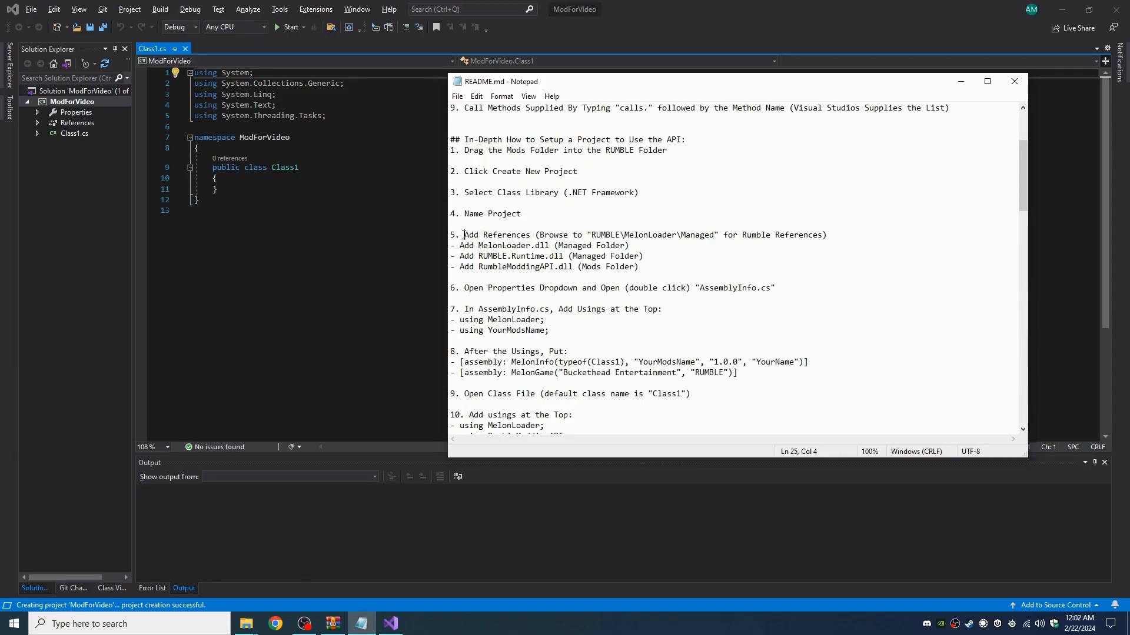
Highlight the Add References step and the RUMBLE references path in the README
drag(464, 235, 530, 234)
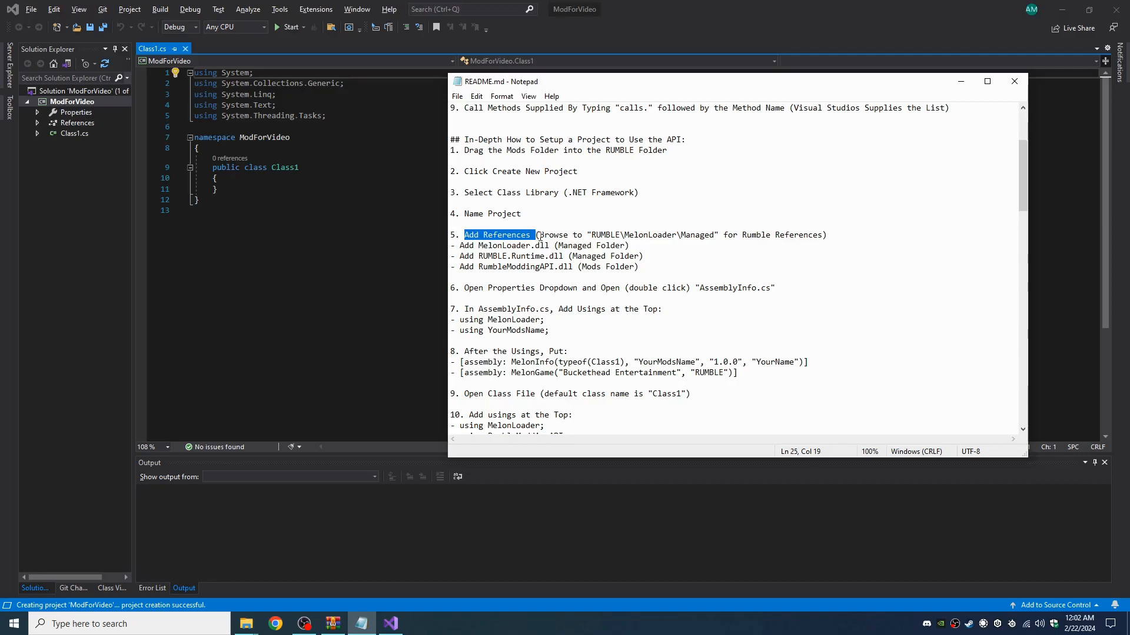
double_click(606, 234)
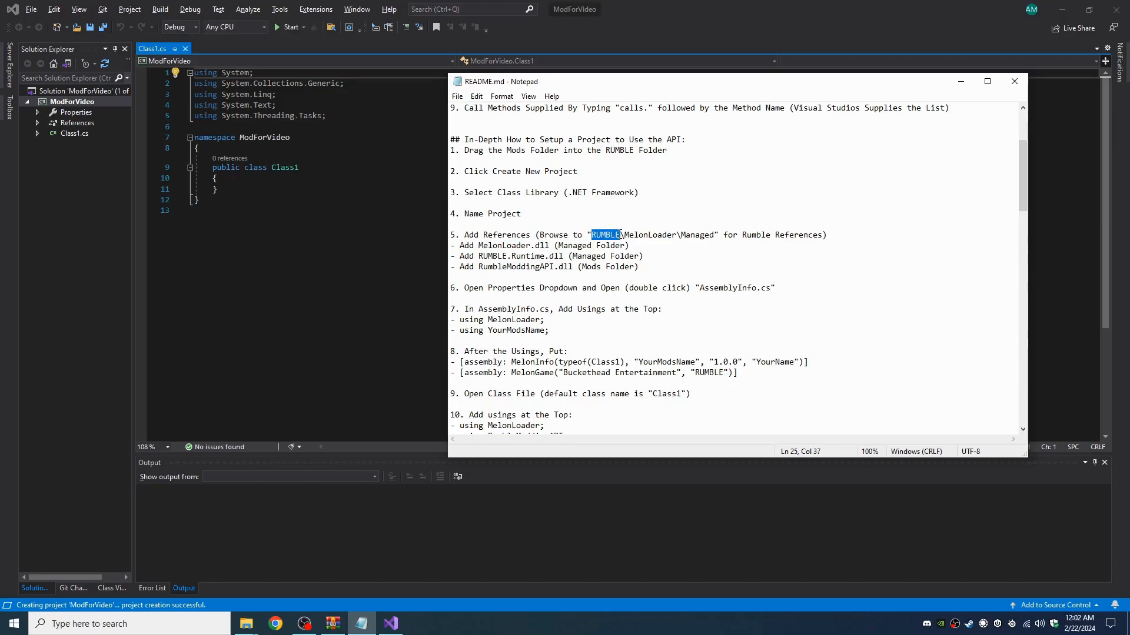
mouse_move(677, 232)
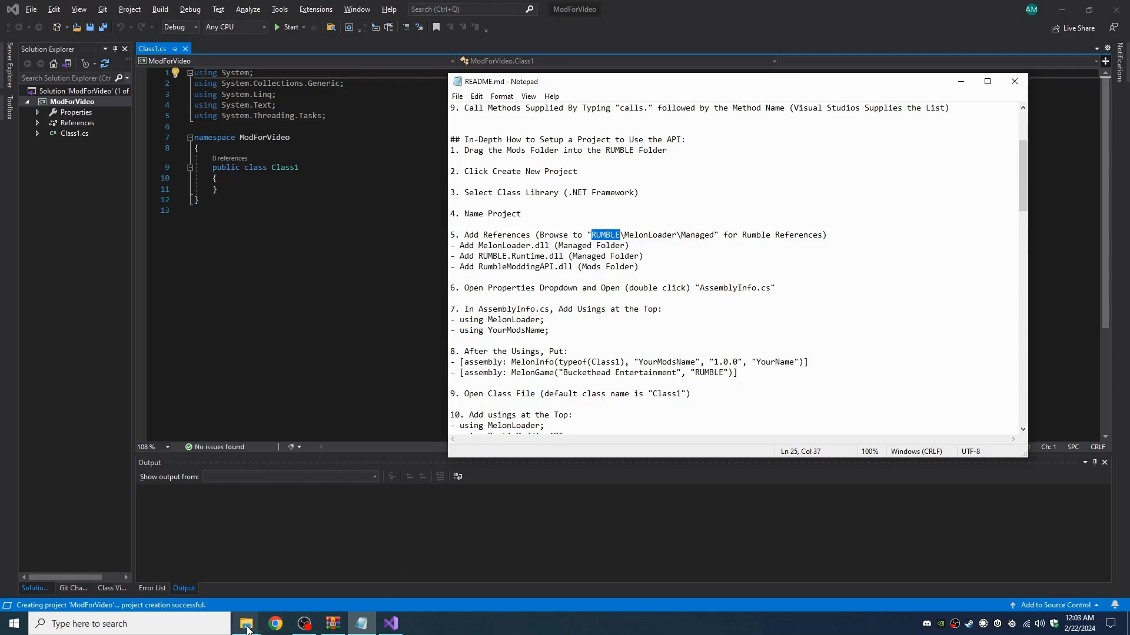
Start Add Reference and note MelonLoader.dll, RUMBLE.Runtime.dll and RumbleModdingAPI.dll from the instructions
right_click(78, 122)
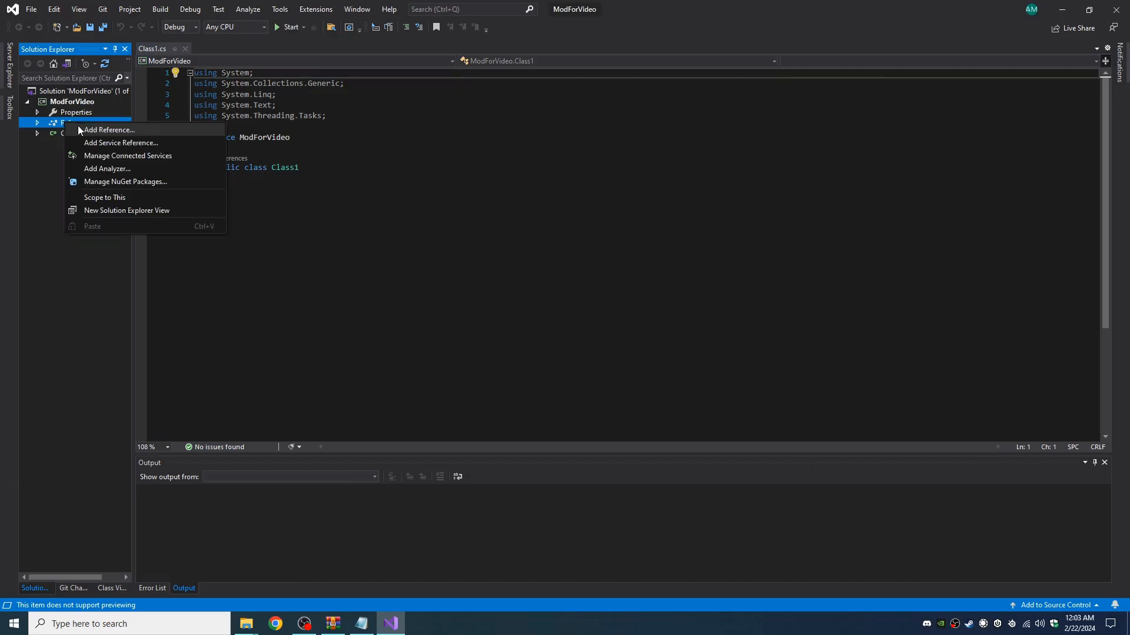
click(108, 129)
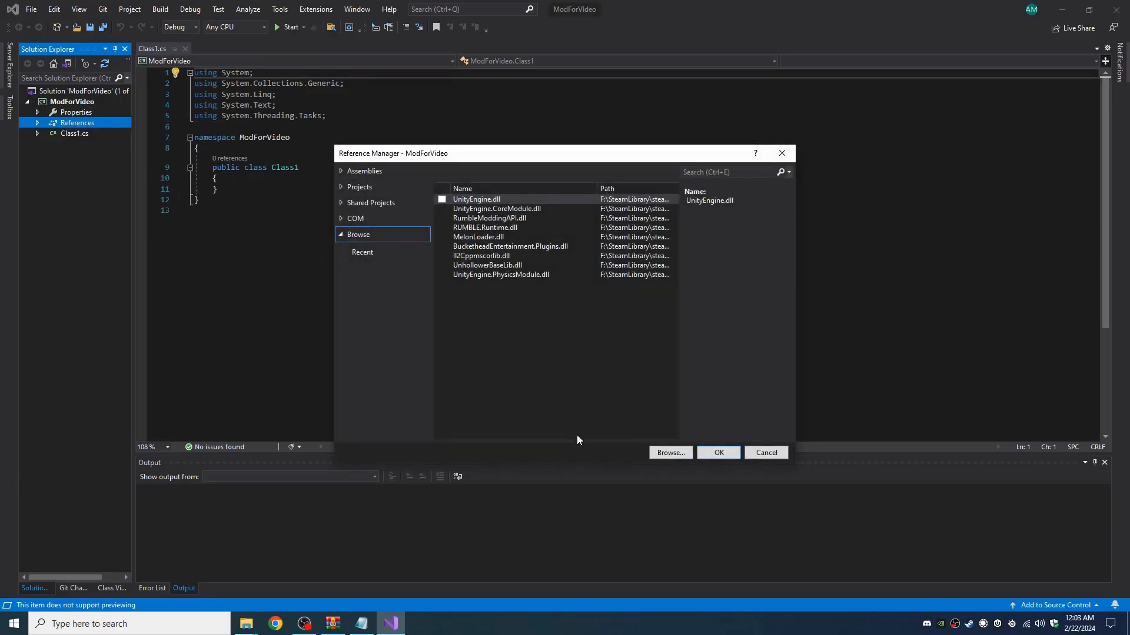
mouse_move(533, 331)
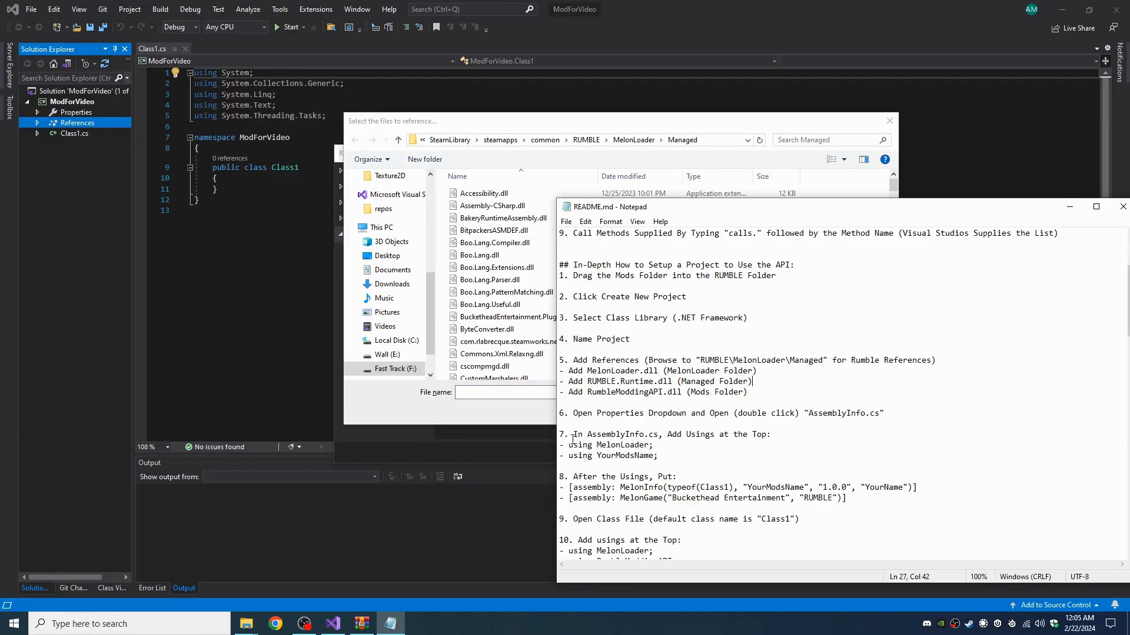
double_click(616, 371)
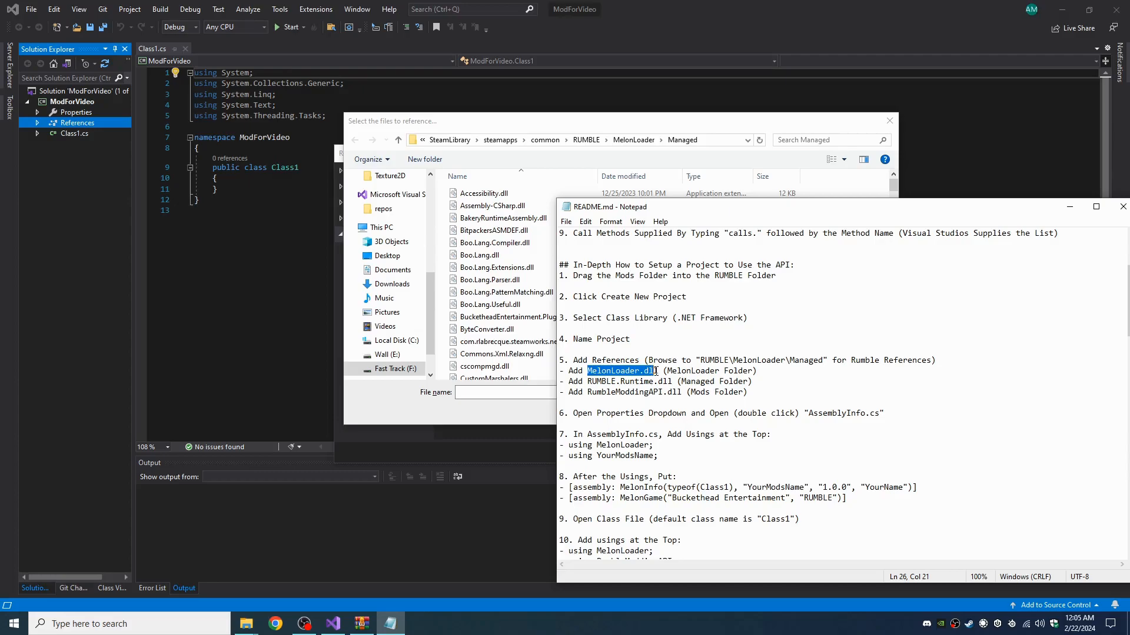
double_click(631, 381)
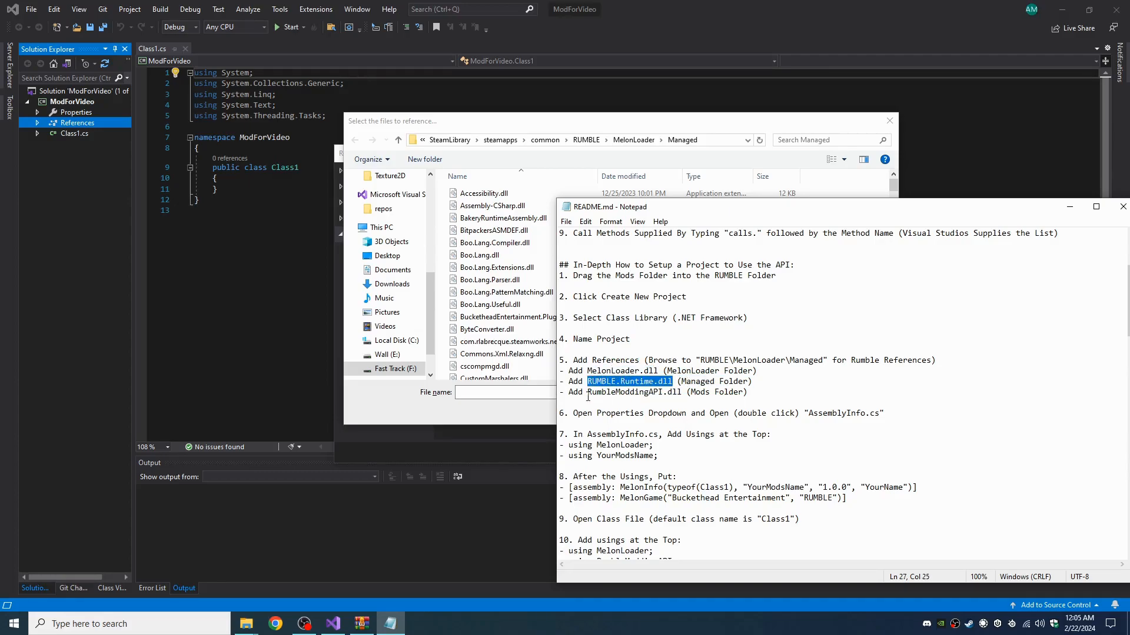
double_click(633, 392)
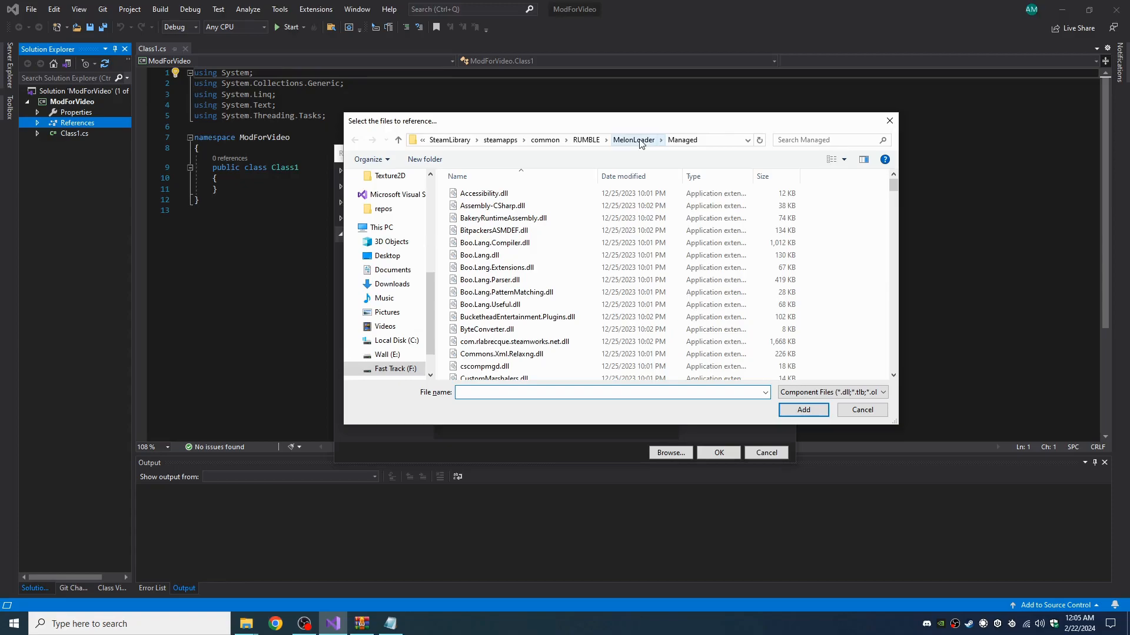
click(633, 139)
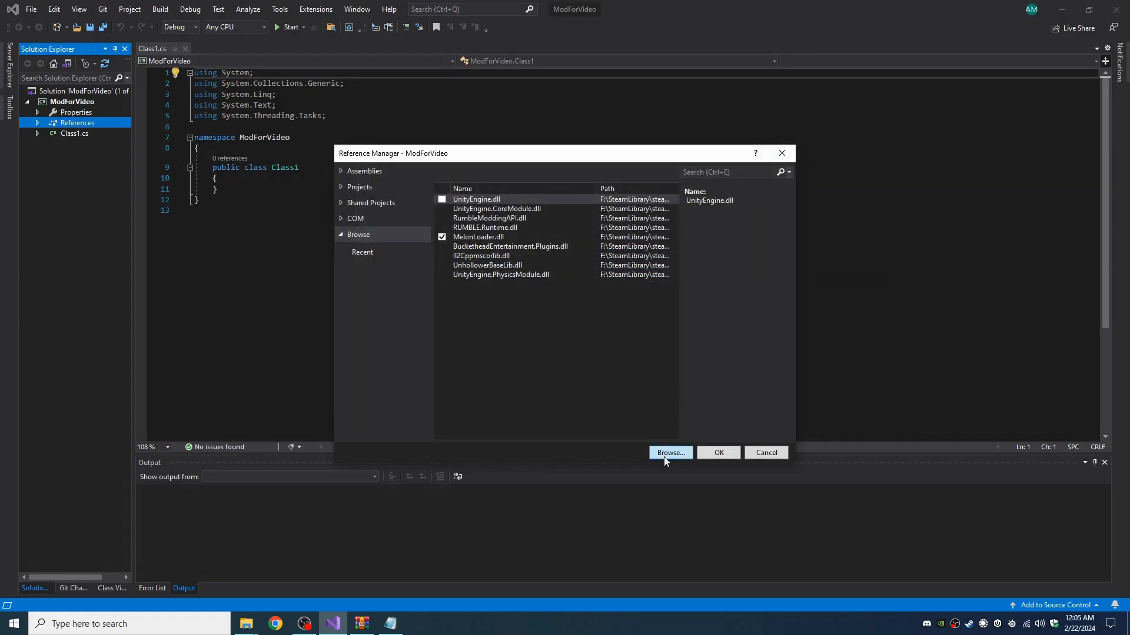
Browse to the three DLLs in the MelonLoader and Mods folders and confirm them as references
click(670, 452)
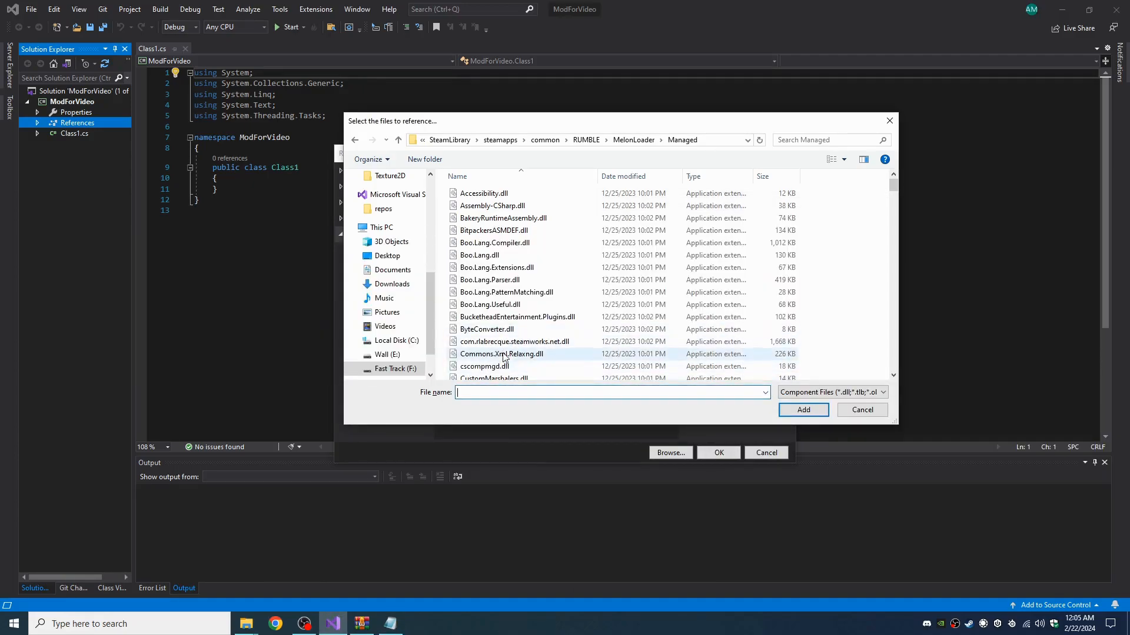
scroll(down, 3)
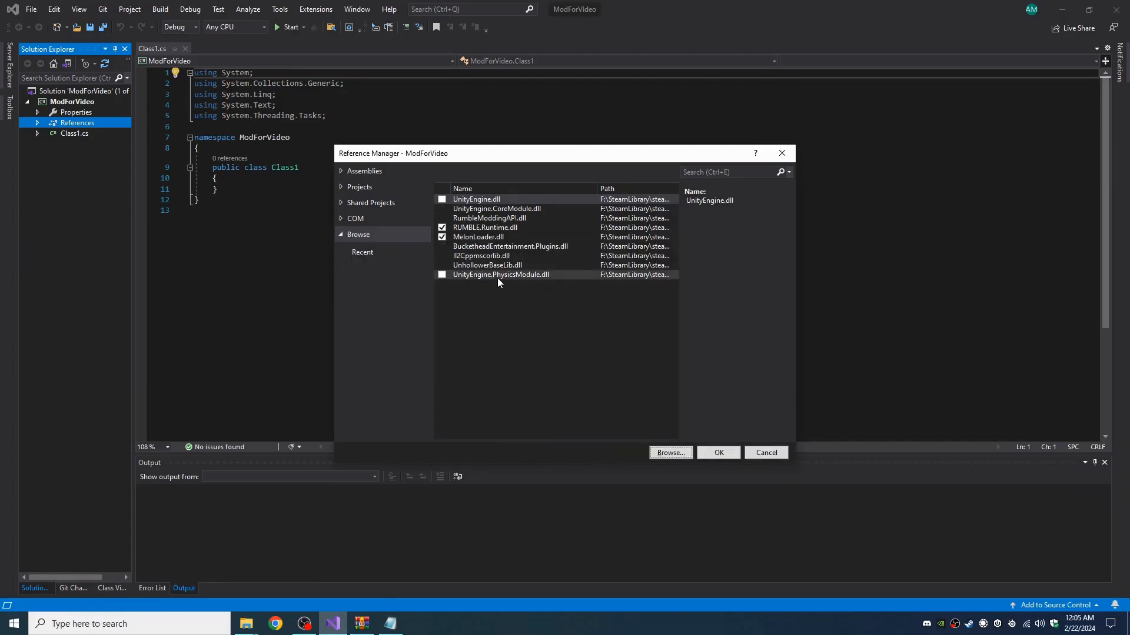
click(669, 452)
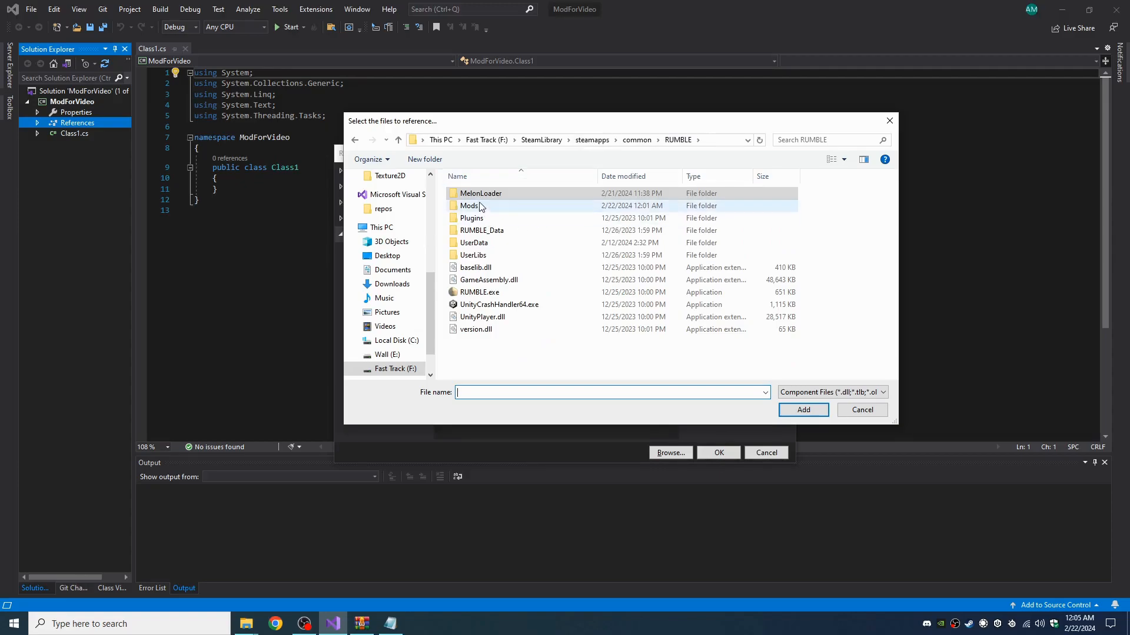
double_click(470, 205)
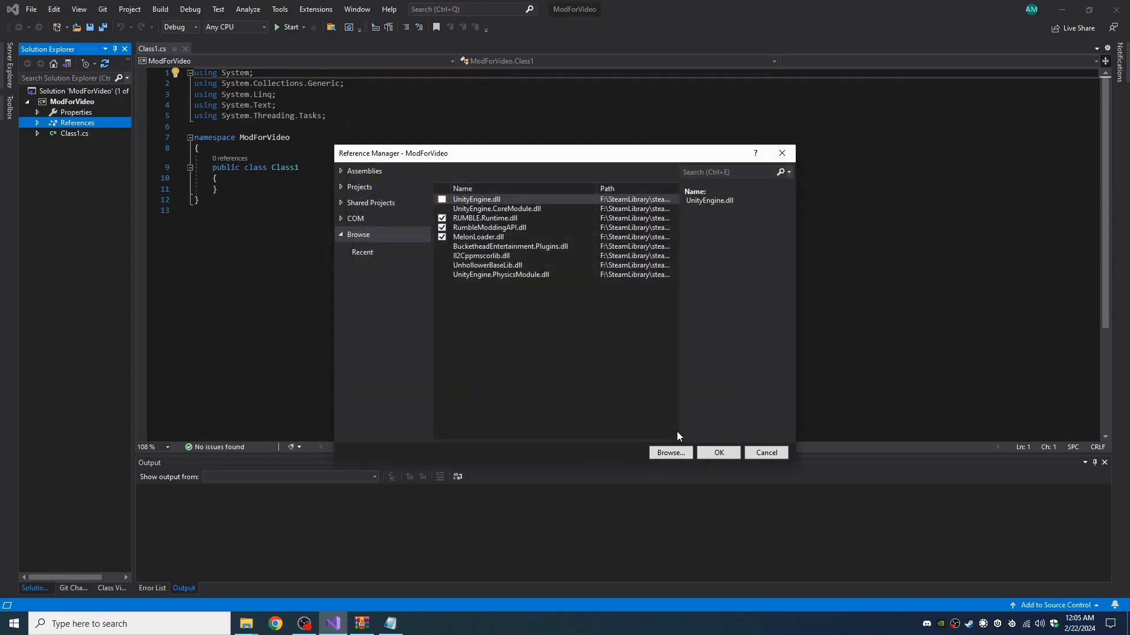
click(718, 452)
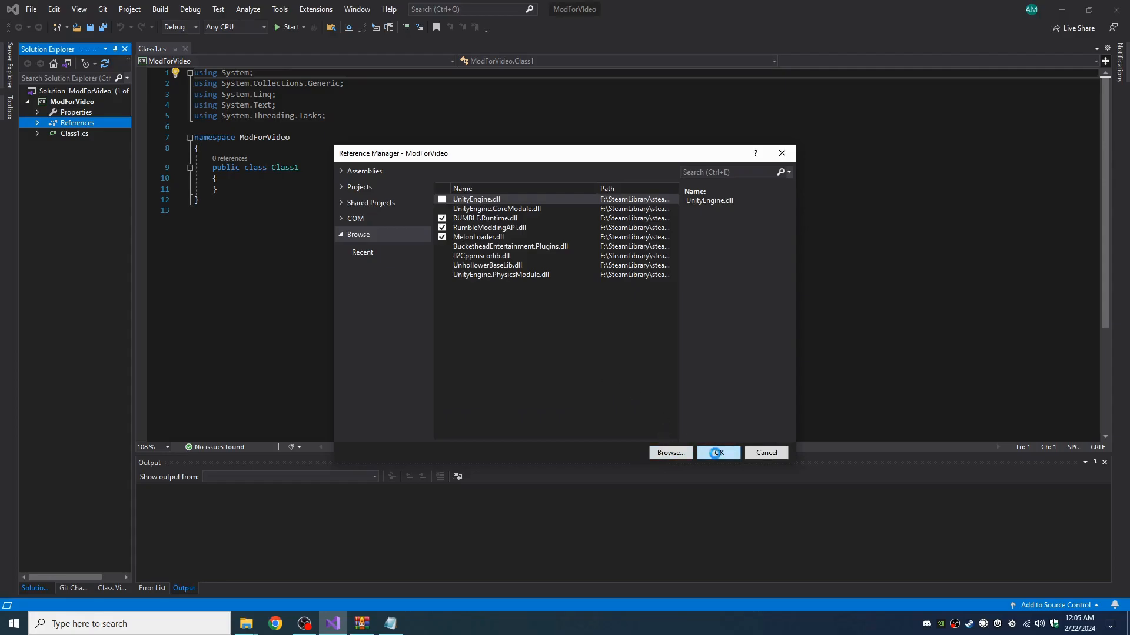
click(718, 452)
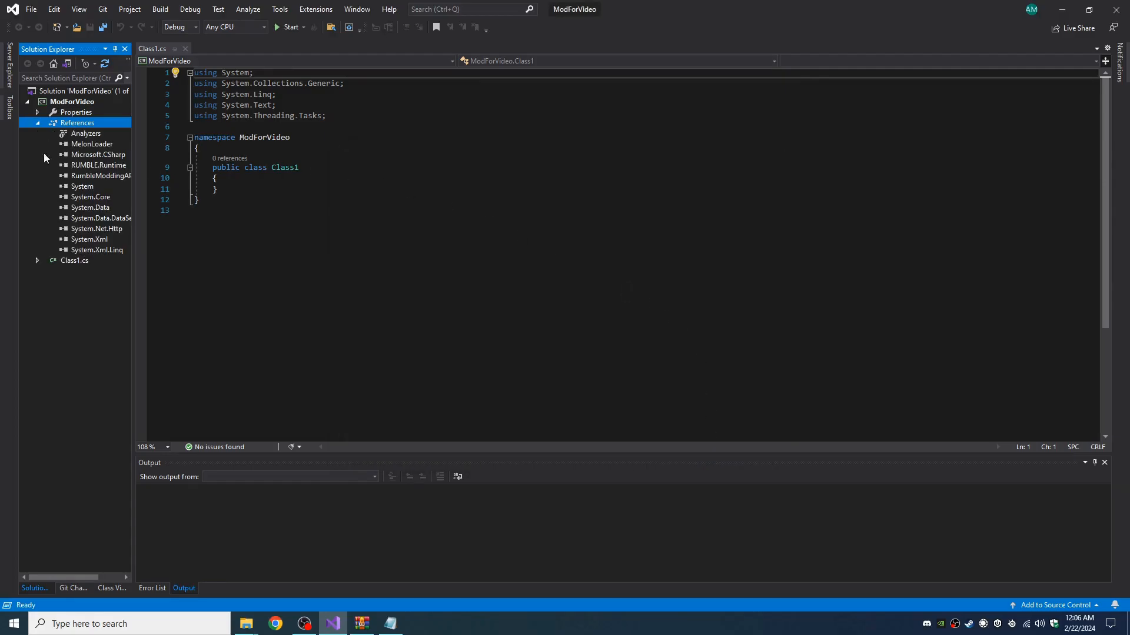
Open AssemblyInfo.cs from the project's Properties
click(36, 122)
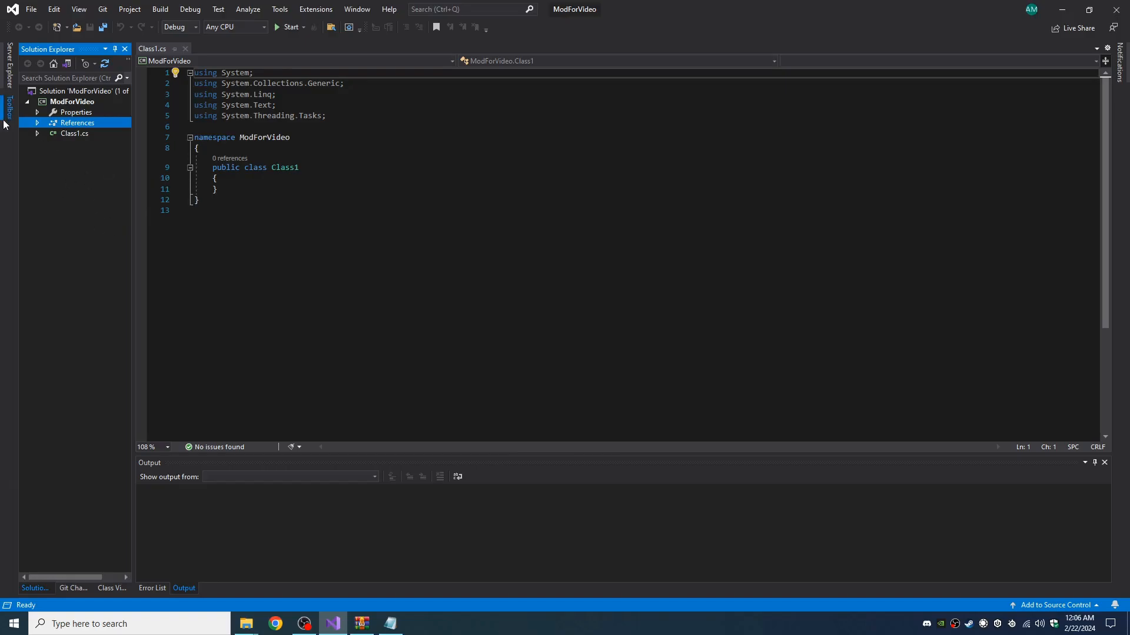
click(217, 178)
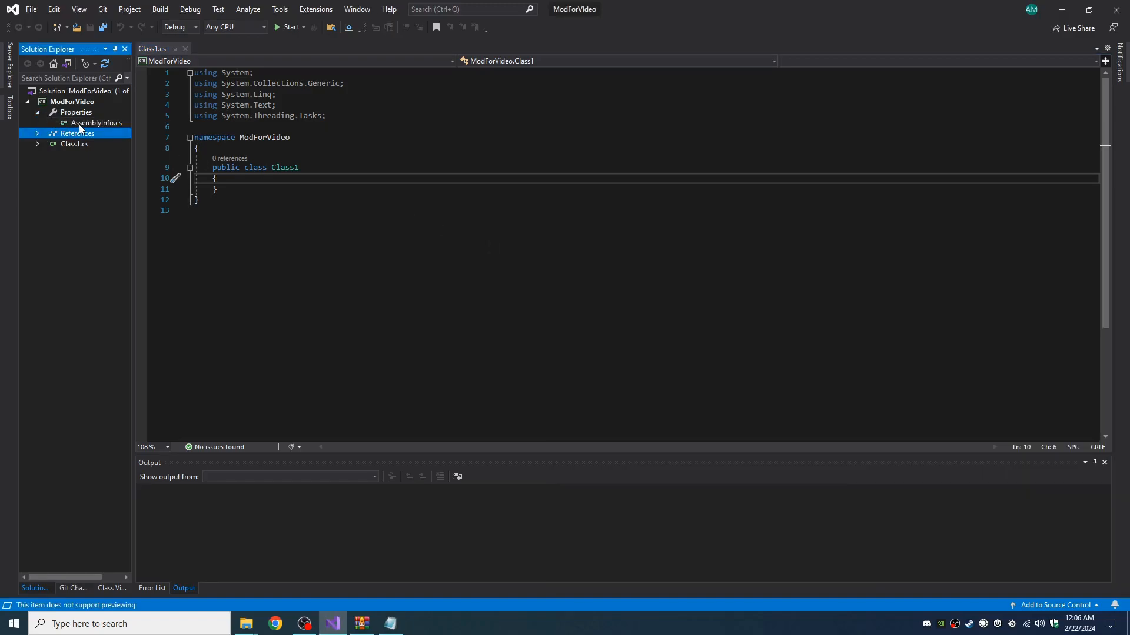
double_click(97, 122)
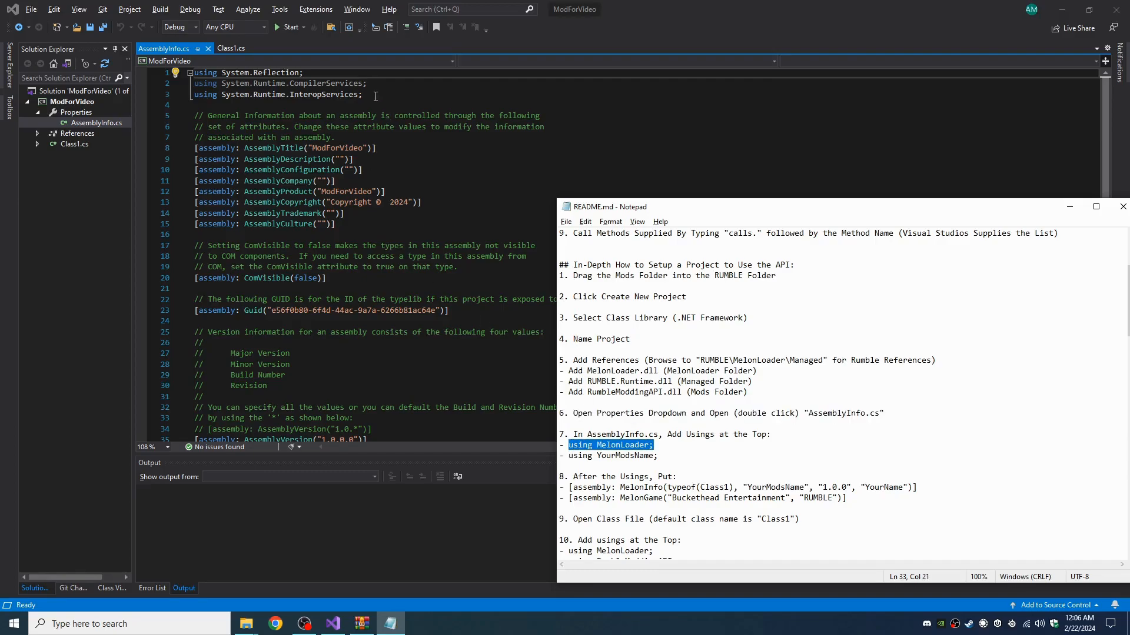
Add 'using MelonLoader;' and 'using ModForVideo;' below the existing usings
text(using MelonLoader;)
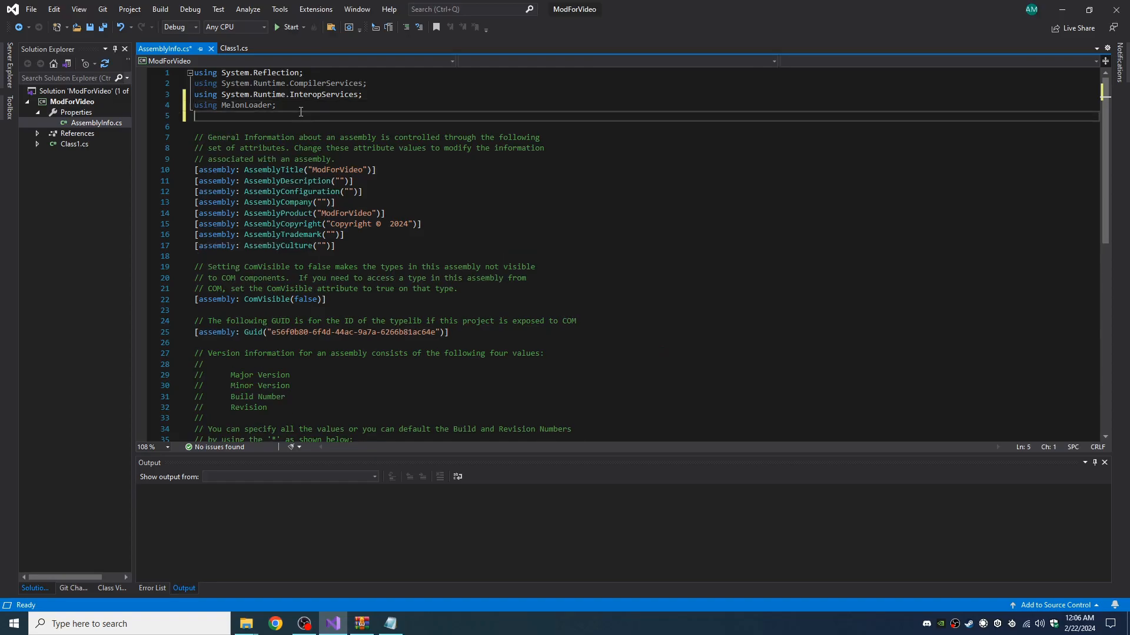
text(using YourModsName;)
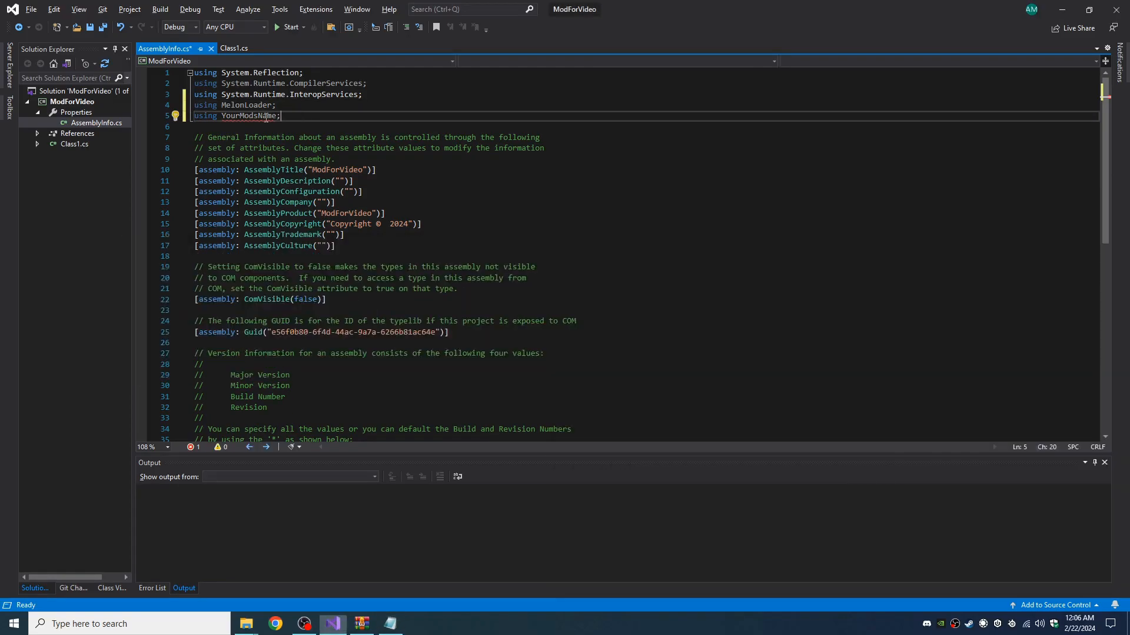
double_click(247, 116)
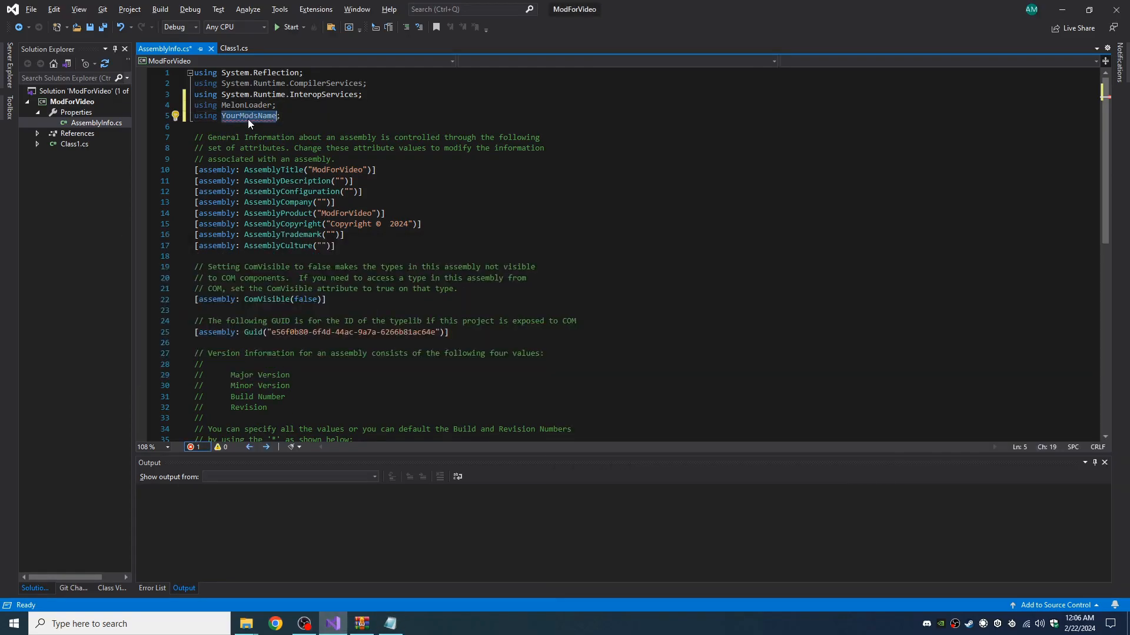
mouse_move(574, 18)
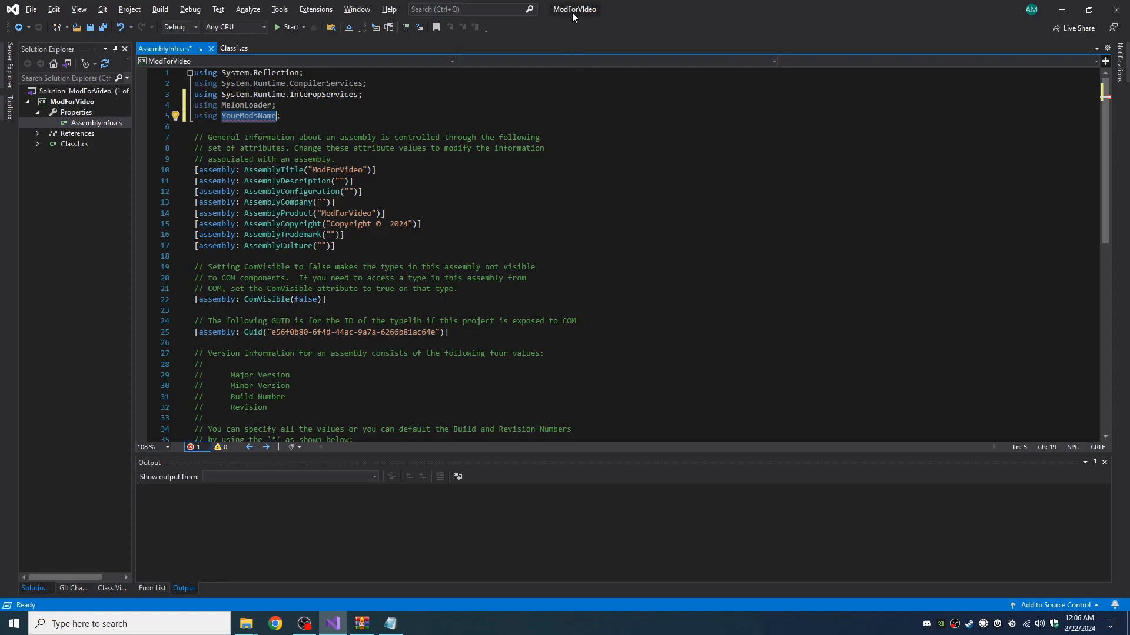
text(Mo)
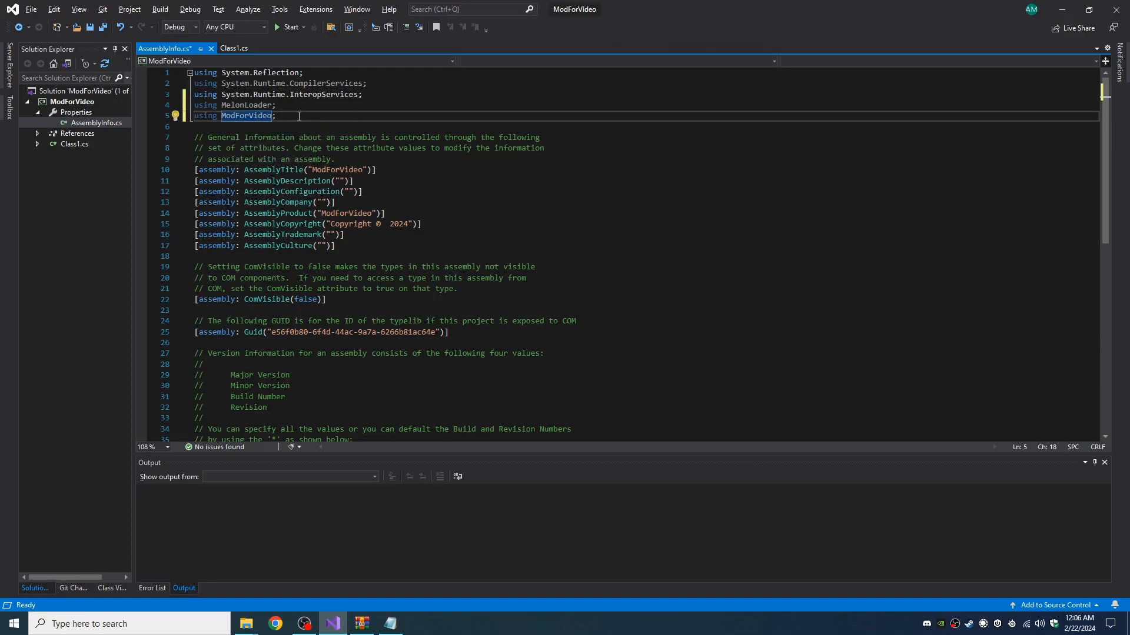
key(Alt+Tab)
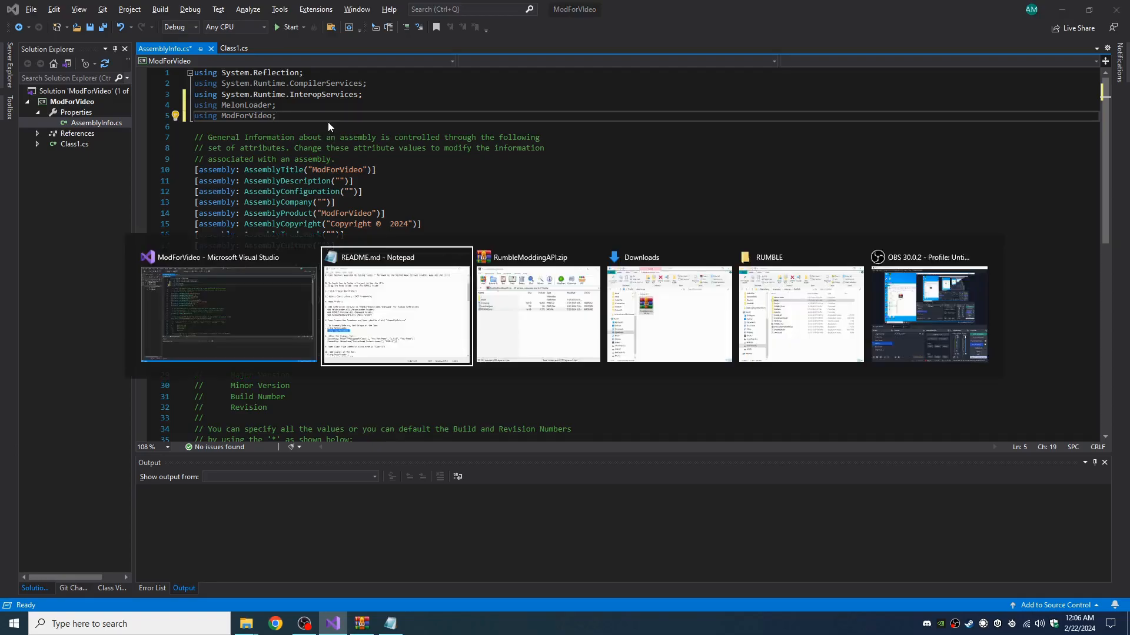
Paste the MelonInfo and MelonGame("Buckethead Entertainment", "RUMBLE") attribute lines from the README
click(395, 257)
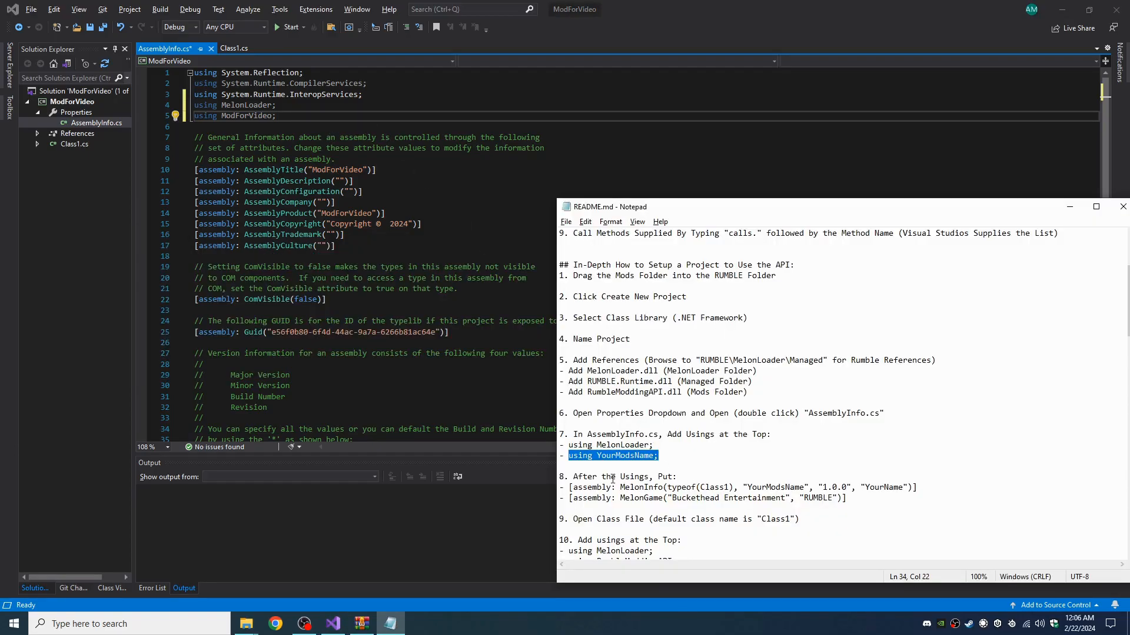
double_click(627, 487)
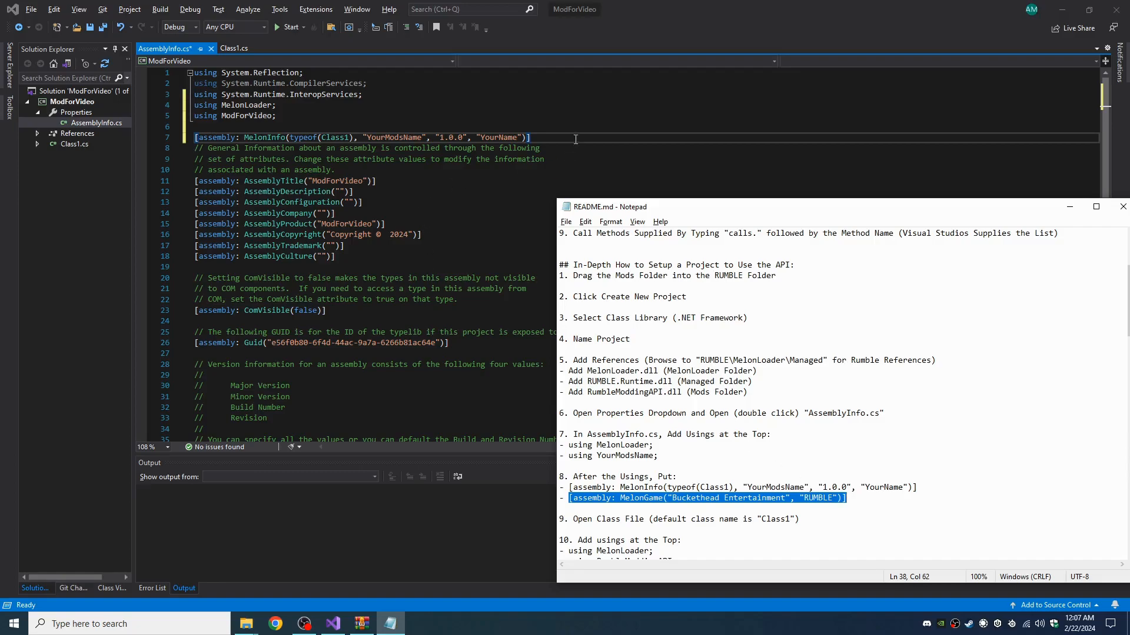
text([assembly: MelonGame("Buckethead Entertainment", "RUMBLE")])
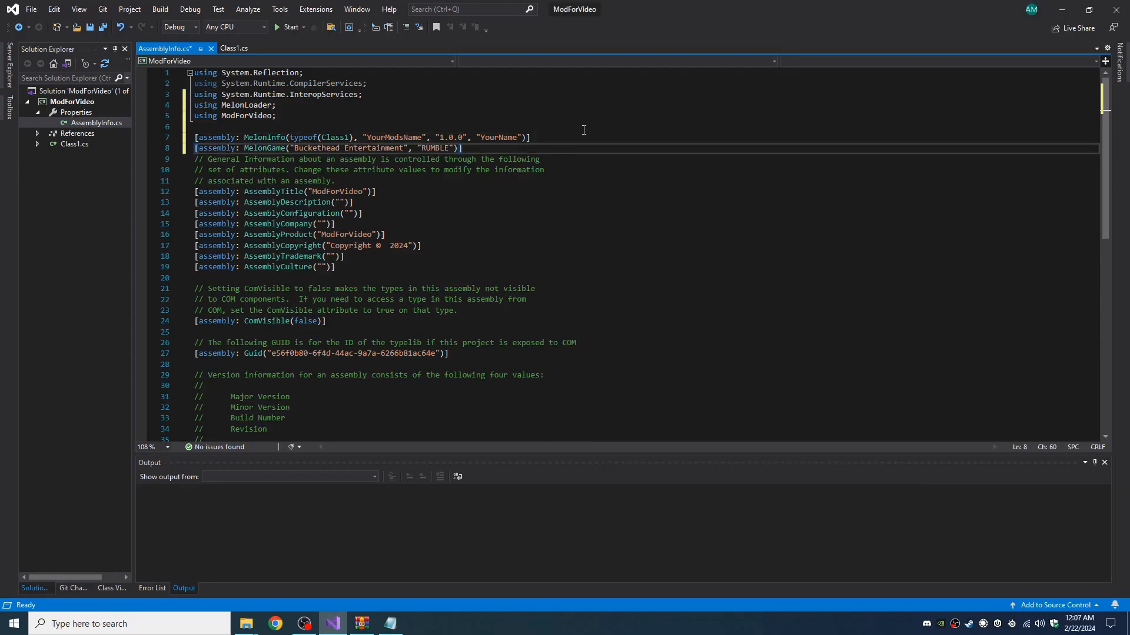
mouse_move(482, 136)
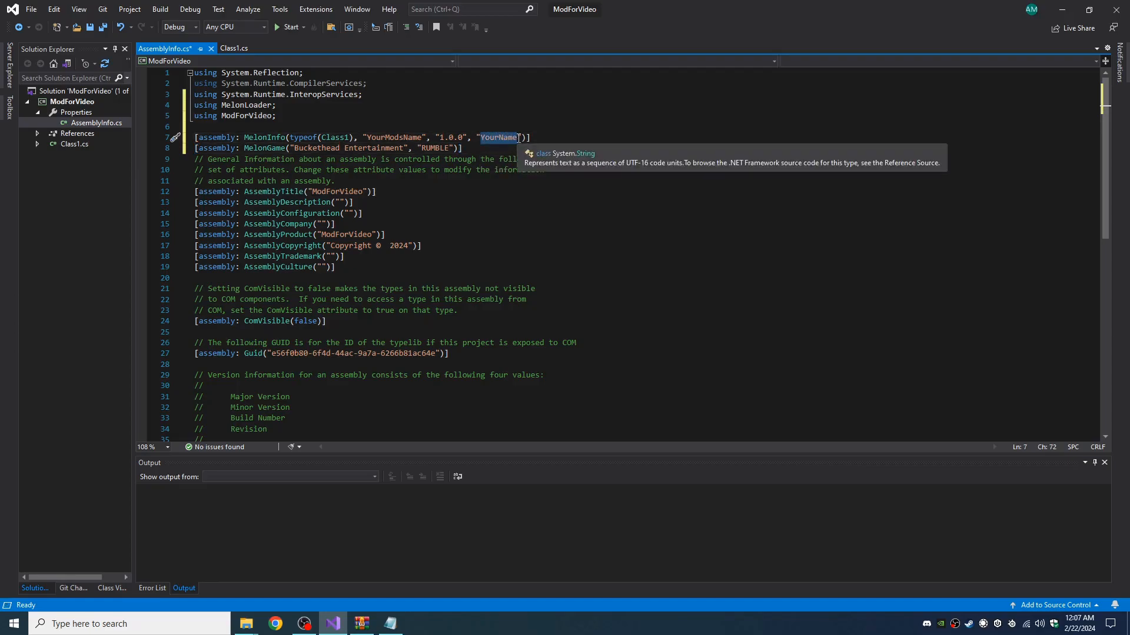
Fill MelonInfo with author UlvakSkillz, mod ModForVideo and class Class1, then save the file
text(UlvakSkill)
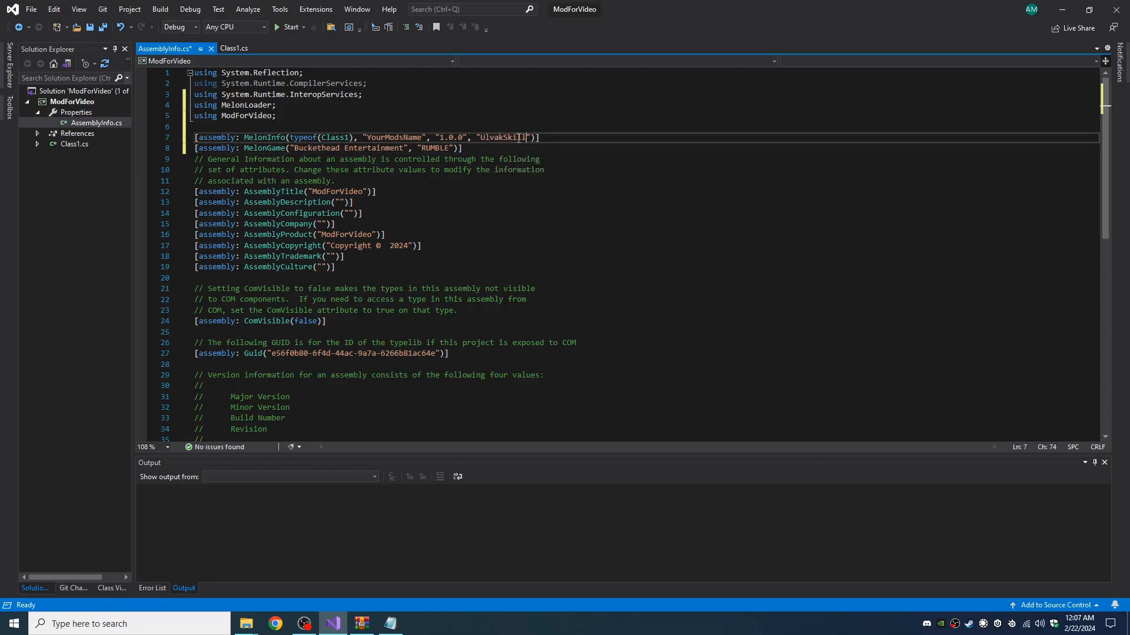
text(z)
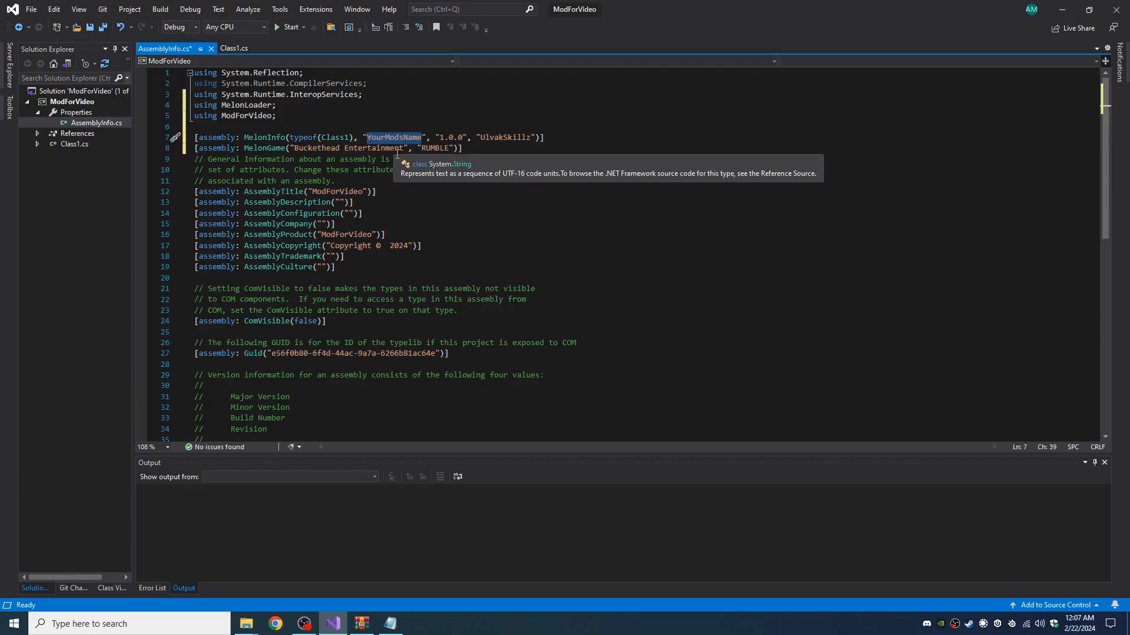
text(ModForVideo)
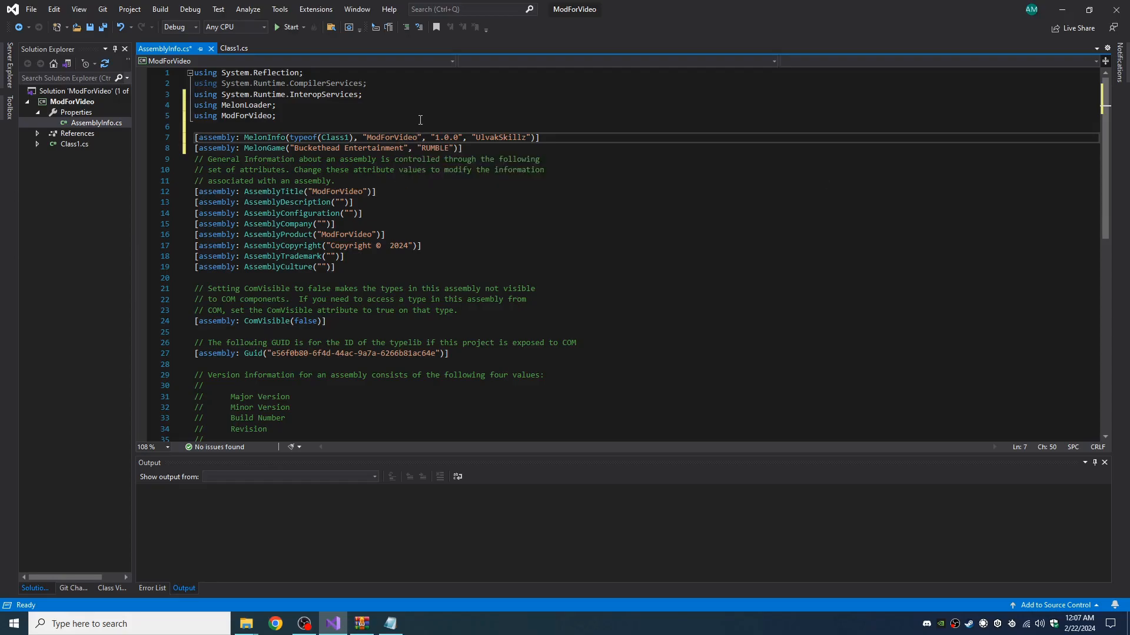
mouse_move(391, 136)
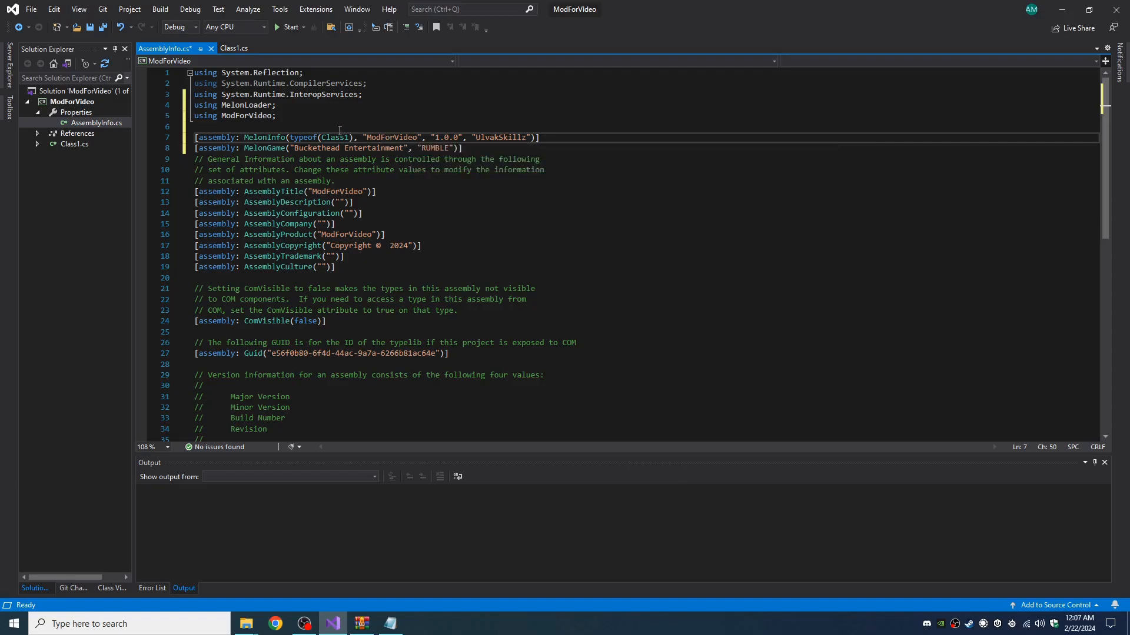
double_click(334, 136)
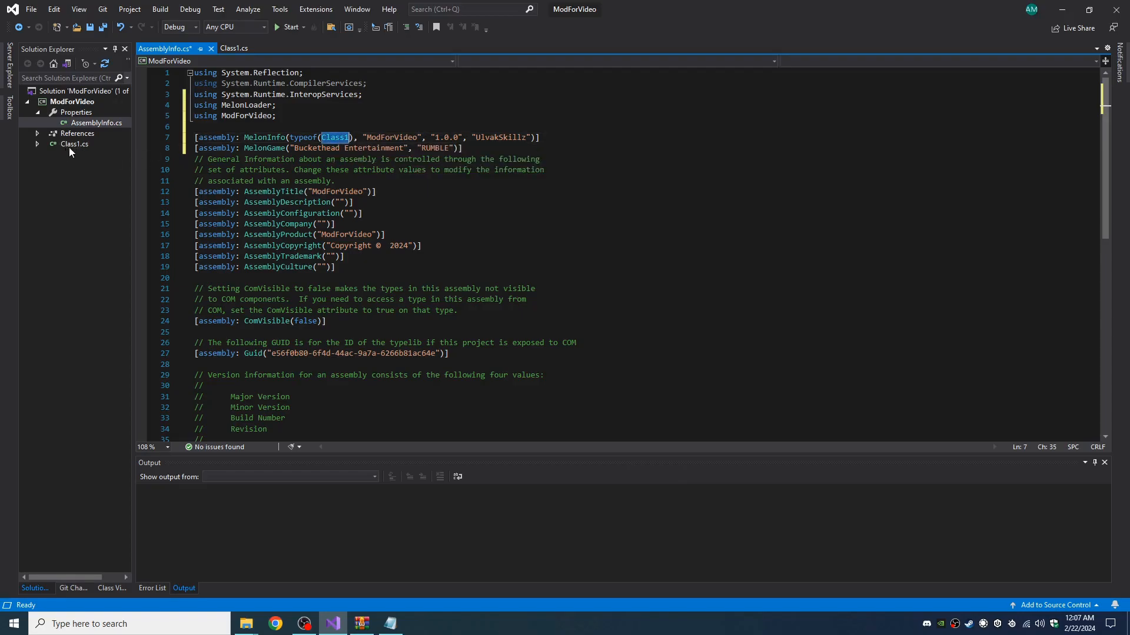
mouse_move(82, 150)
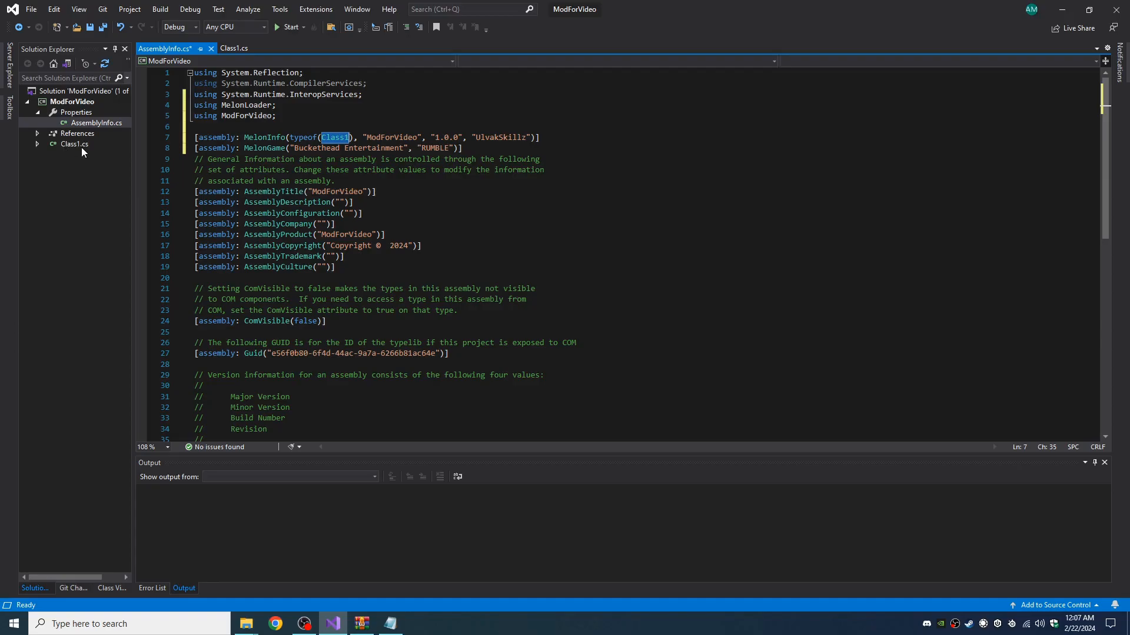
mouse_move(337, 137)
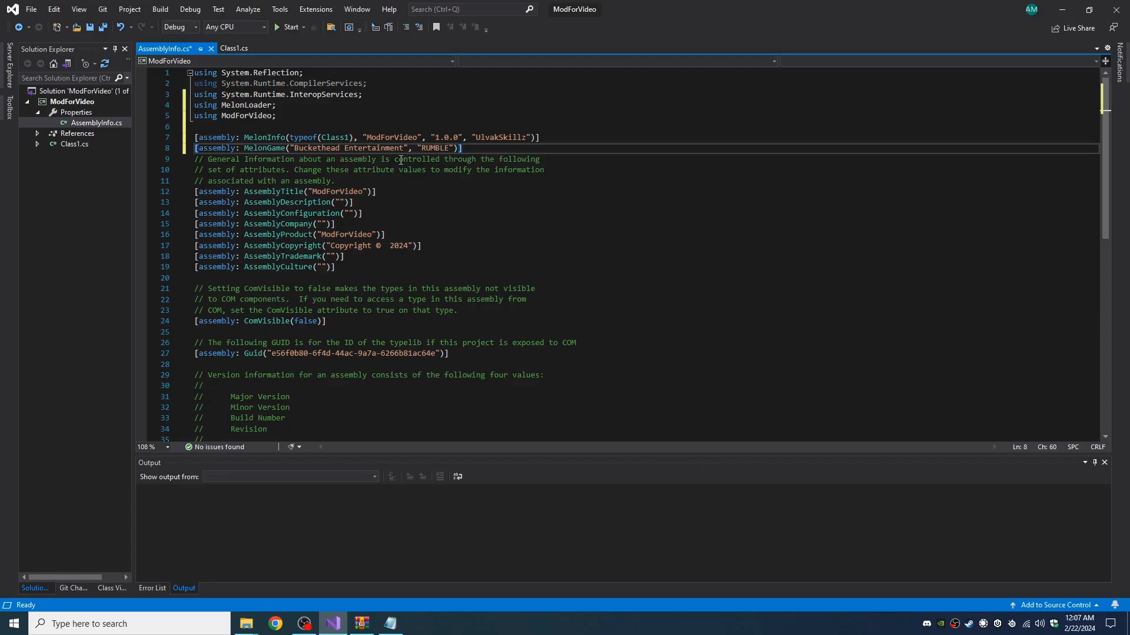
key(alt+tab)
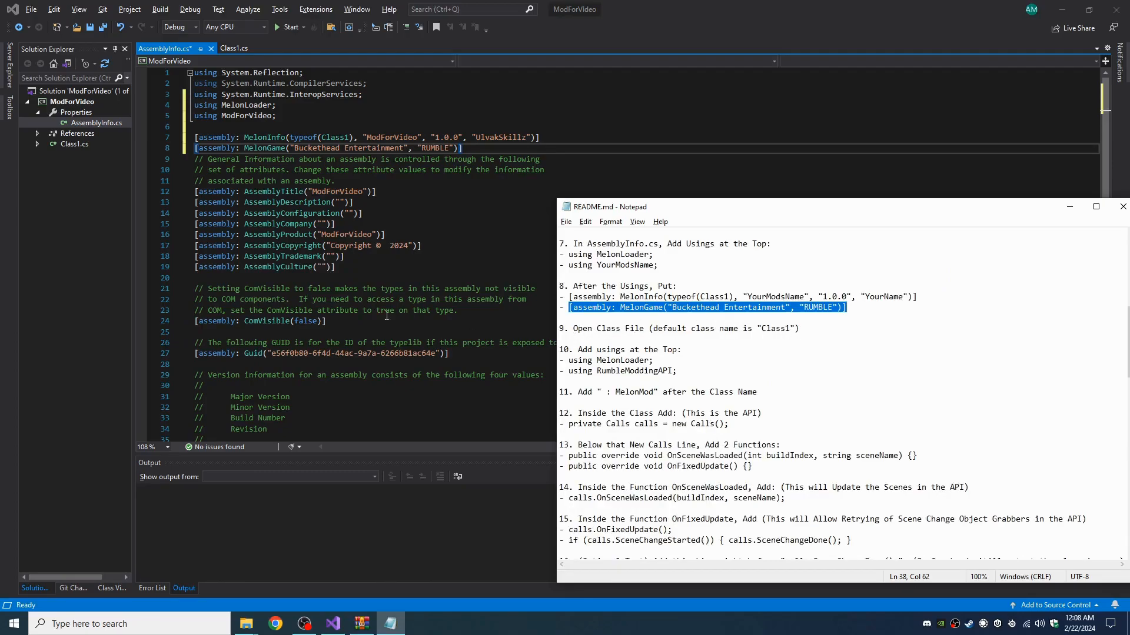
Give Class1.cs using RumbleModdingAPI alongside MelonLoader and make Class1 inherit MelonMod
click(234, 48)
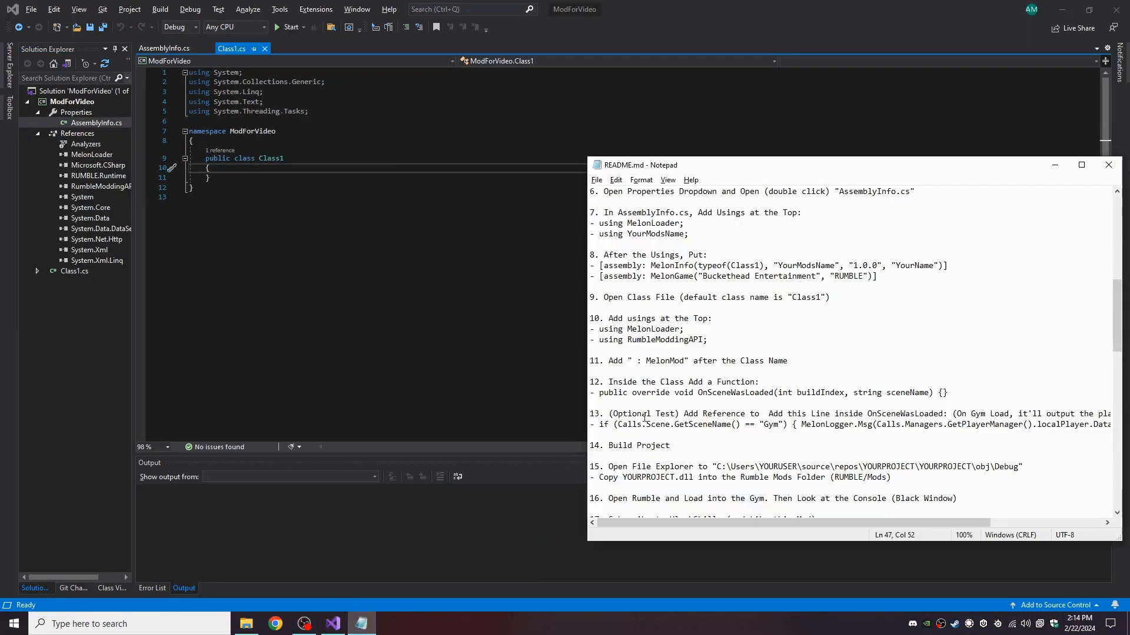
mouse_move(687, 326)
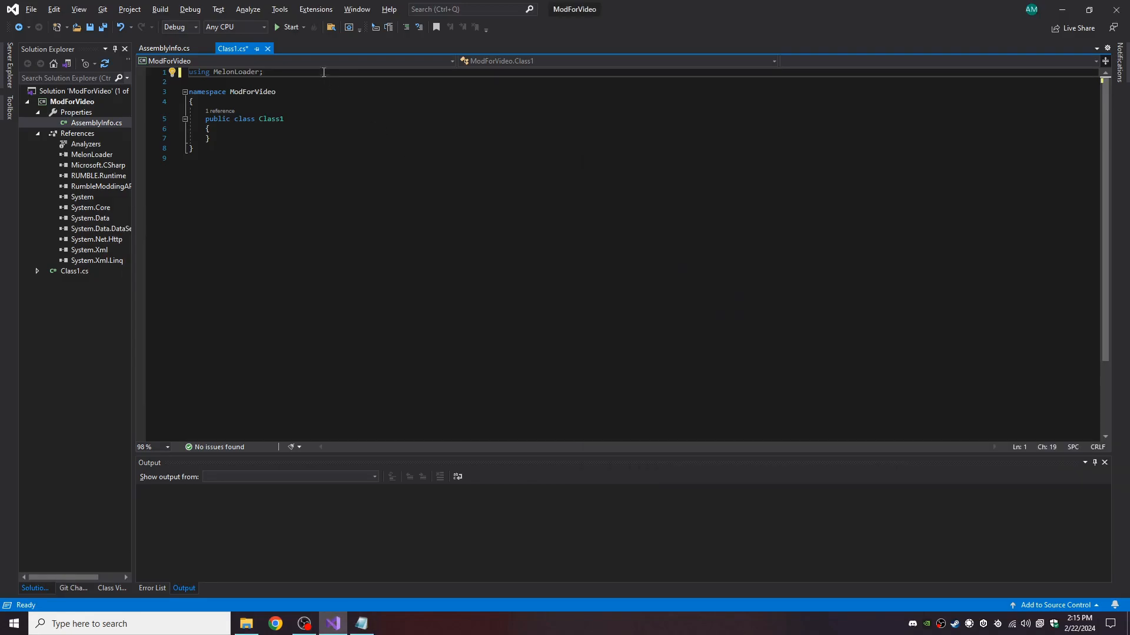
text(using RumbleModdingAPI;)
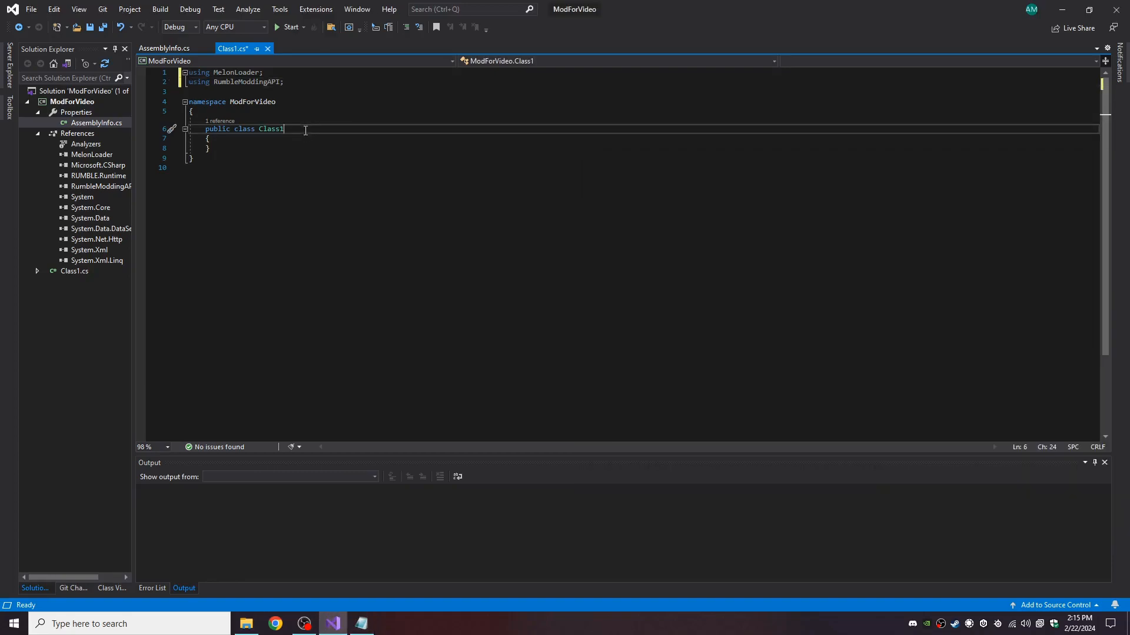
text(: MelonMod)
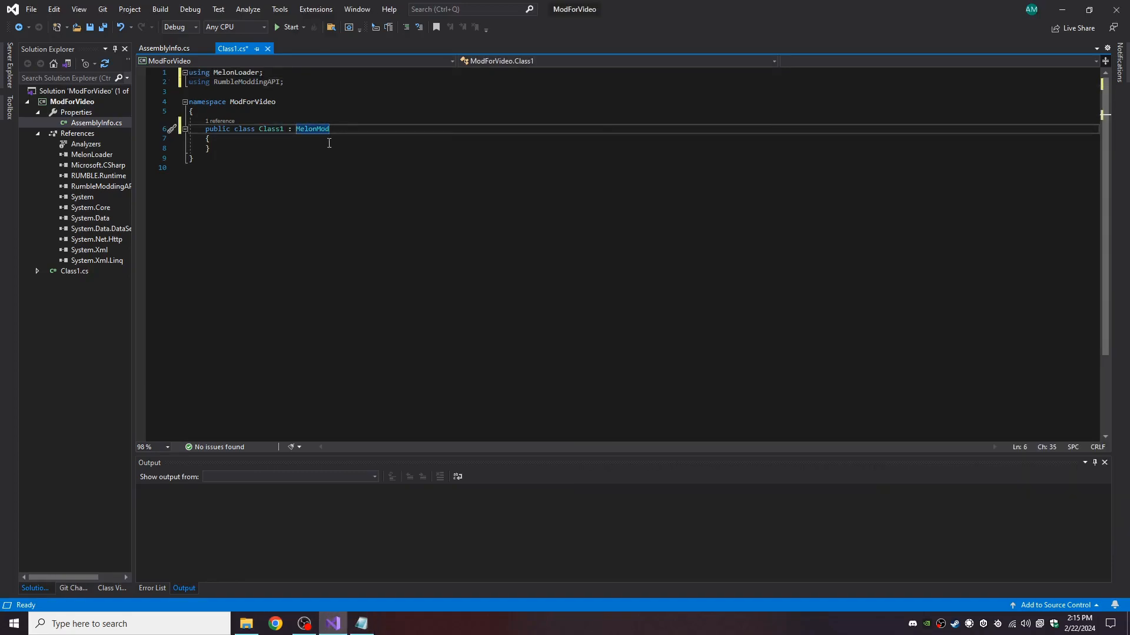
click(361, 623)
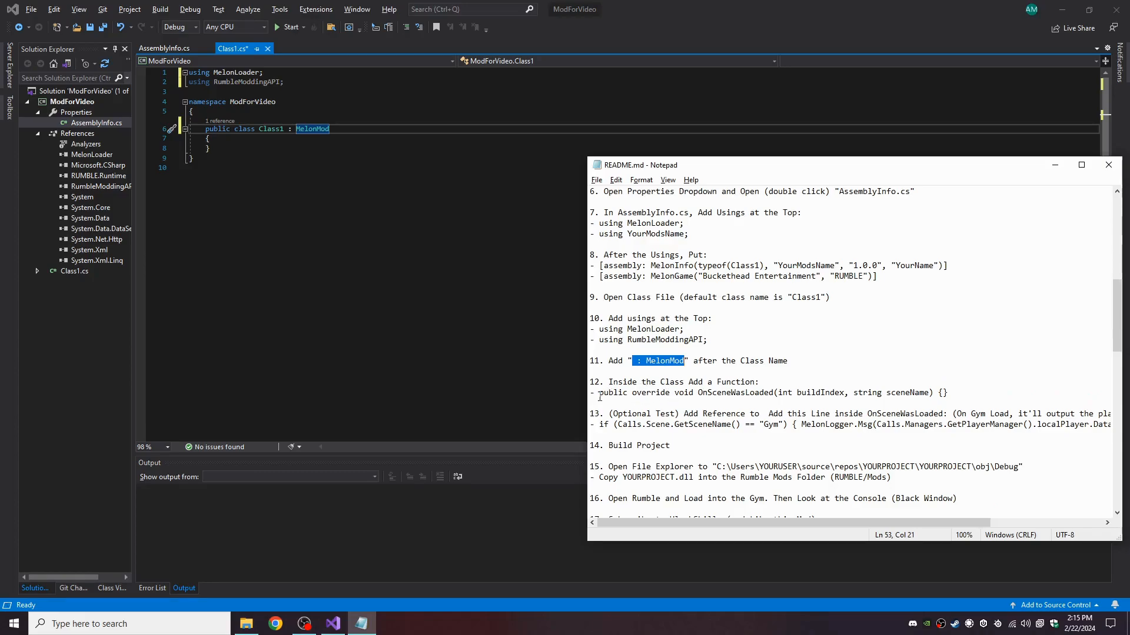
mouse_move(678, 381)
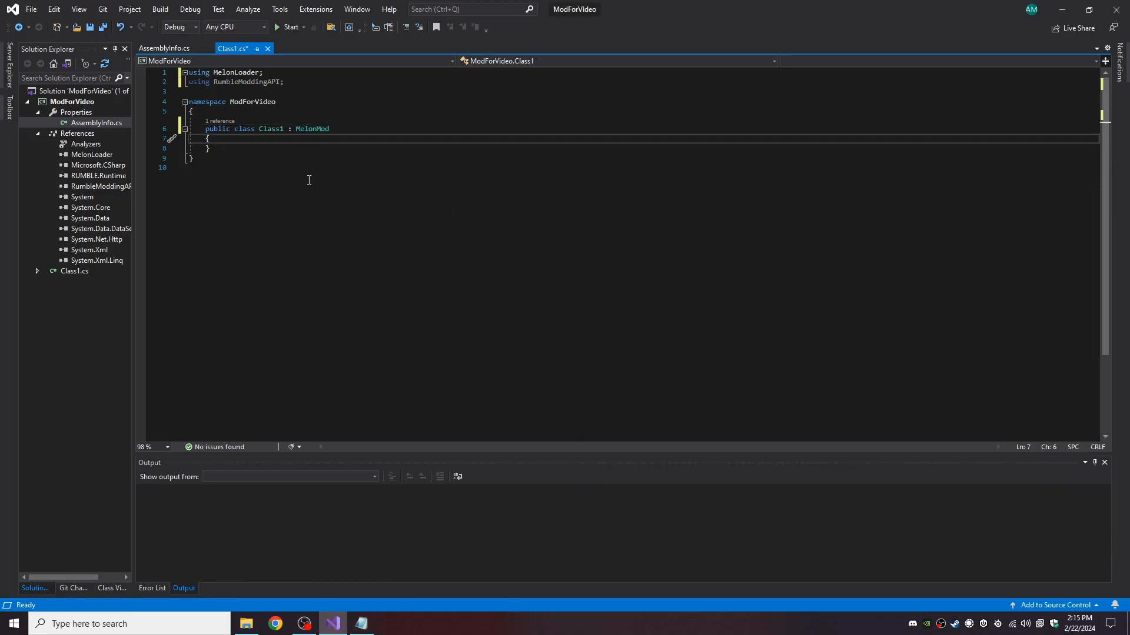
Write the OnSceneWasLoaded(int buildIndex, string sceneName) override logging the Gym username, then build ModForVideo
text(public override void OnSceneWasLoaded(int buildIndex, string sceneName) { })
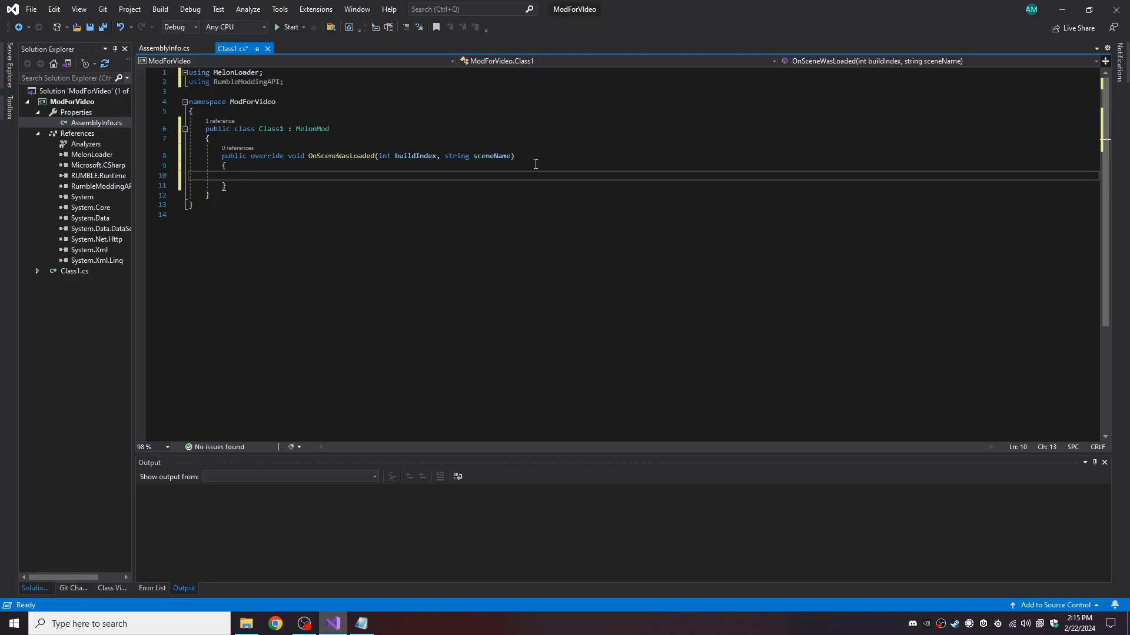
mouse_move(412, 184)
text(if (sceneName == "Gym") { MelonLogger.Msg(Calls.Managers.GetPlayerManager().localPlayer.Data.GeneralData.PublicUsername); })
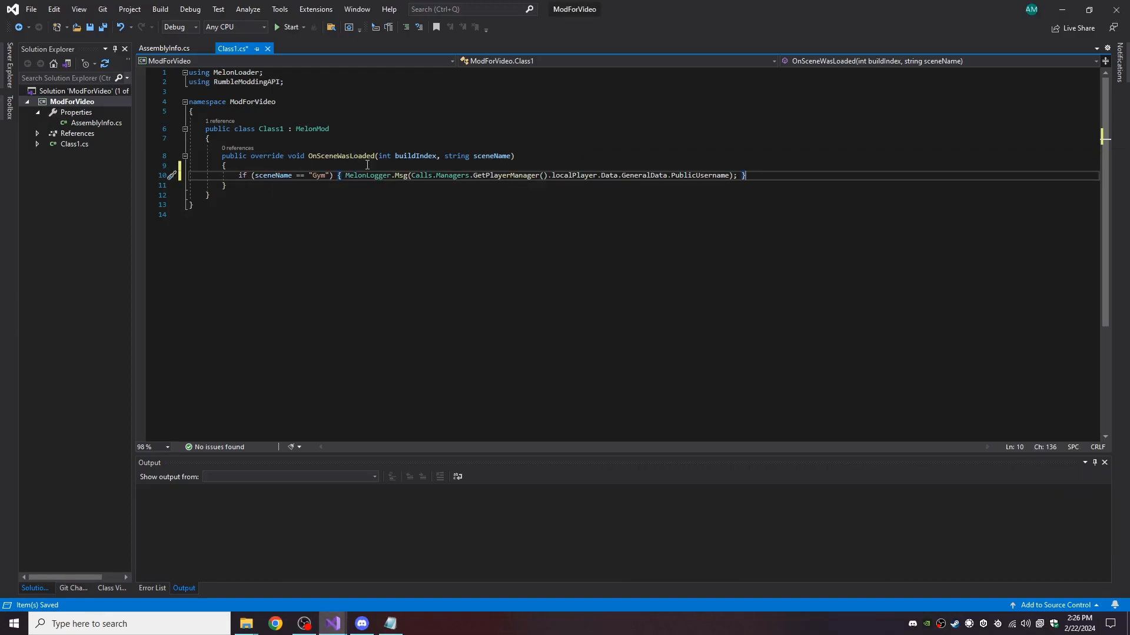
mouse_move(323, 176)
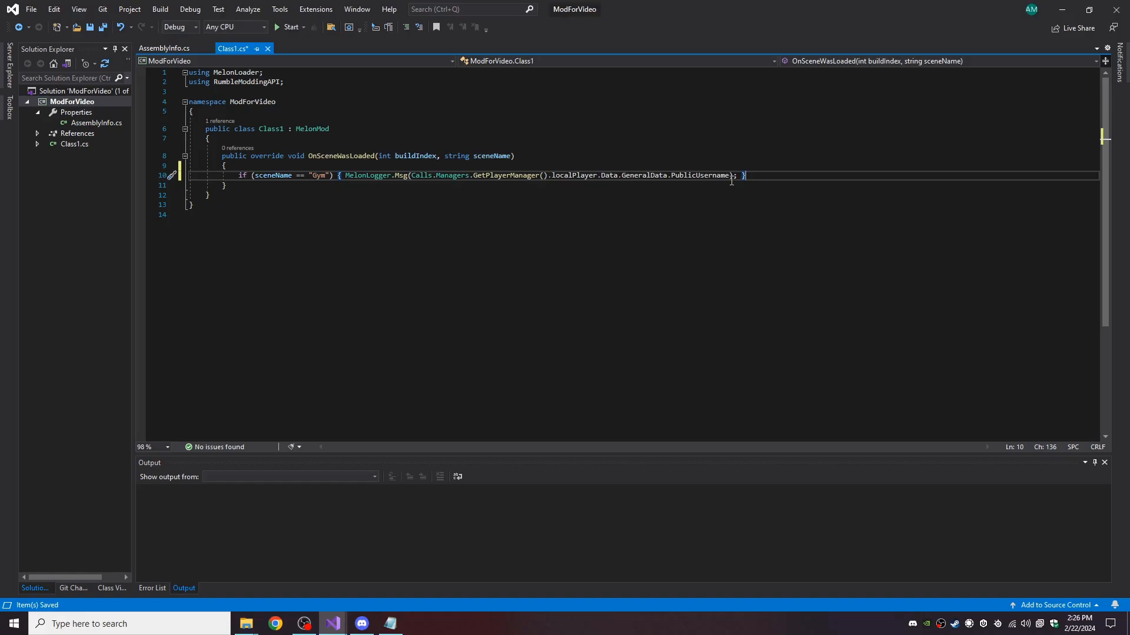
key(alt+tab)
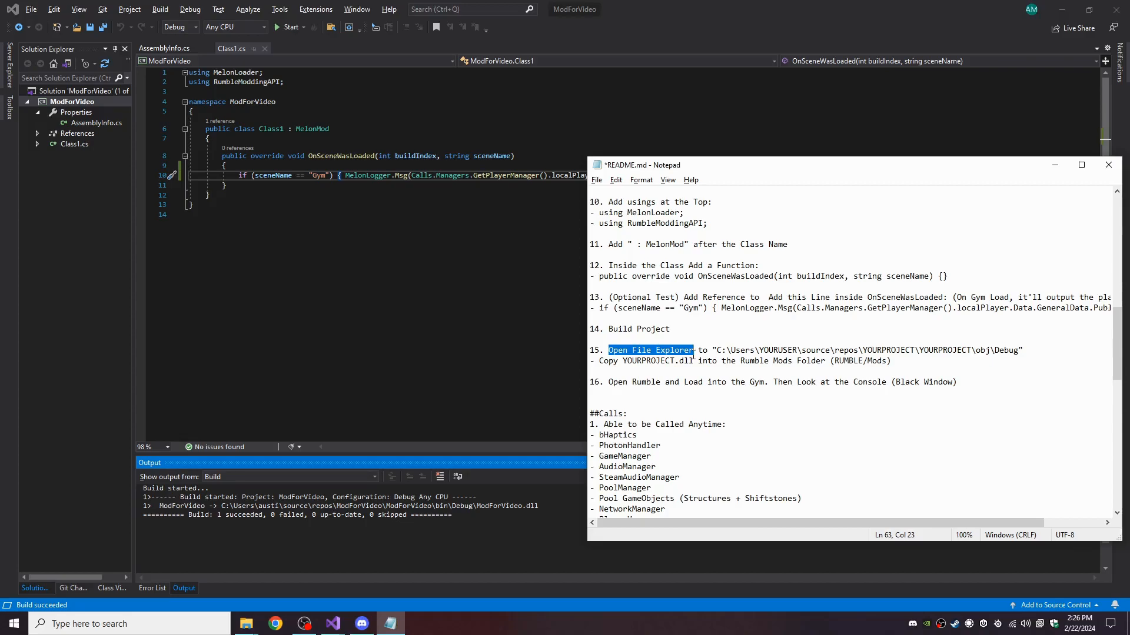
Browse File Explorer to repos > ModForVideo > obj > Debug containing ModForVideo.dll, alongside the Mods folder window
drag(710, 351, 1002, 350)
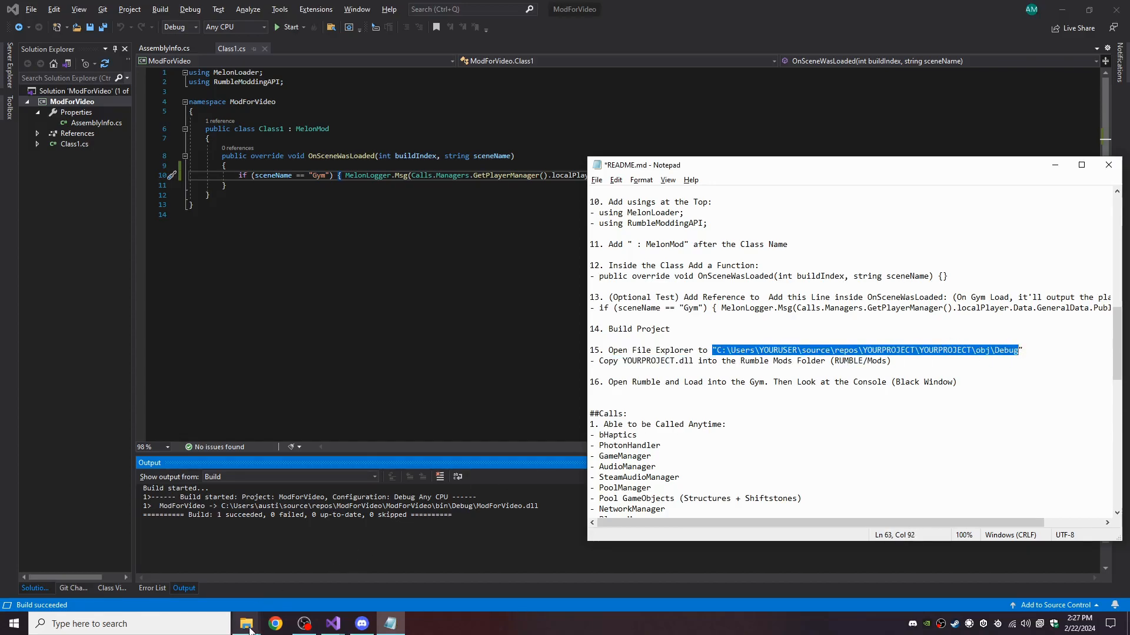
click(246, 624)
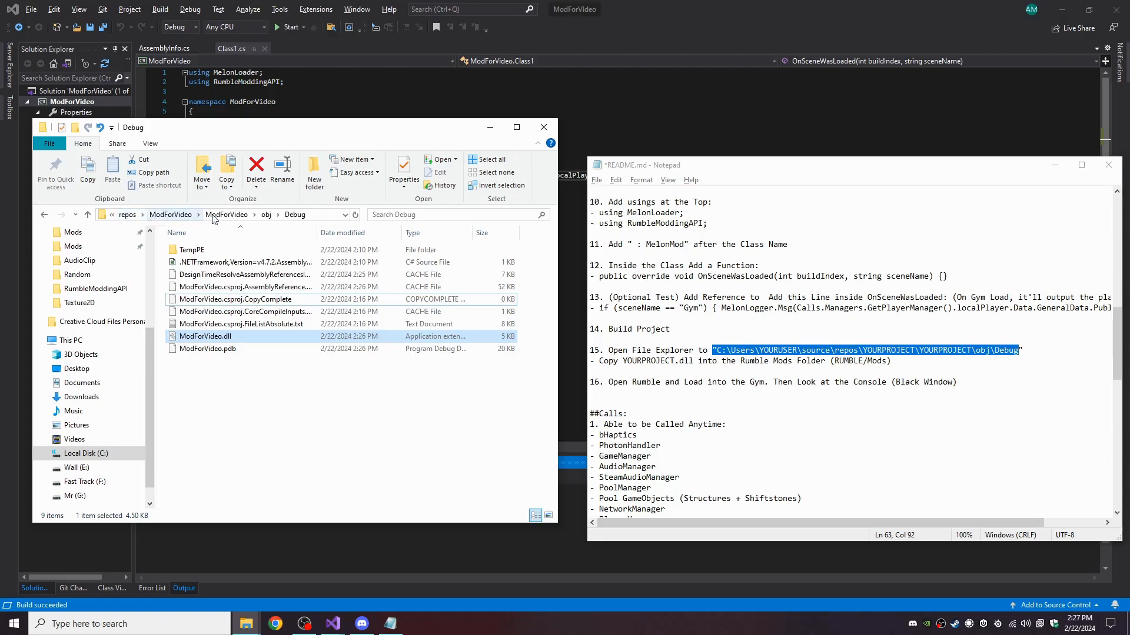
mouse_move(268, 227)
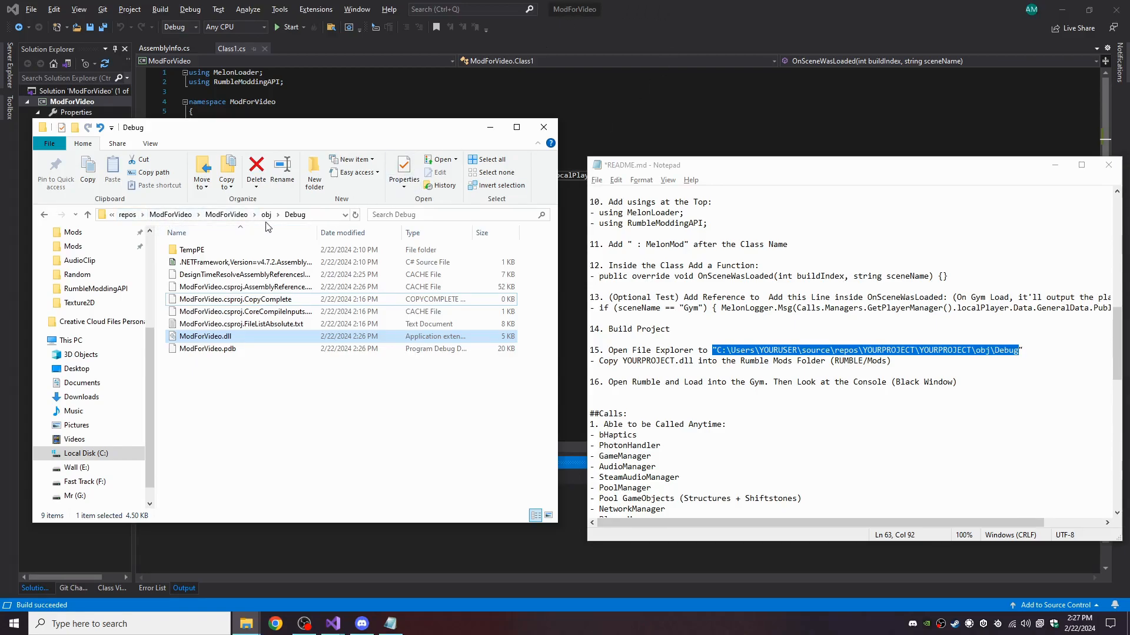
mouse_move(294, 214)
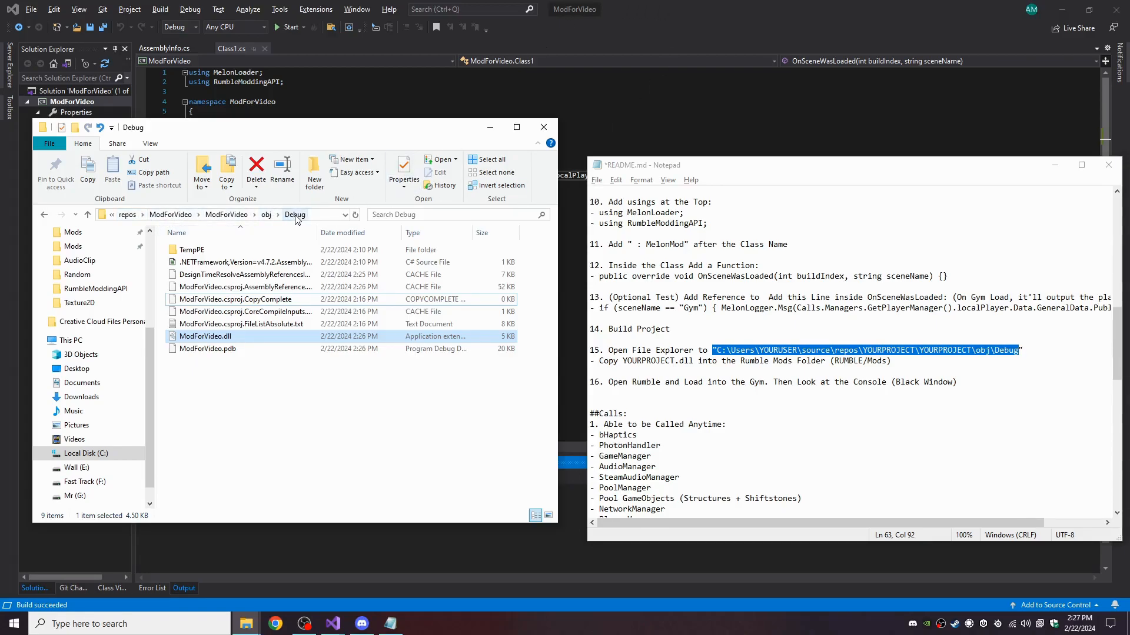
mouse_move(212, 339)
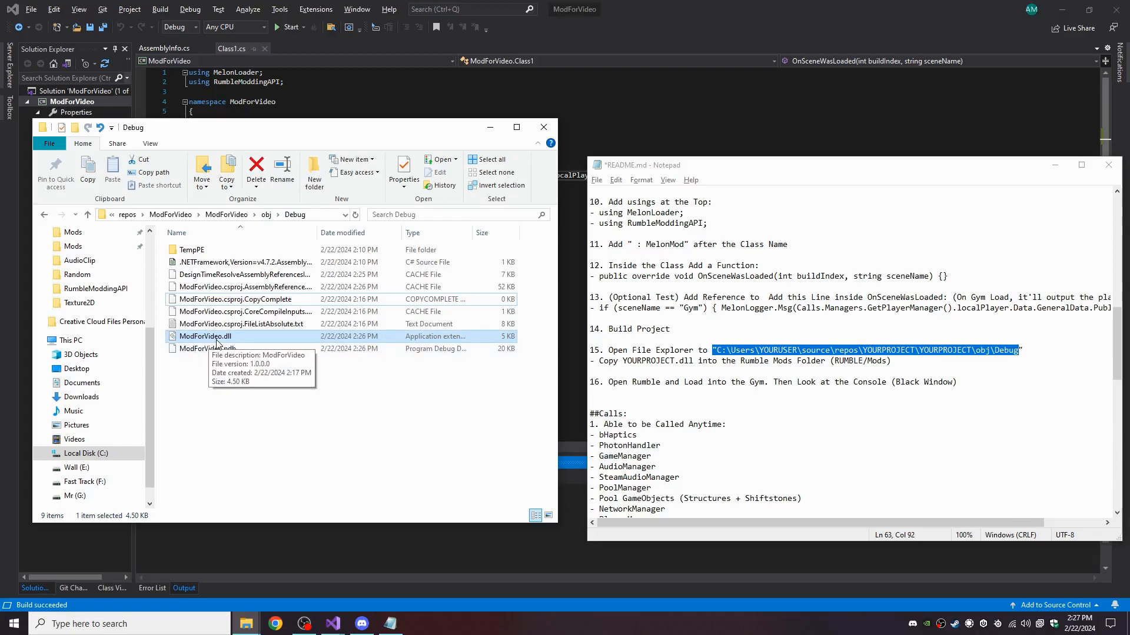
mouse_move(224, 339)
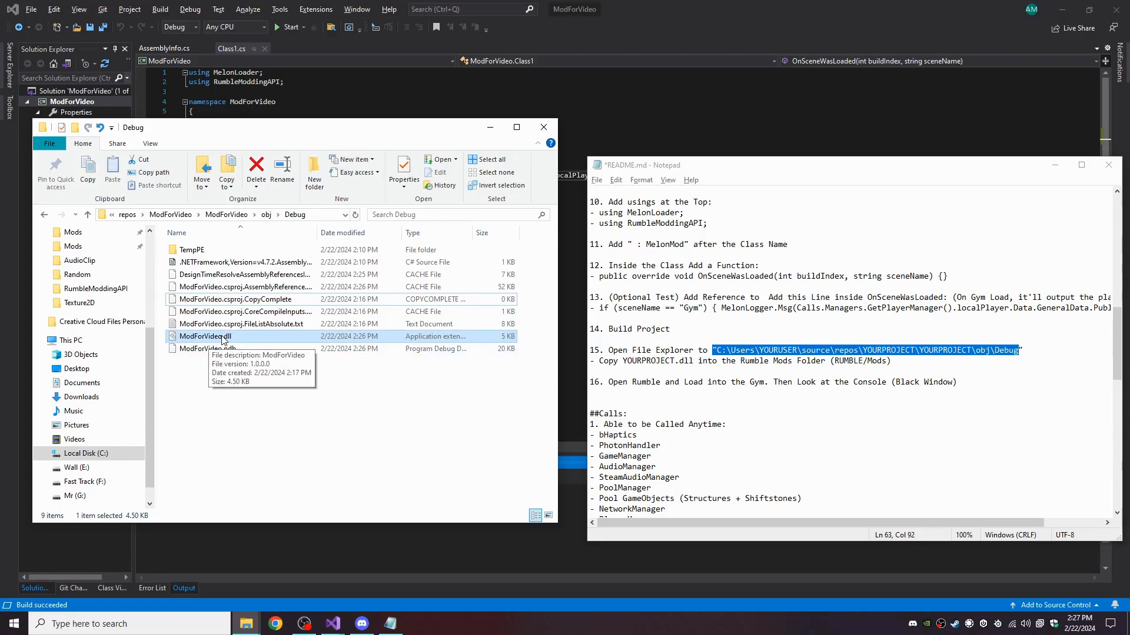
mouse_move(270, 383)
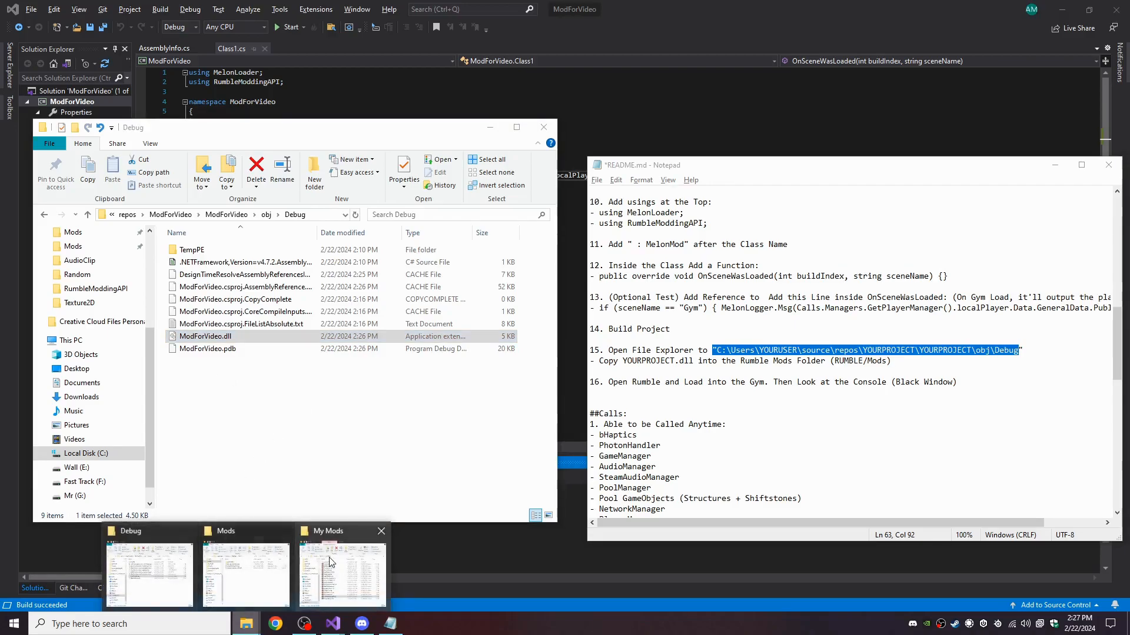
click(342, 569)
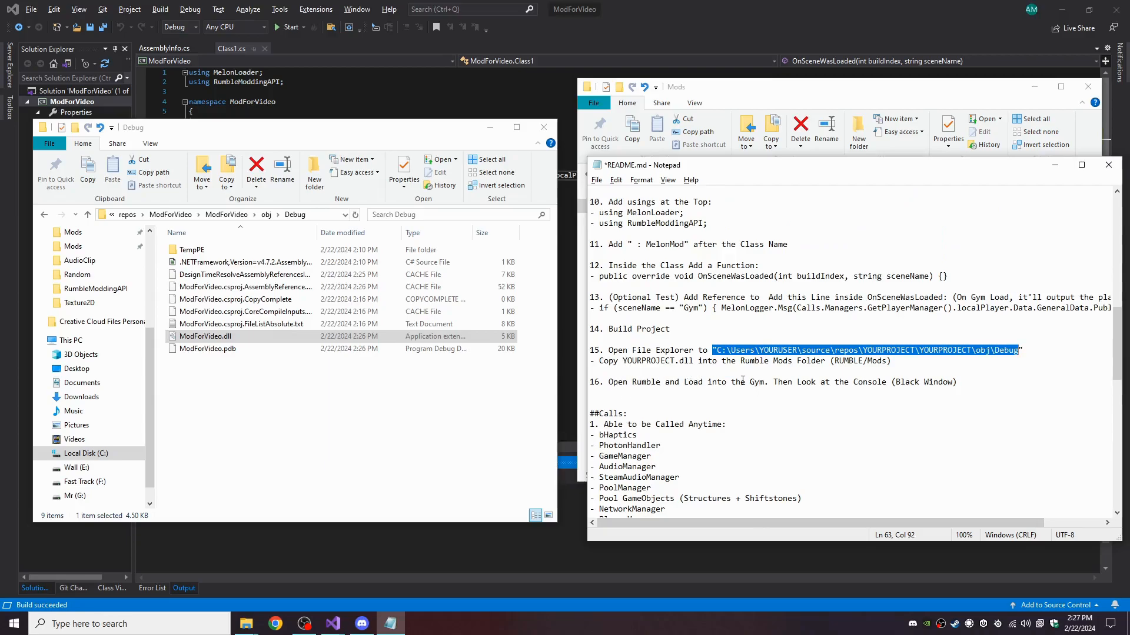
mouse_move(831, 392)
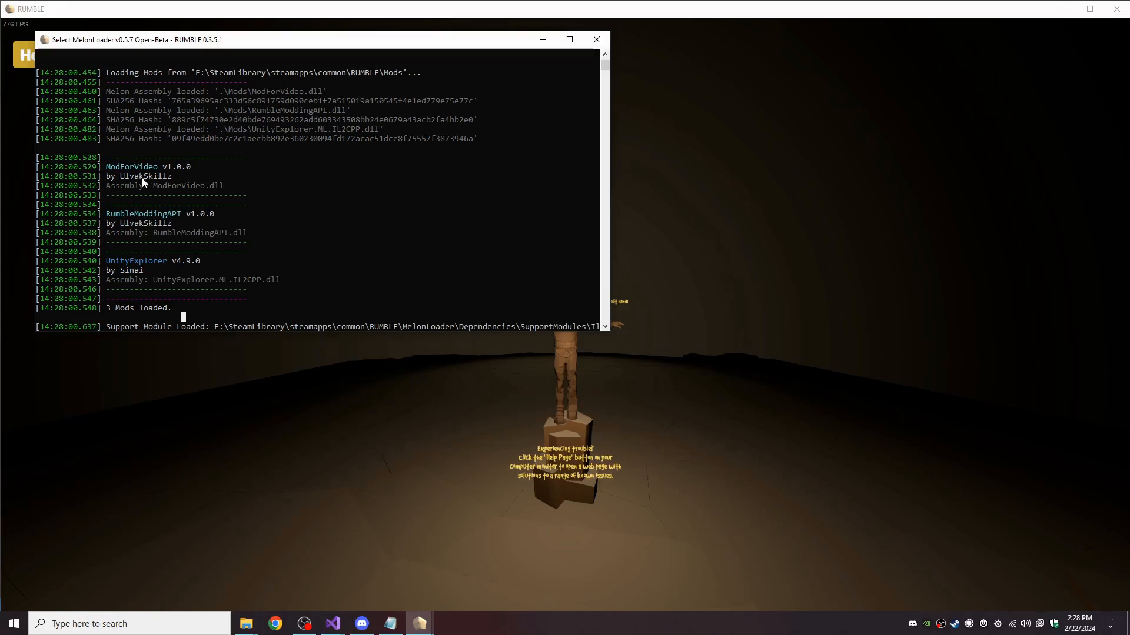
mouse_move(280, 257)
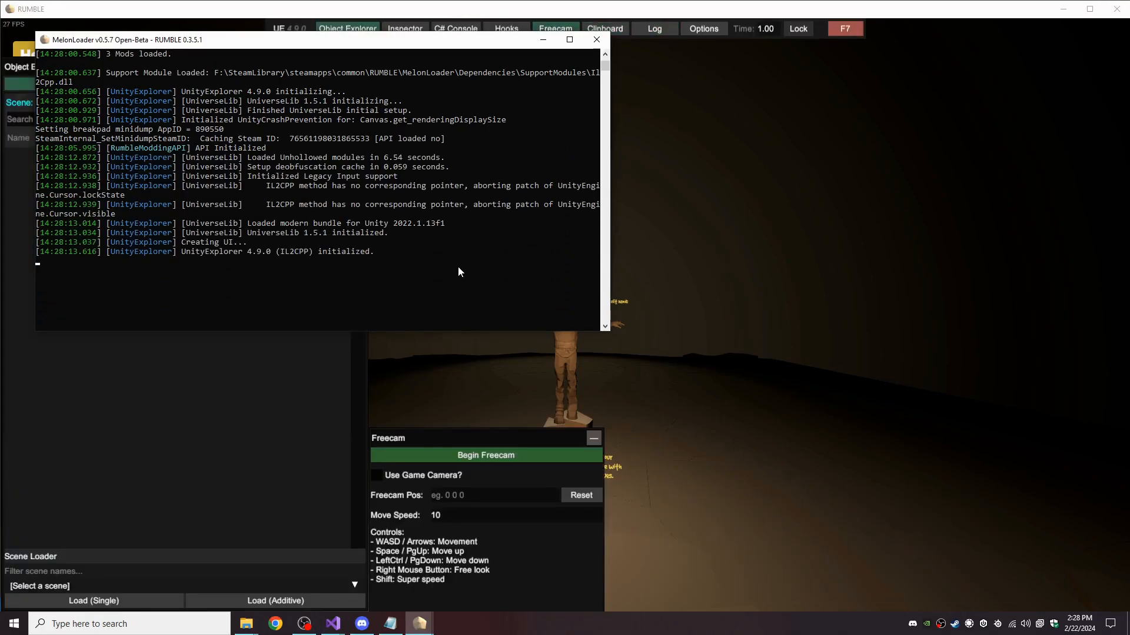
Launch RUMBLE so MelonLoader reports 3 mods loaded including ModForVideo v1.0.0
click(596, 40)
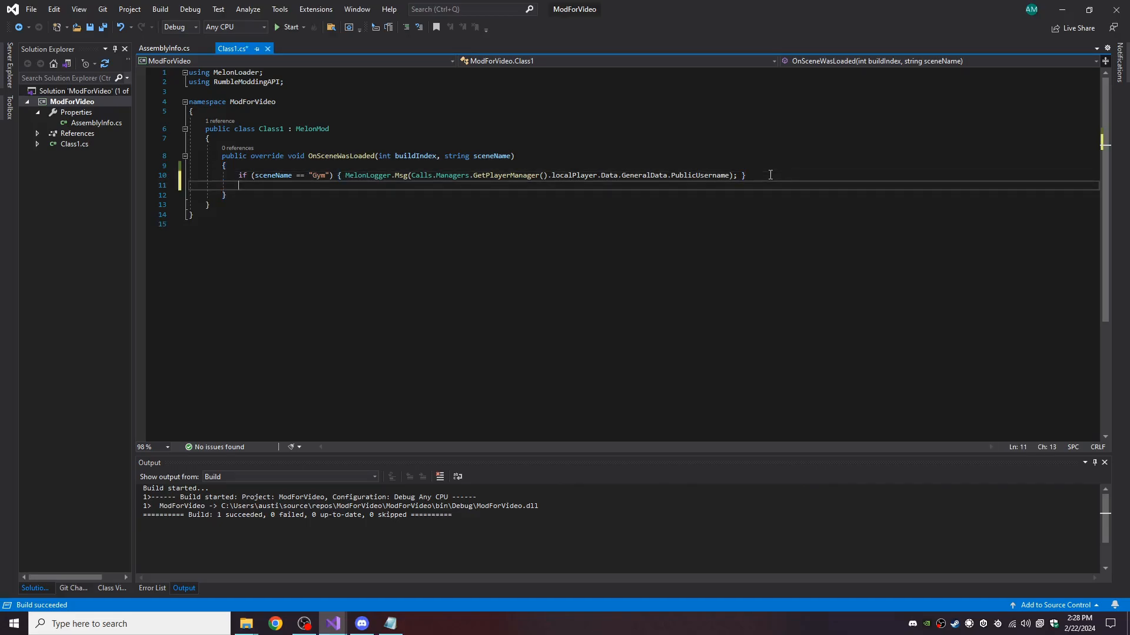
Start a new line with Calls. and list the API's Gym, Managers and Pools categories in IntelliSense
text(Call)
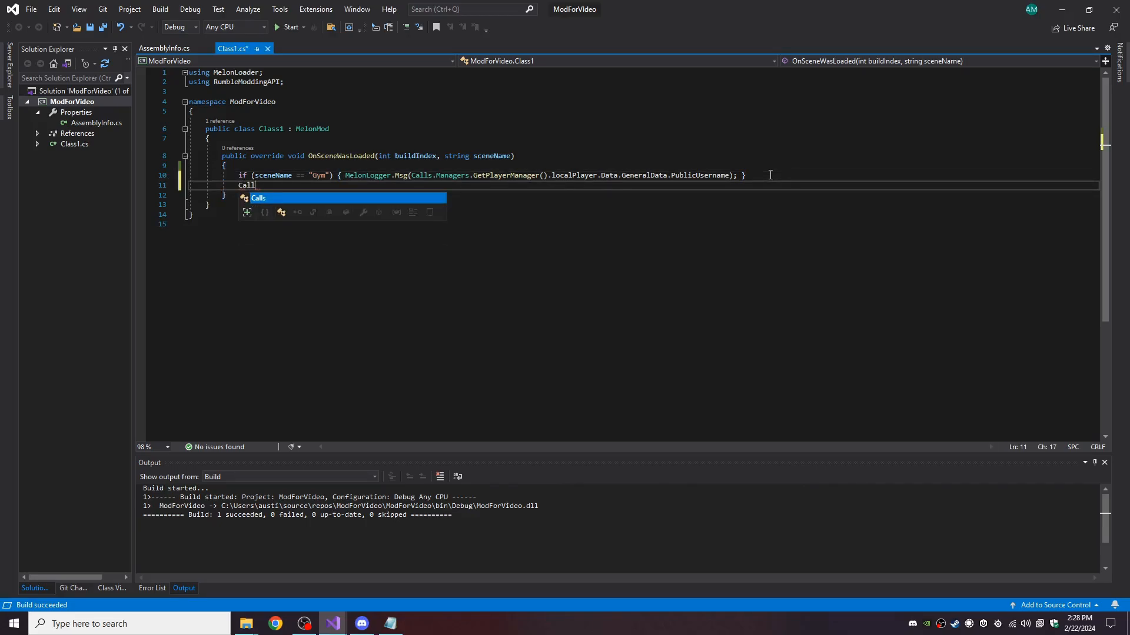
text(.)
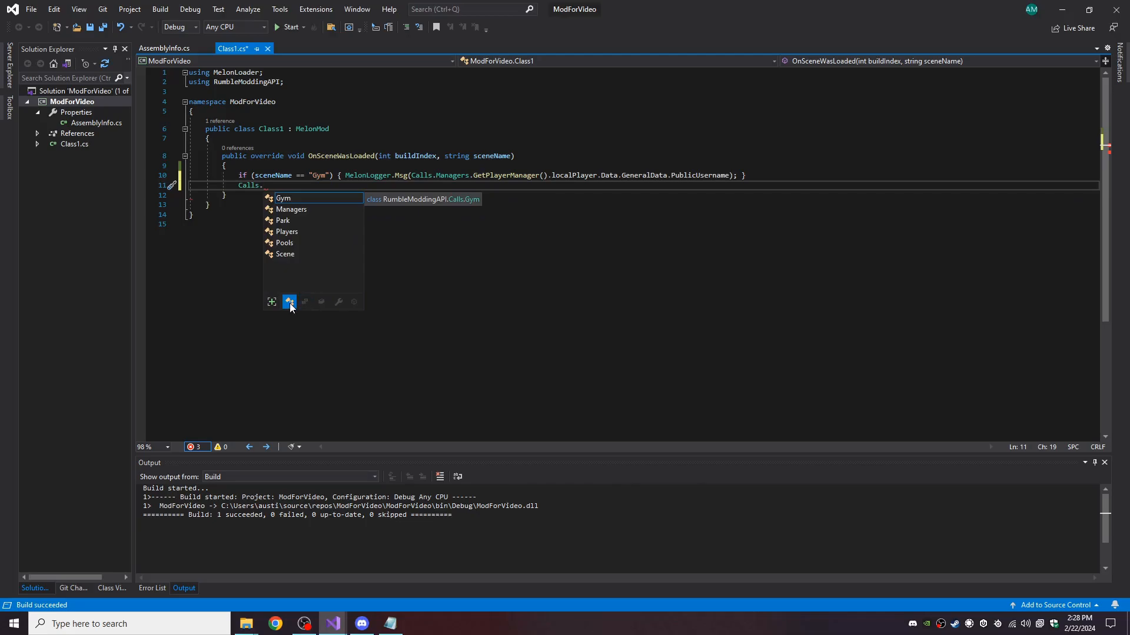
text(Is)
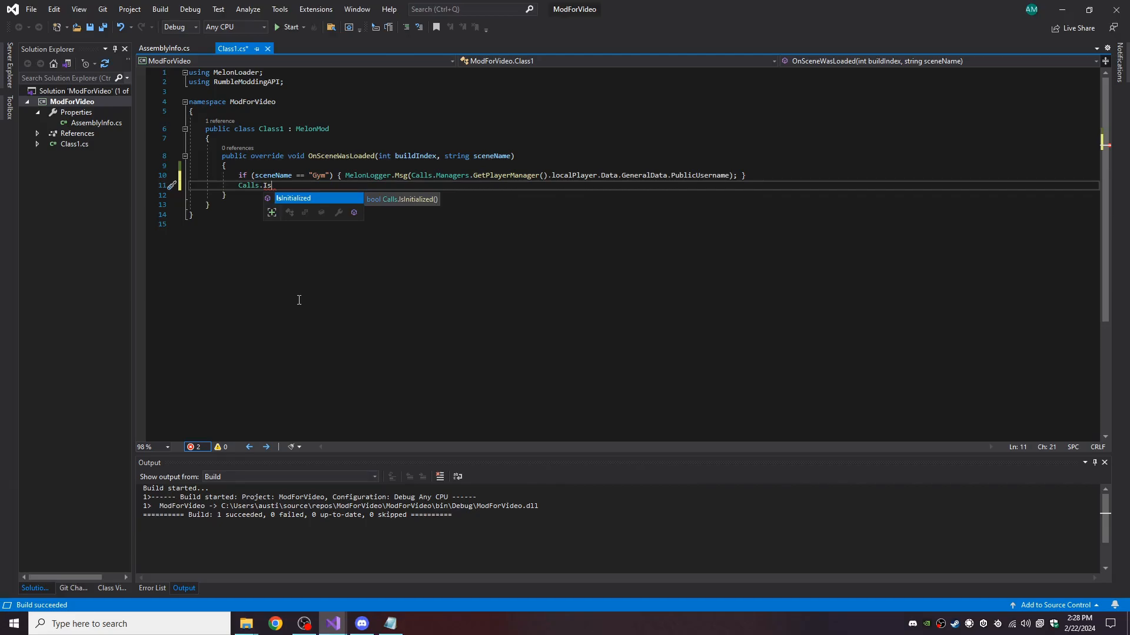
key(Backspace)
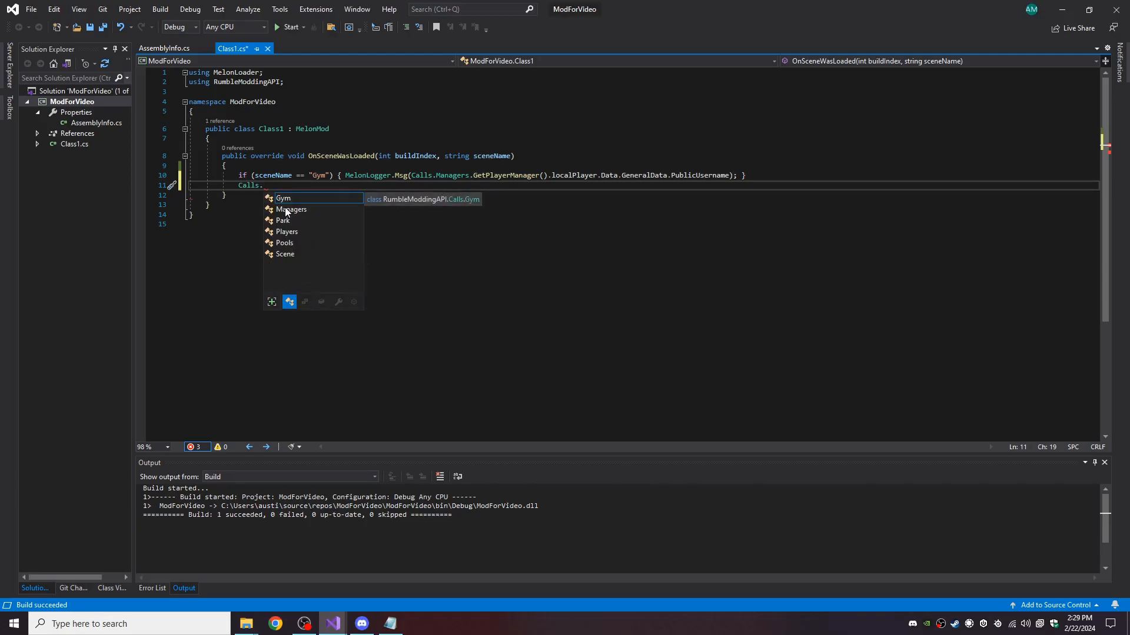
mouse_move(285, 266)
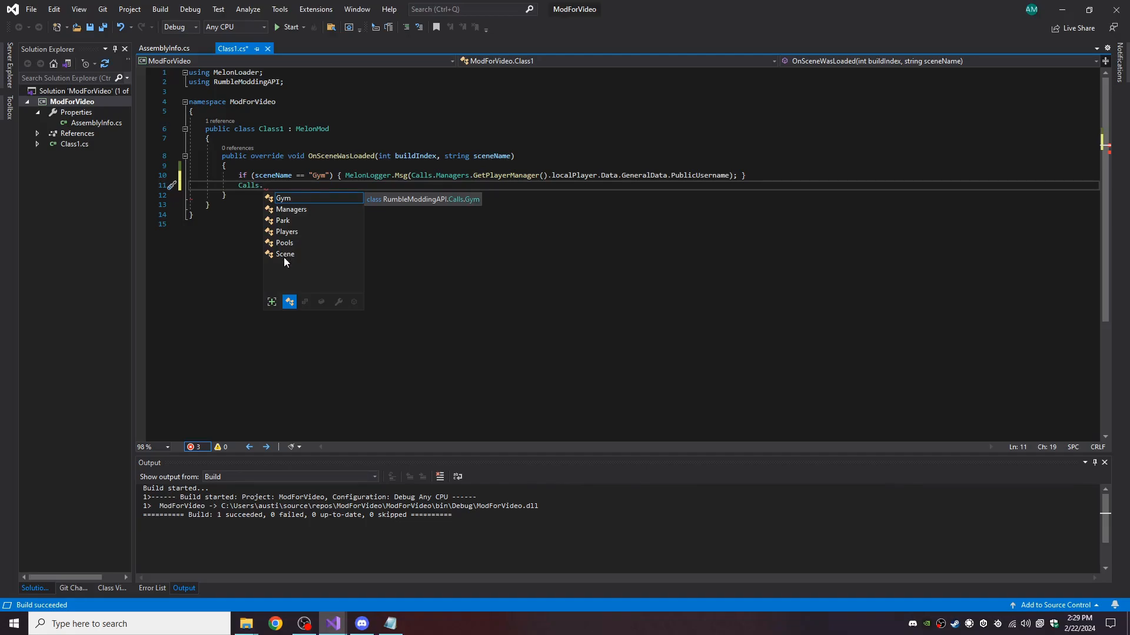
mouse_move(289, 252)
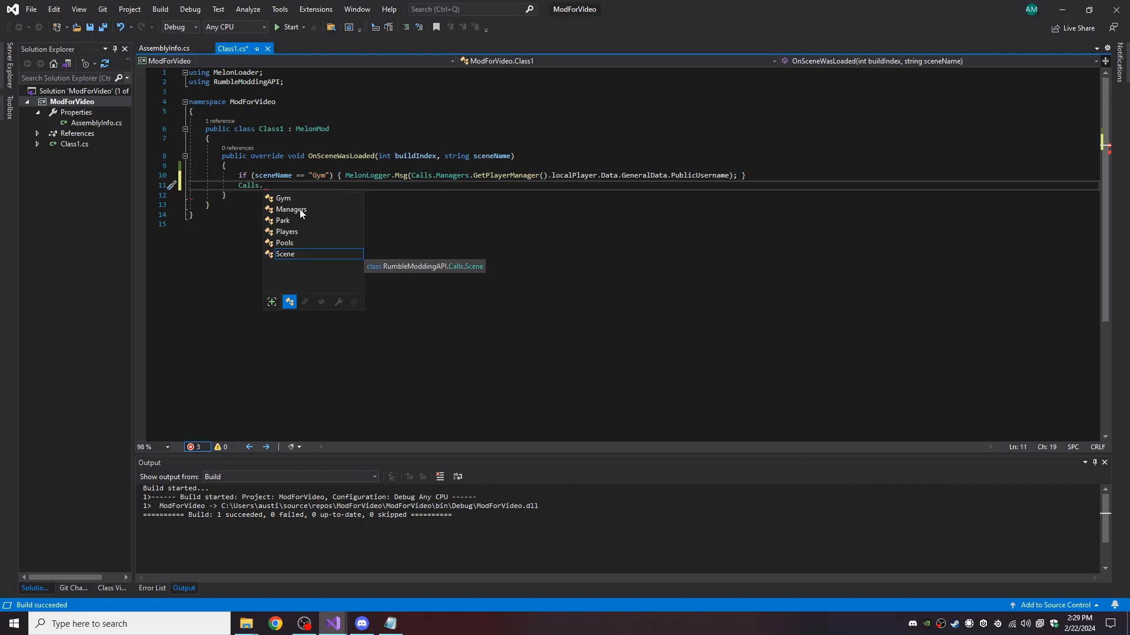
Extend the line to Calls.Managers.Get and scroll through the available manager getters
double_click(291, 209)
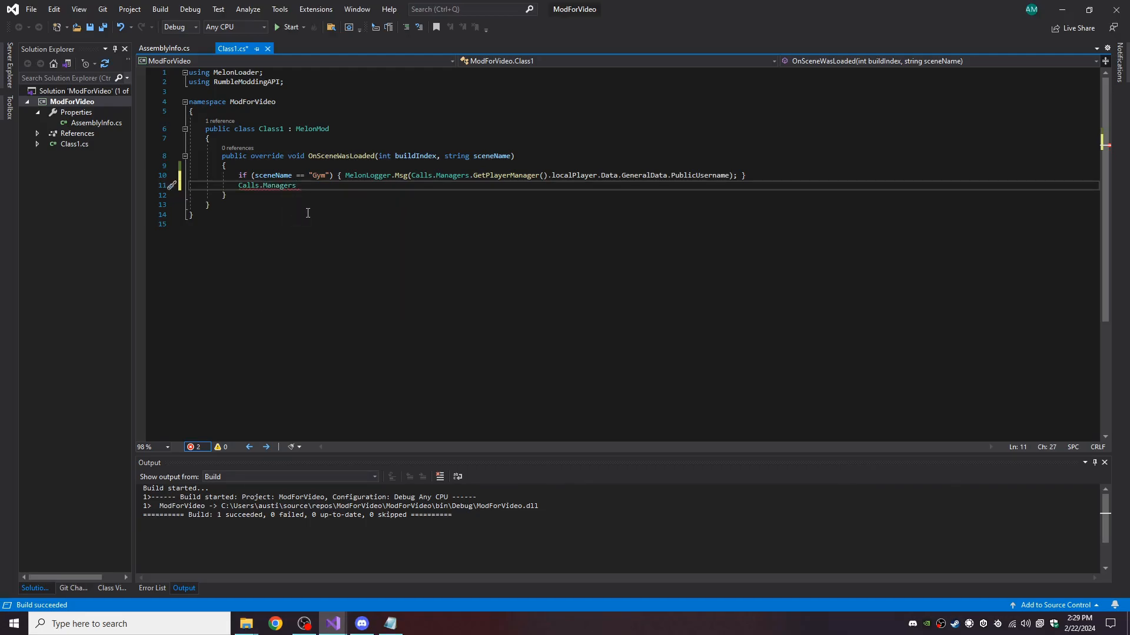
text(.)
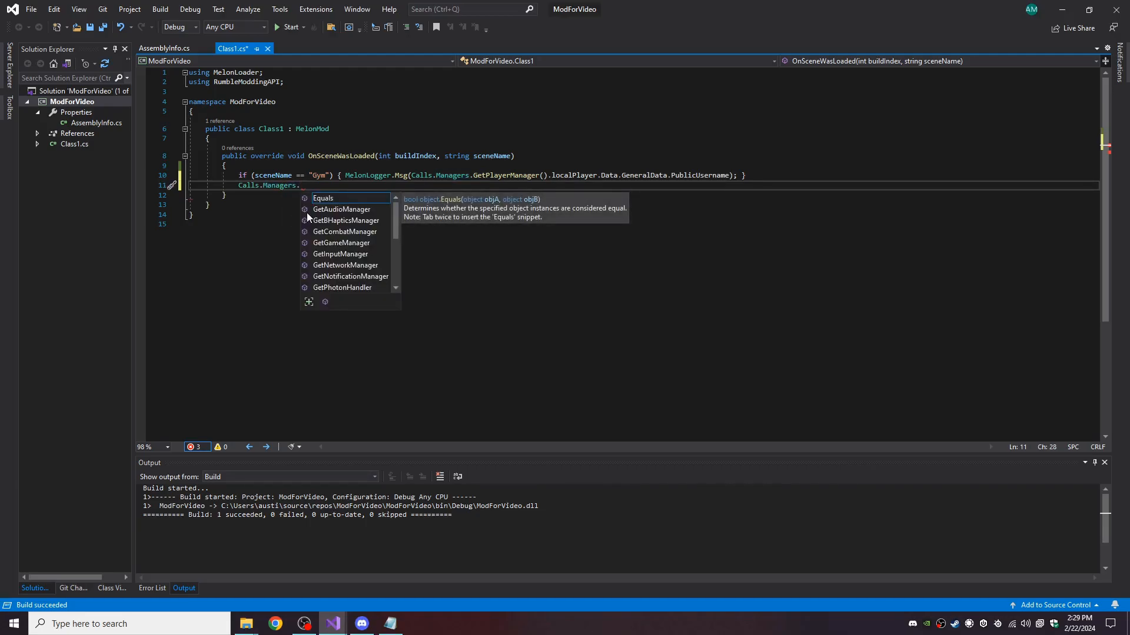
text(Get)
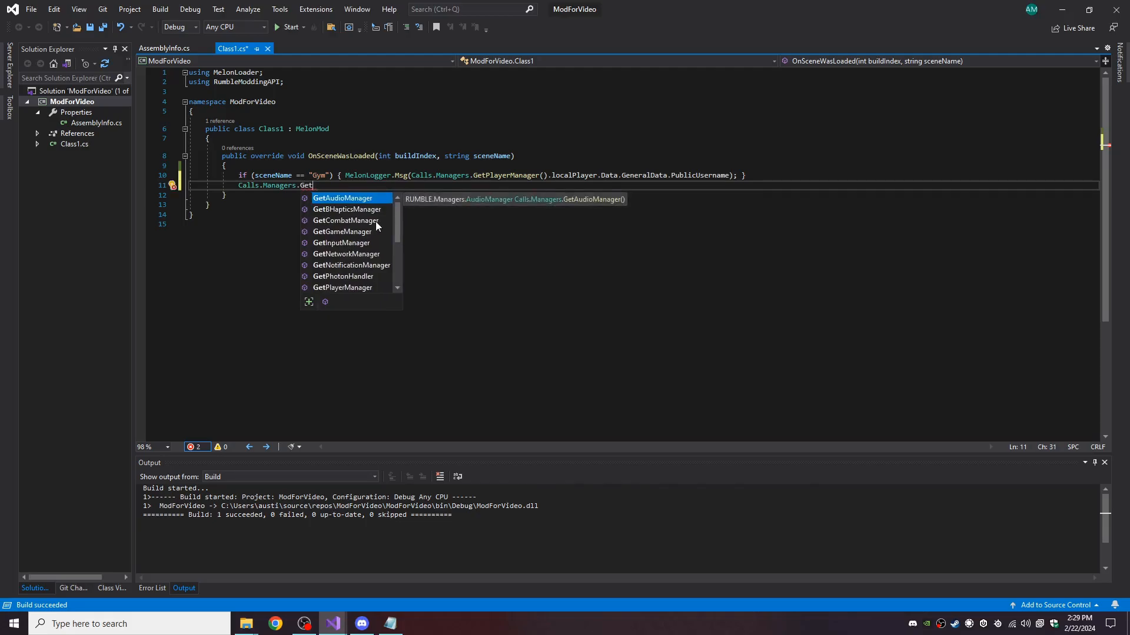
scroll(down, 3)
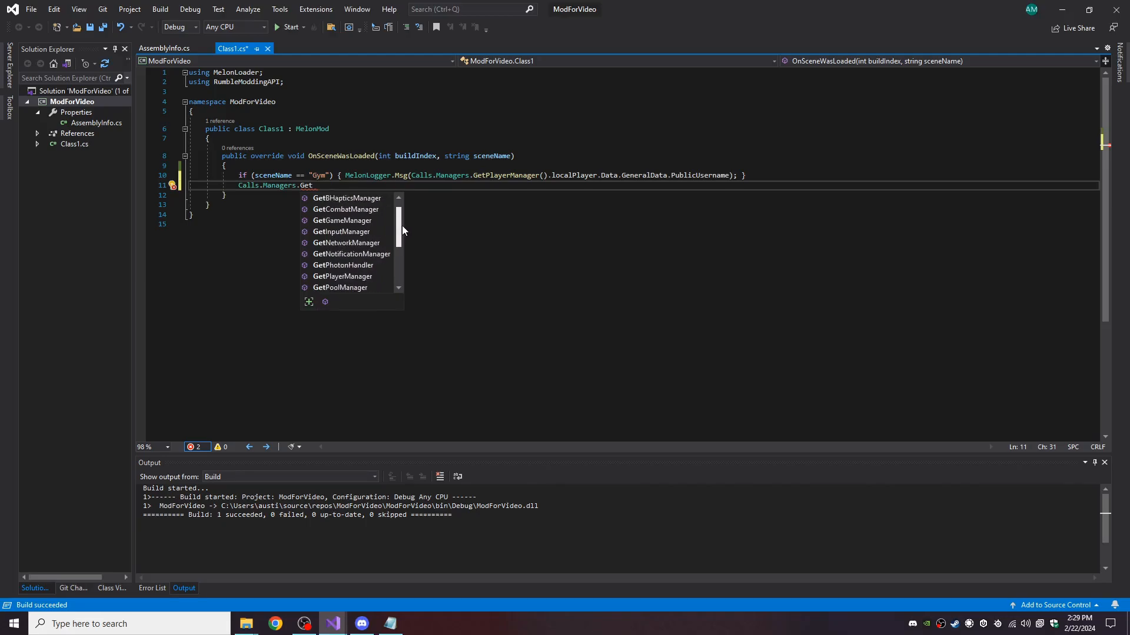
scroll(down, 3)
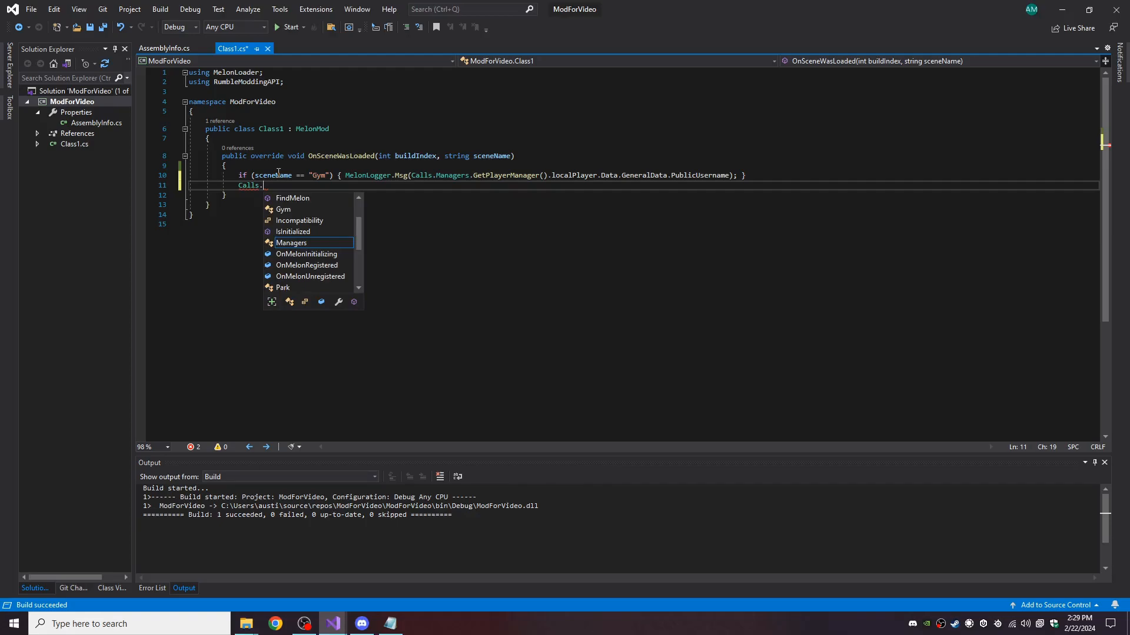
Browse the getters under Calls.Pools.Structures and Calls.Pools.ShiftStones, then remove the exploratory line
text(Pools)
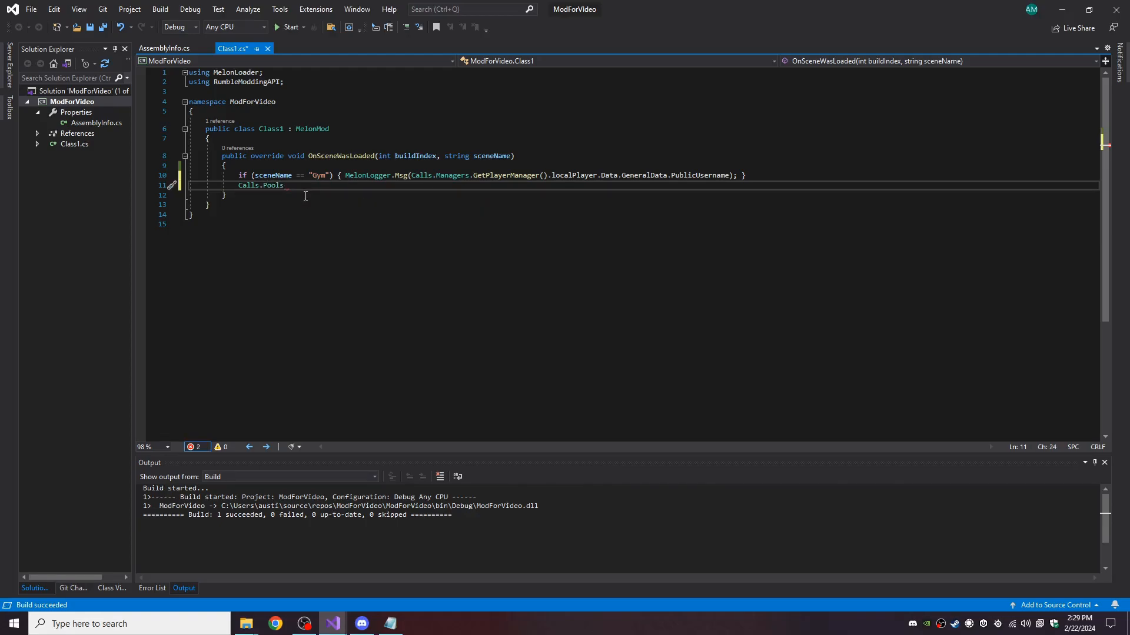
text(.)
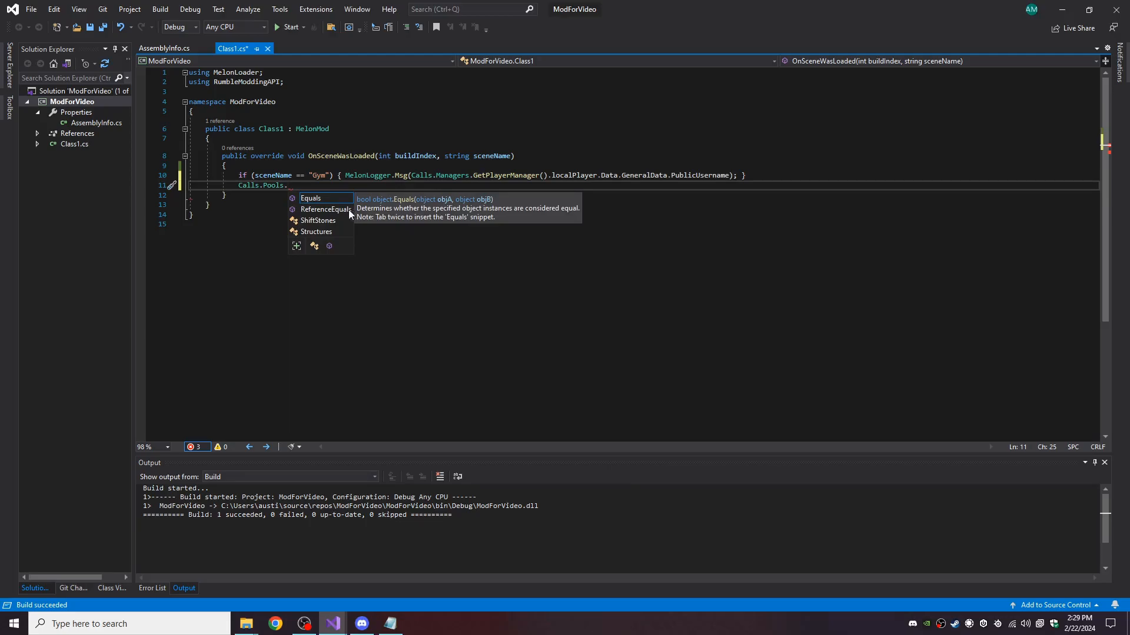
mouse_move(317, 221)
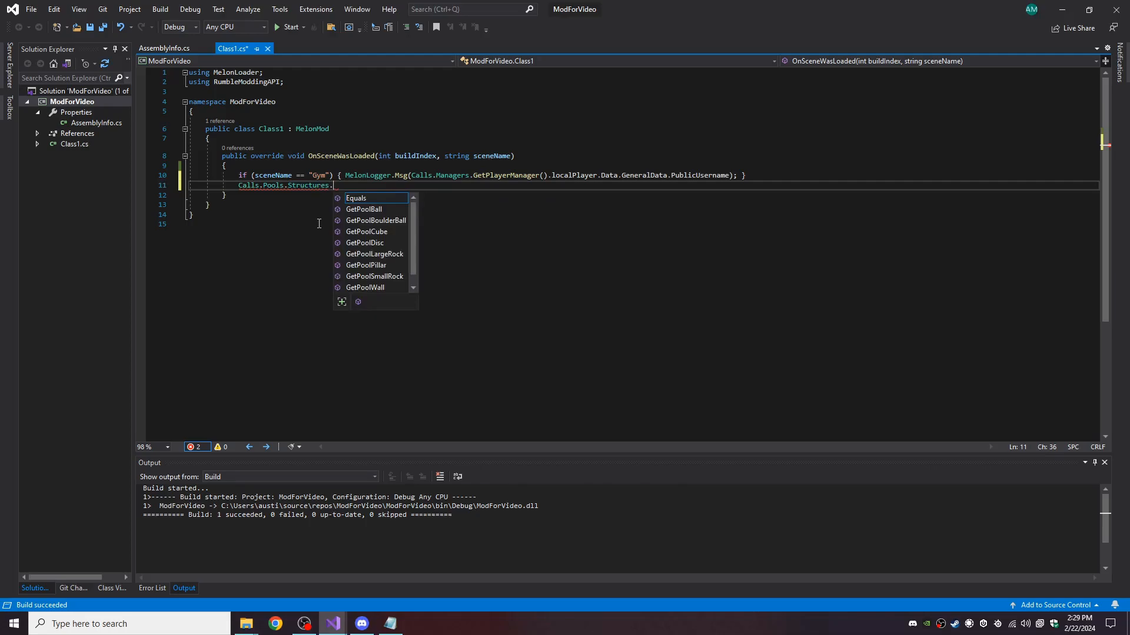
text(get)
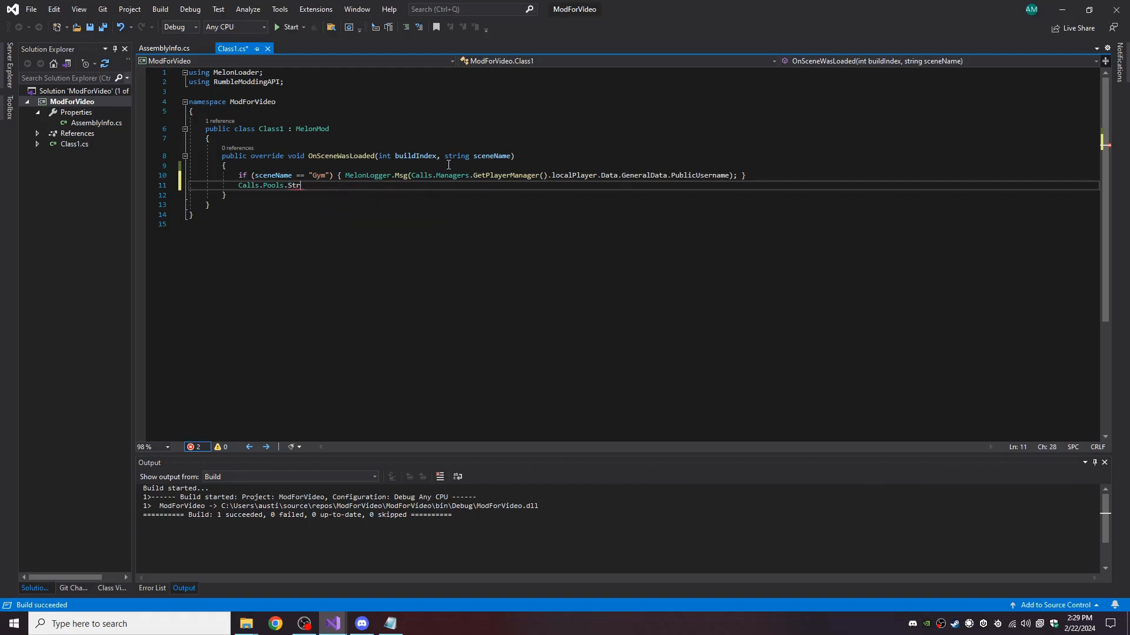
text(sh)
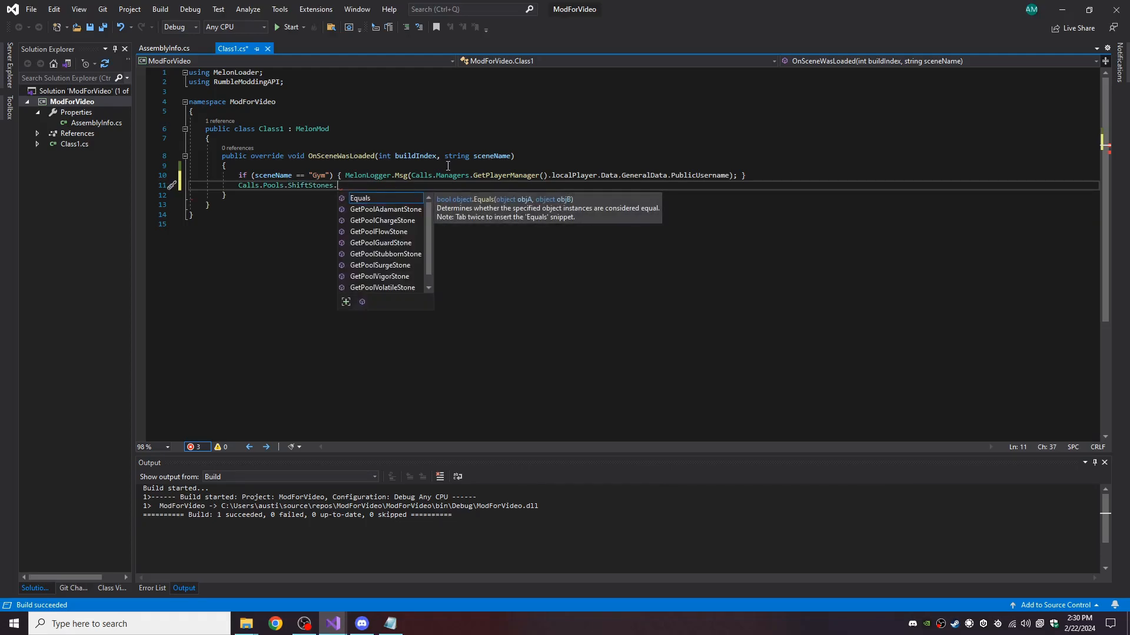
text(get)
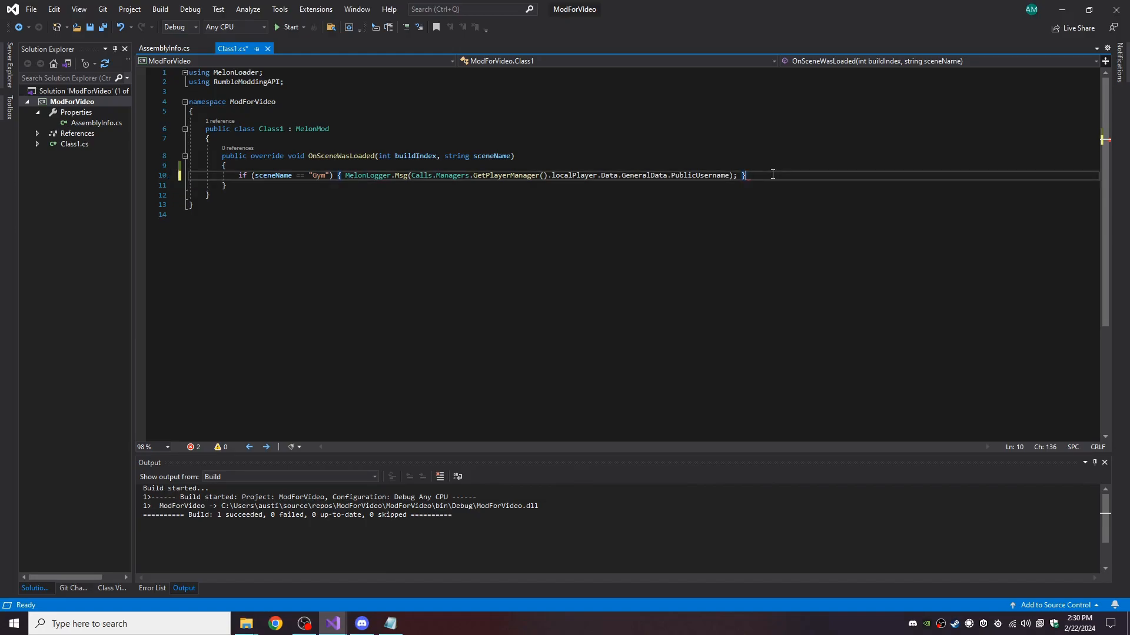
Save Class1.cs, peek at GetPlayerManager() members via a dot, then revert the line
key(Ctrl+S)
text(L)
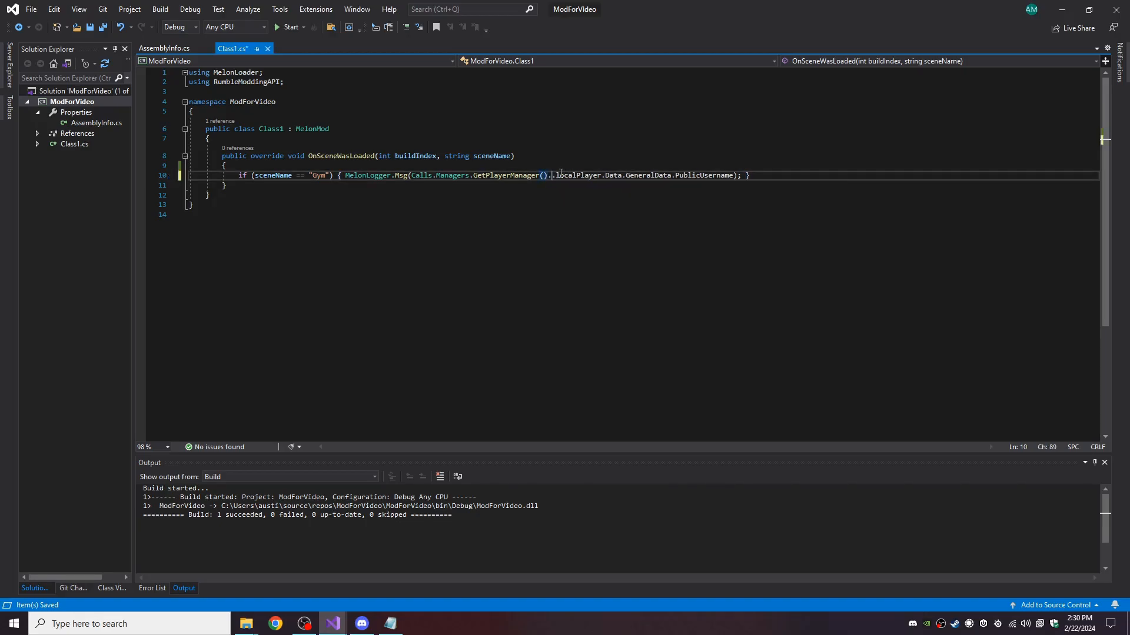
text(.)
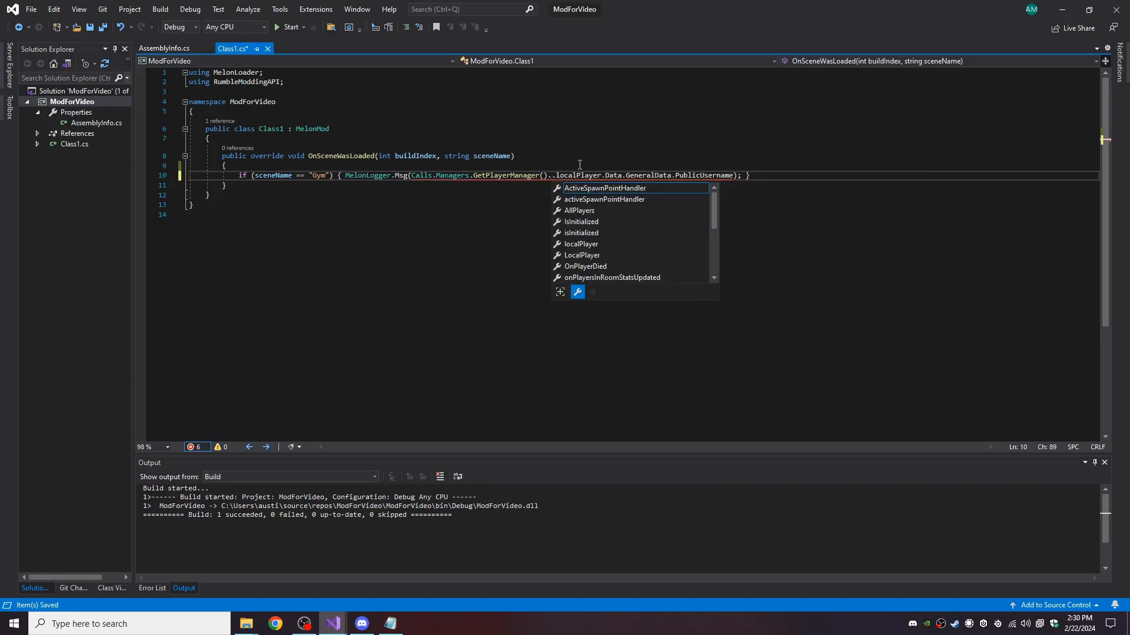
key(Escape)
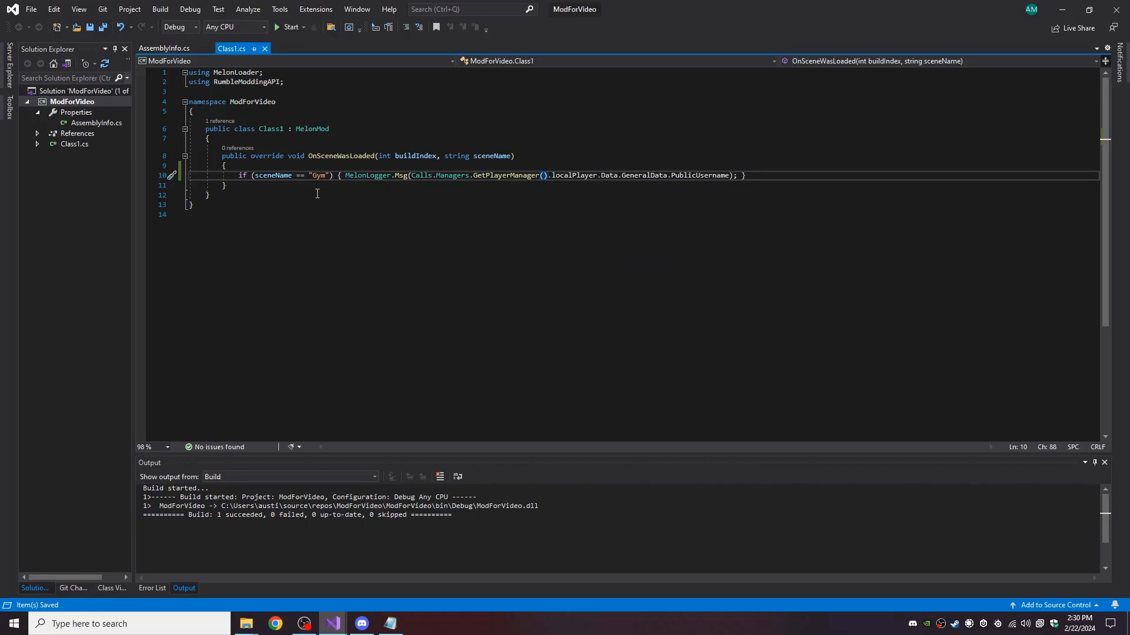
mouse_move(325, 557)
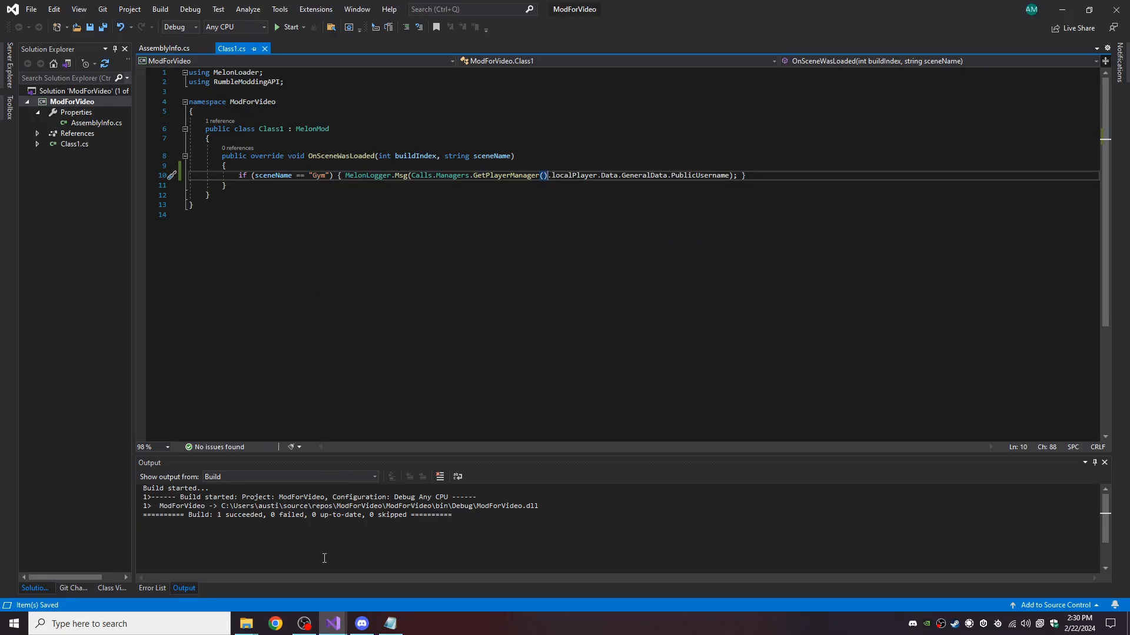